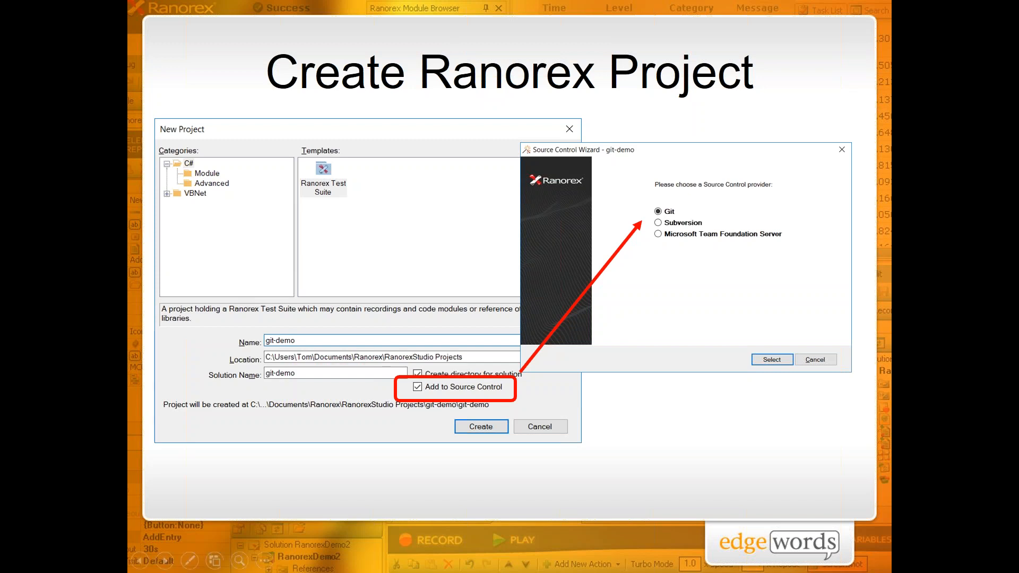
mouse_move(443, 392)
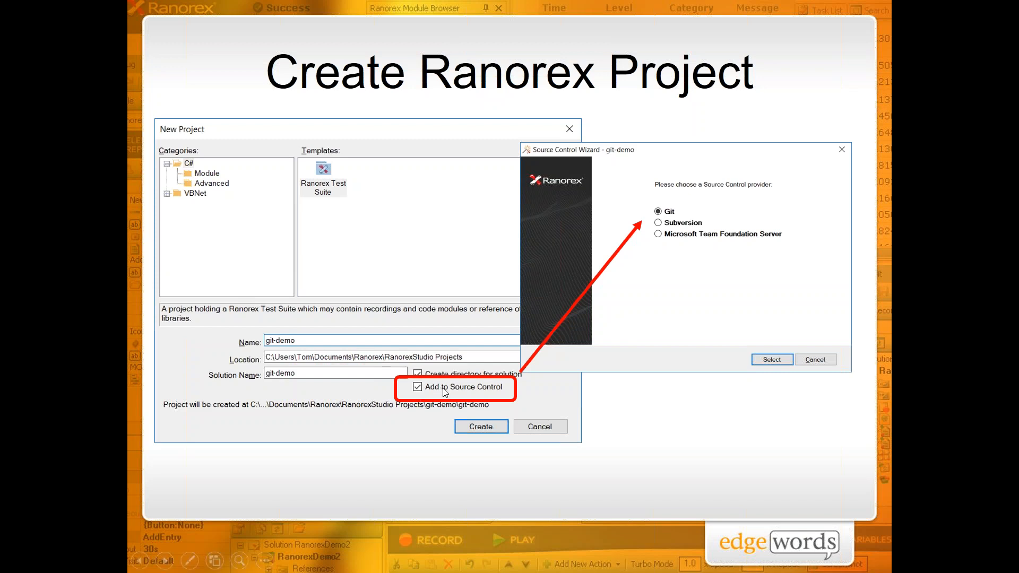
mouse_move(730, 198)
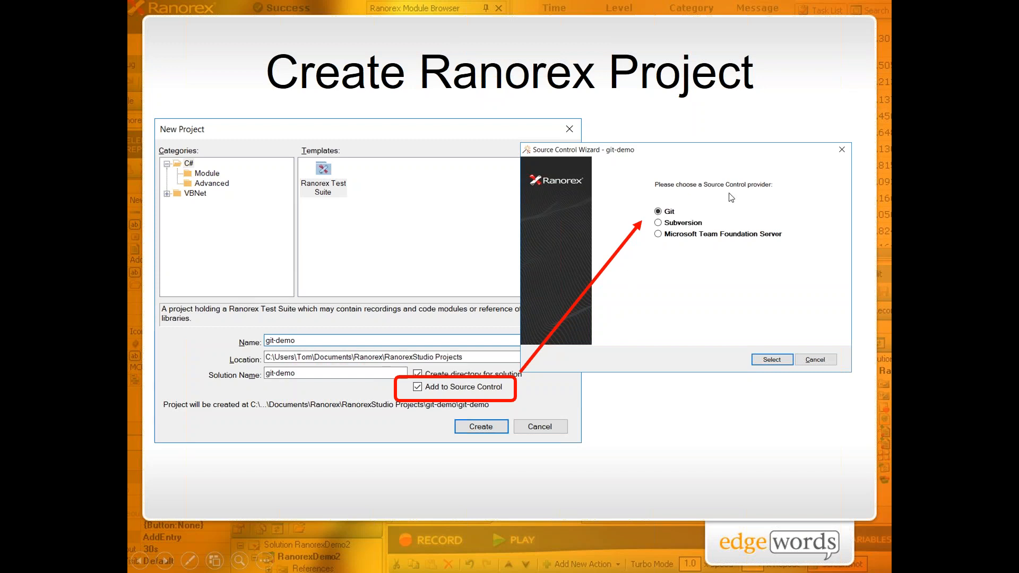
mouse_move(601, 397)
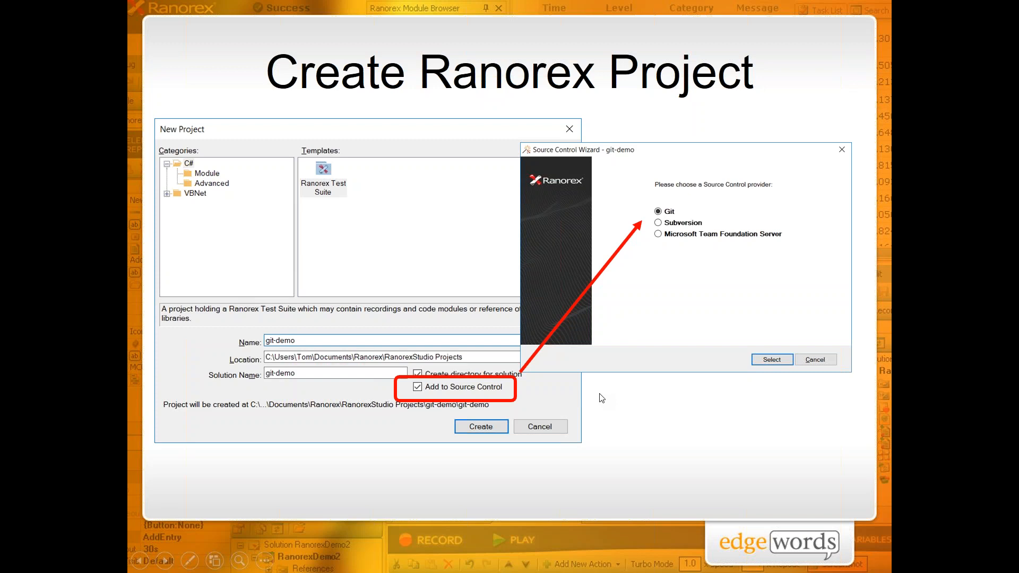
mouse_move(633, 414)
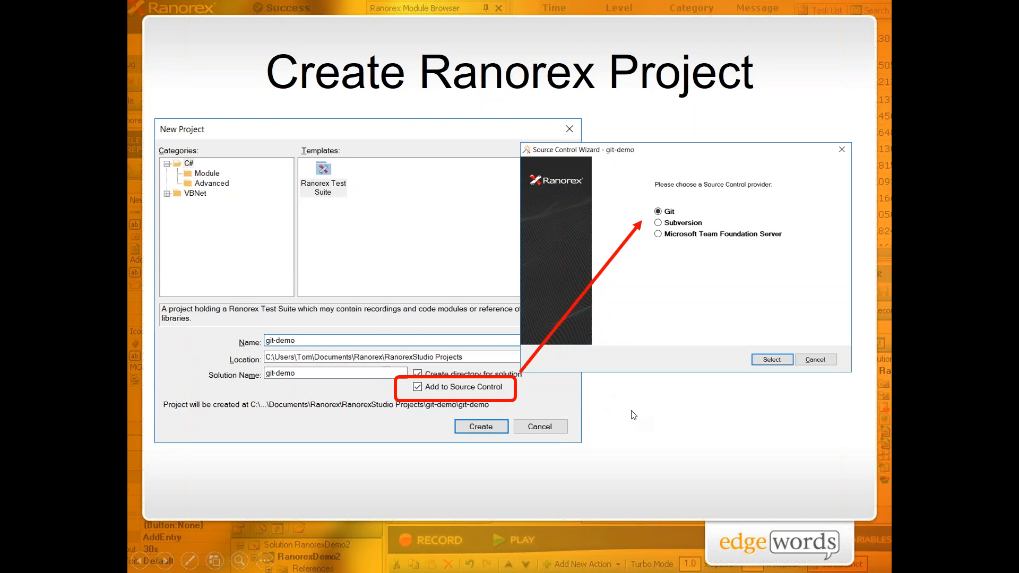
mouse_move(628, 412)
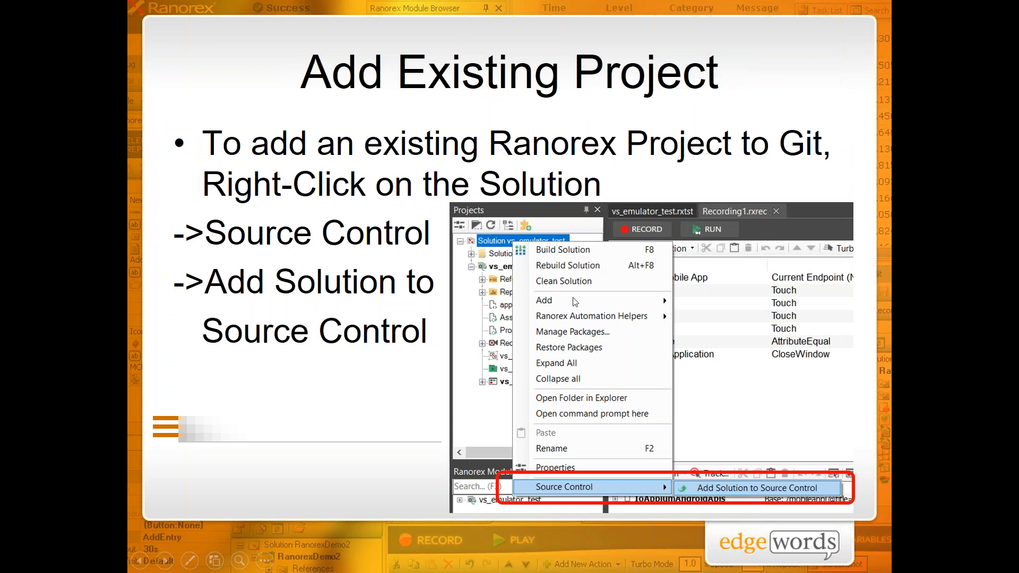
mouse_move(712, 295)
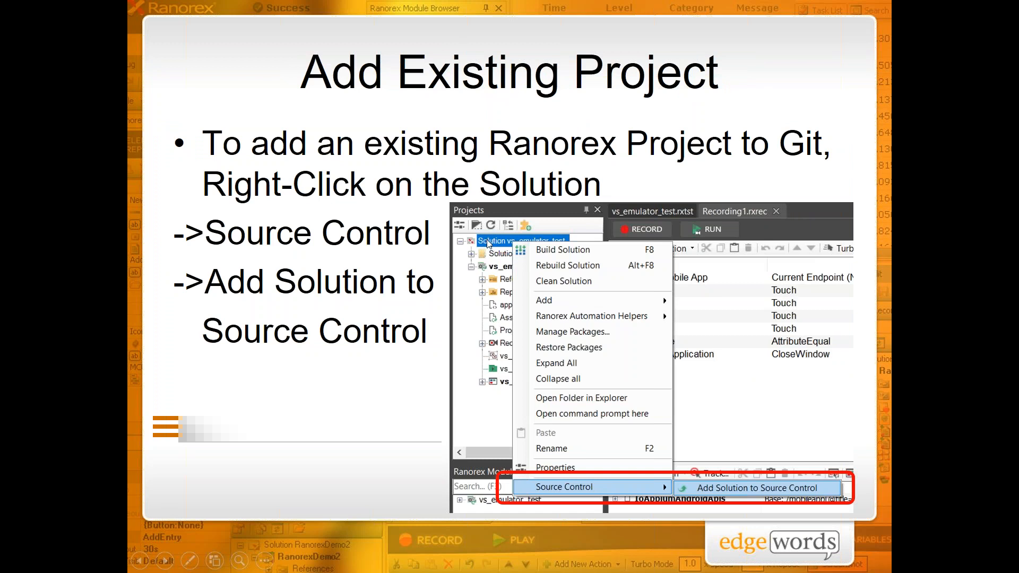
mouse_move(630, 450)
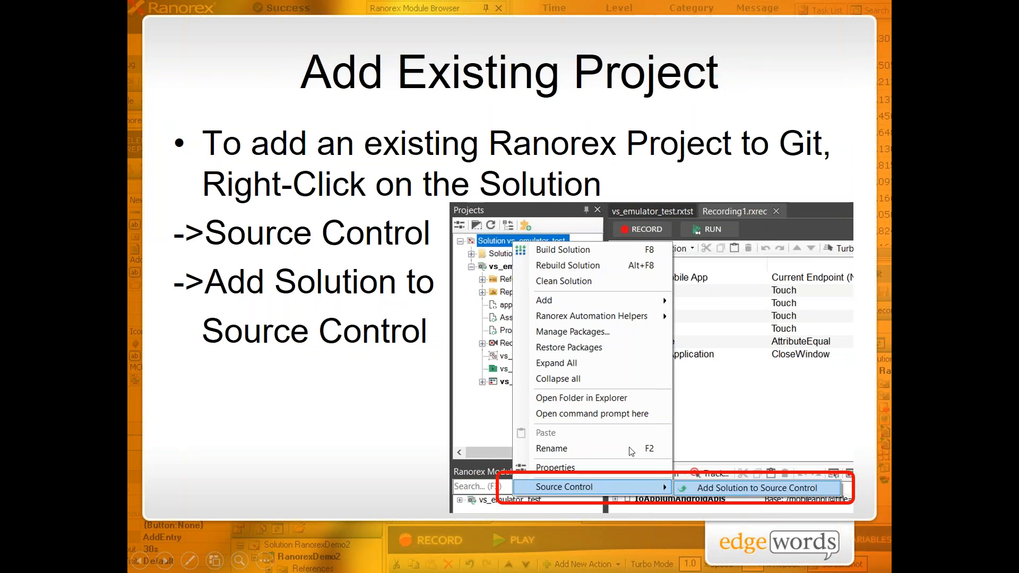
mouse_move(753, 492)
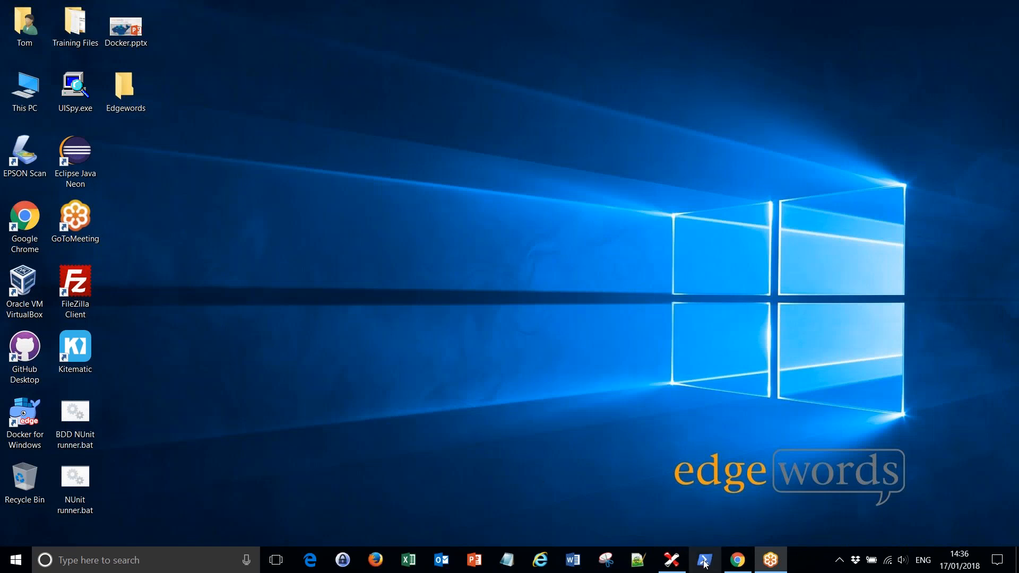
left_click(699, 560)
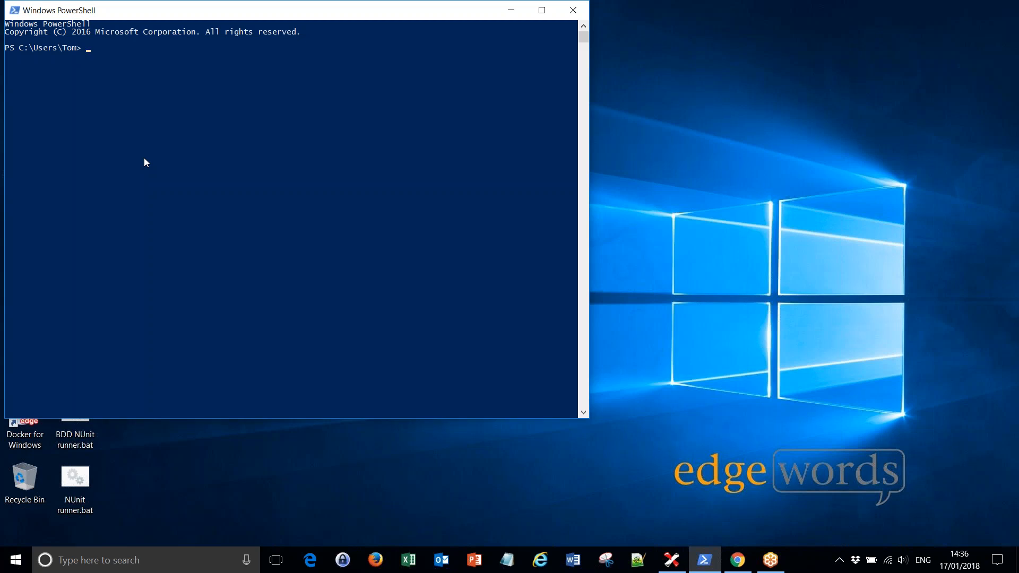
type("git --ve")
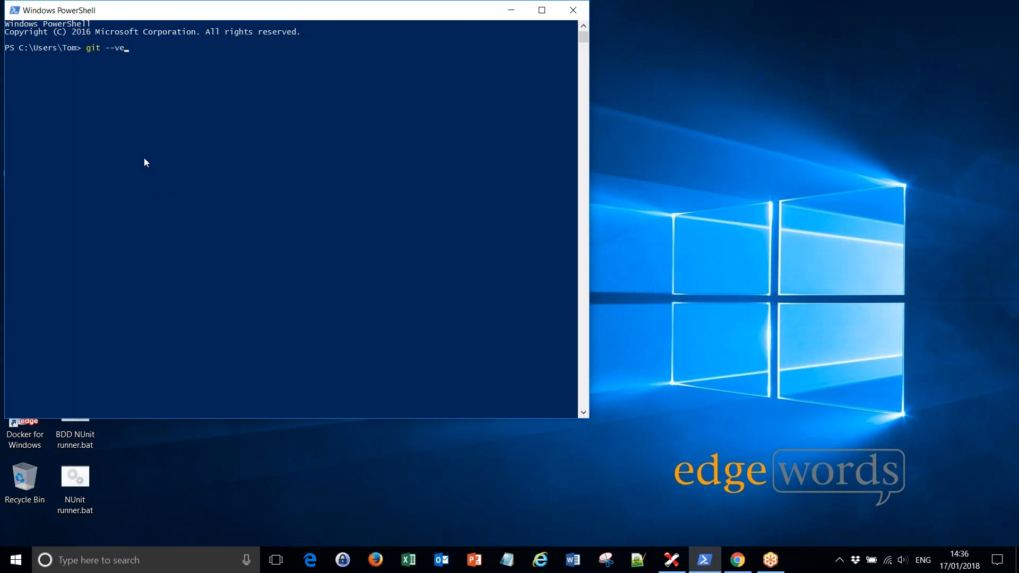
type("rsi")
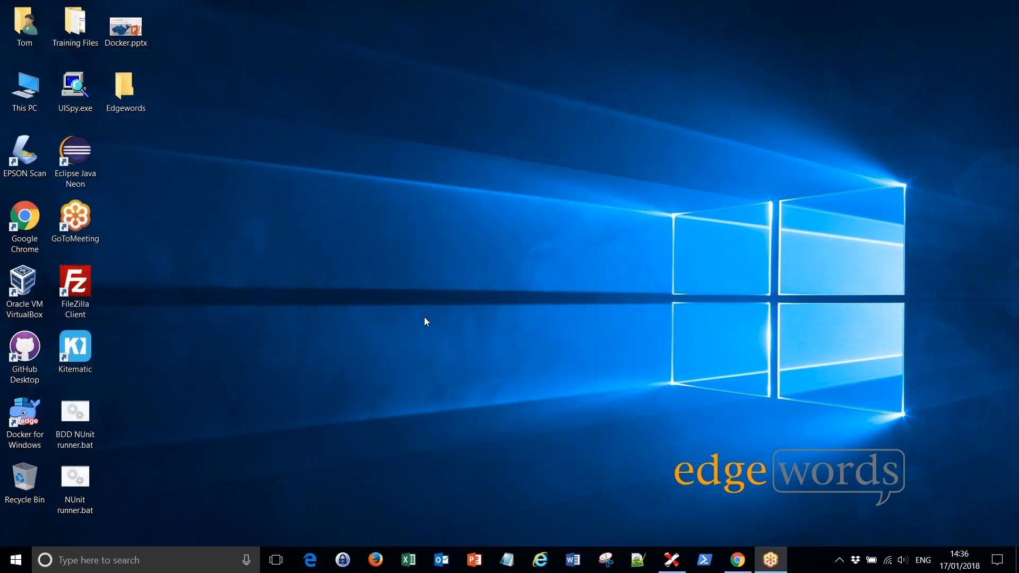
left_click(802, 560)
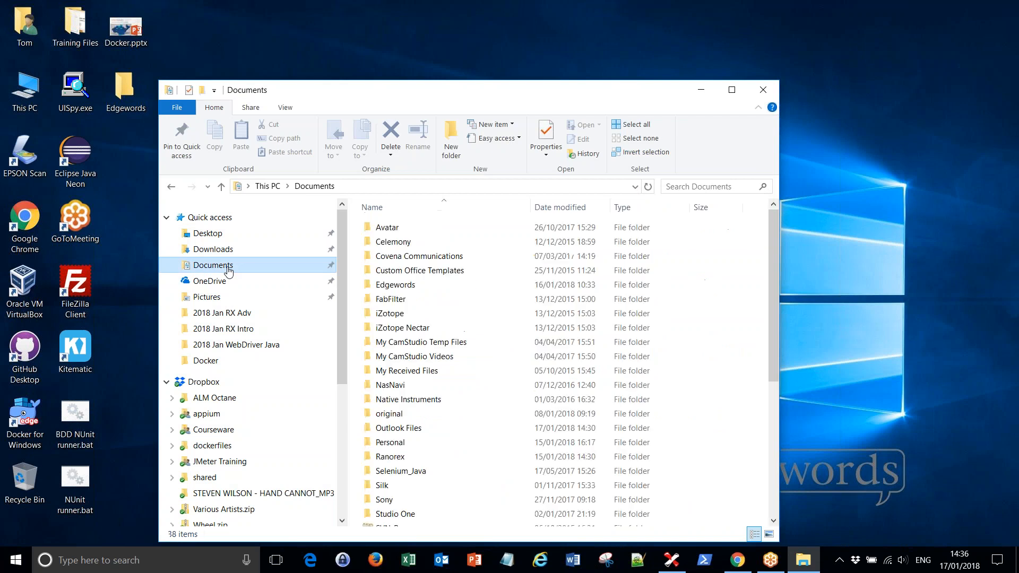
double_click(392, 227)
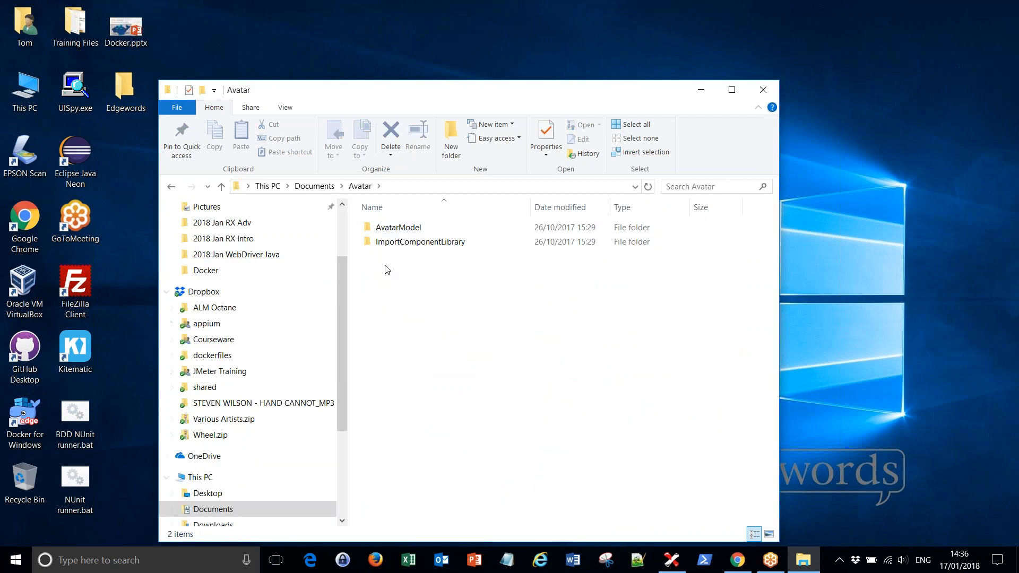
right_click(387, 269)
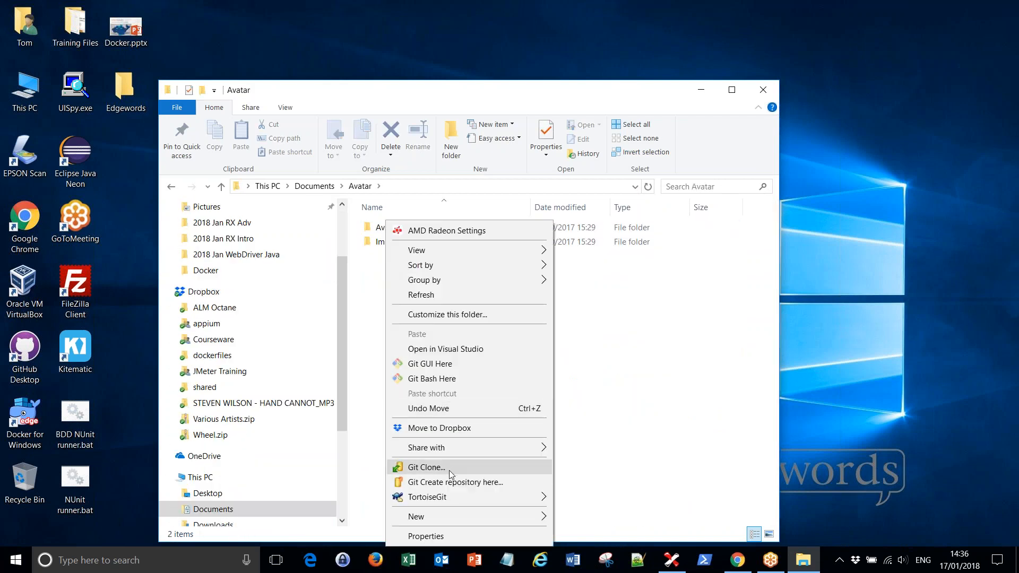
mouse_move(436, 497)
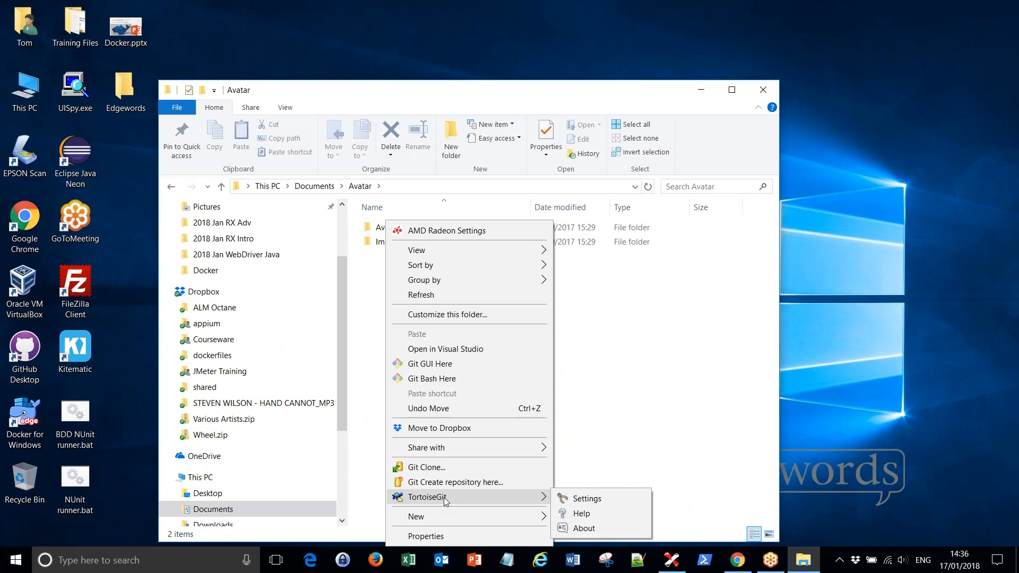
mouse_move(446, 474)
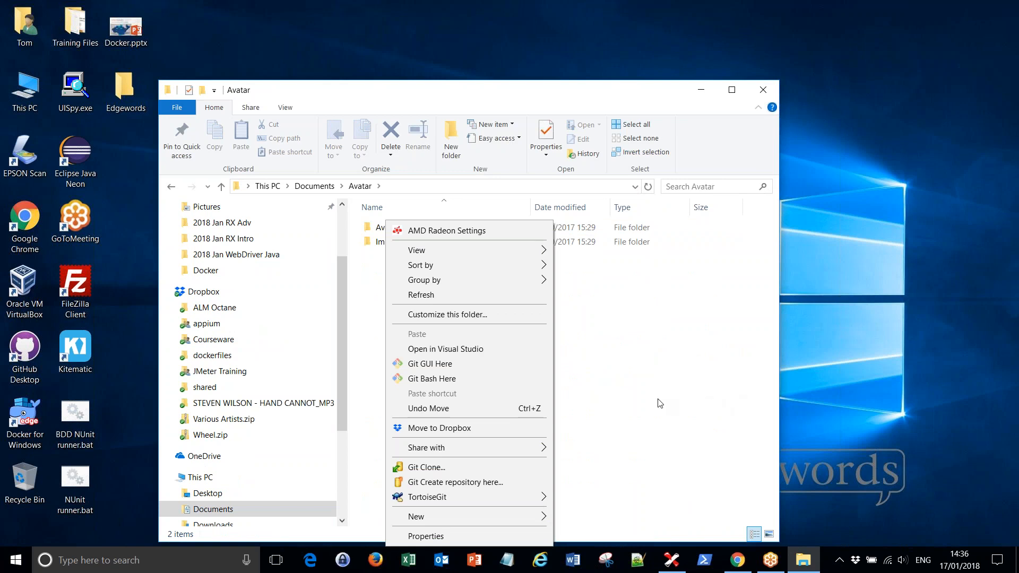
left_click(660, 403)
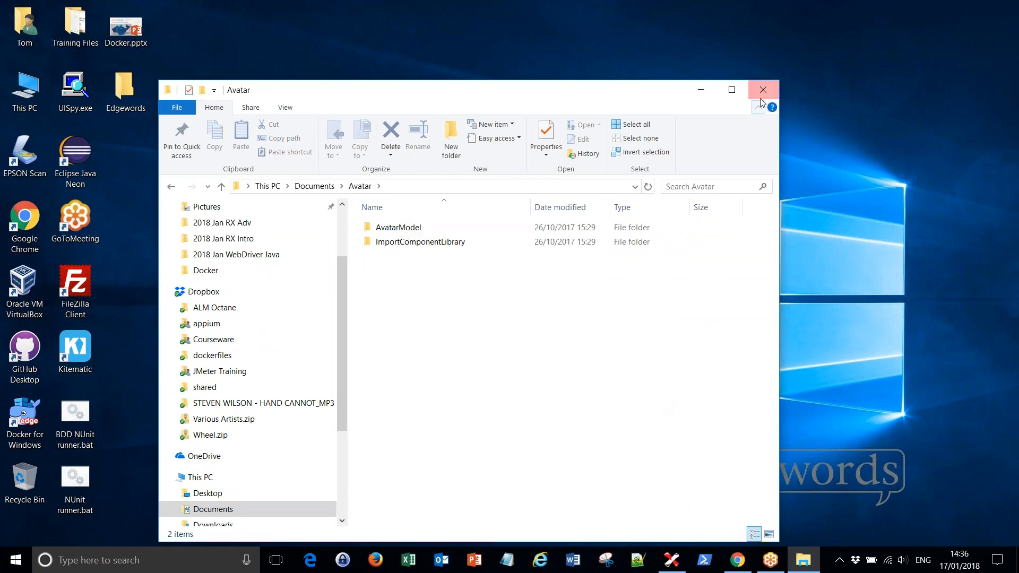
left_click(762, 89)
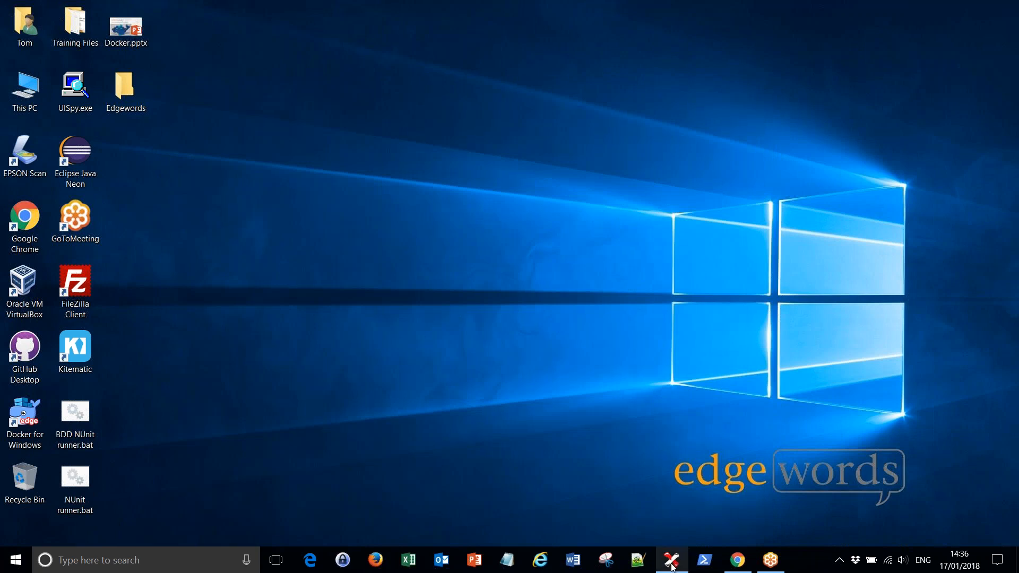
- Create a new Ranorex test solution named rx_git_proj with Add to Source Control ticked
left_click(671, 561)
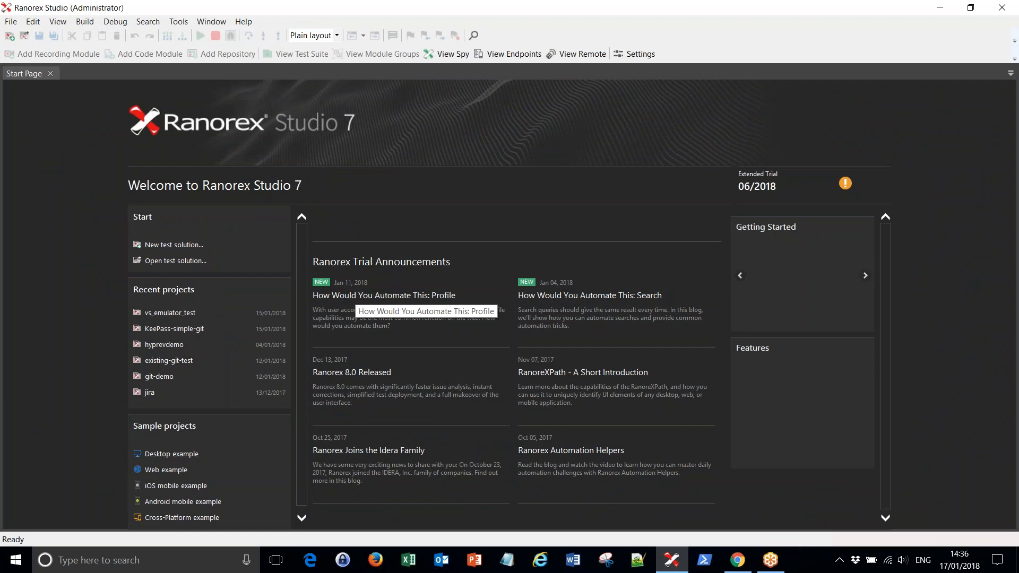
mouse_move(185, 248)
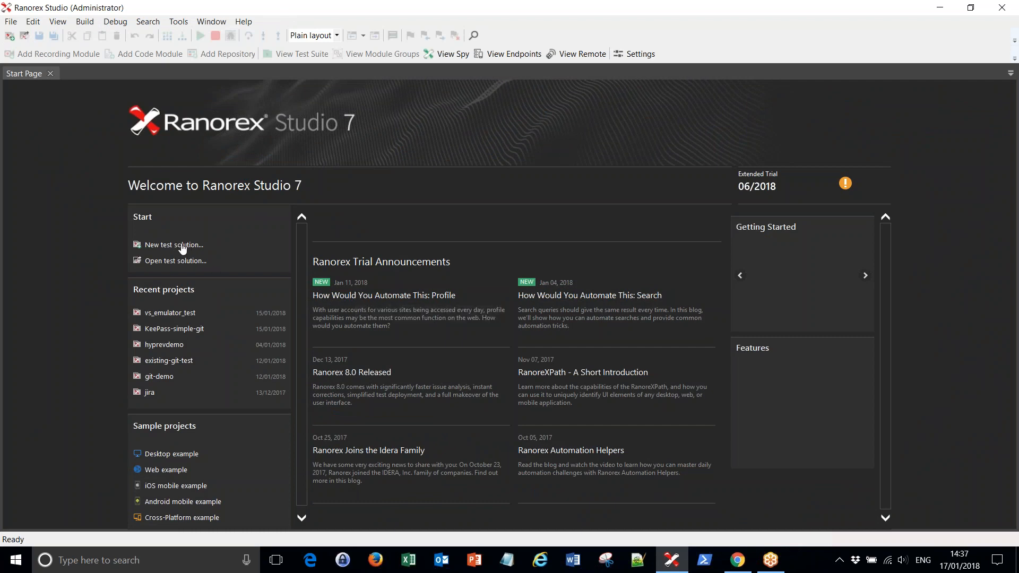
left_click(174, 244)
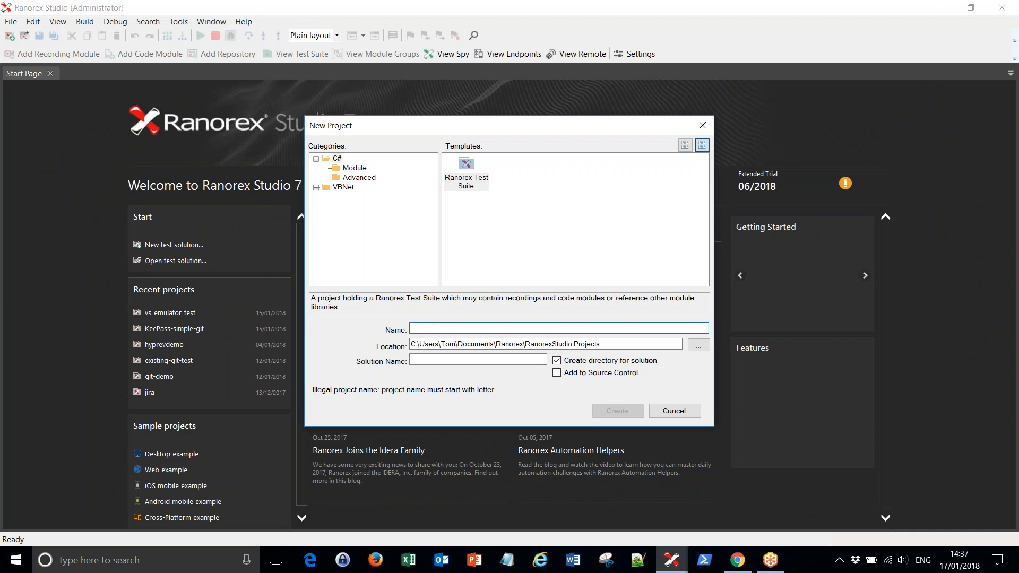
type("rx")
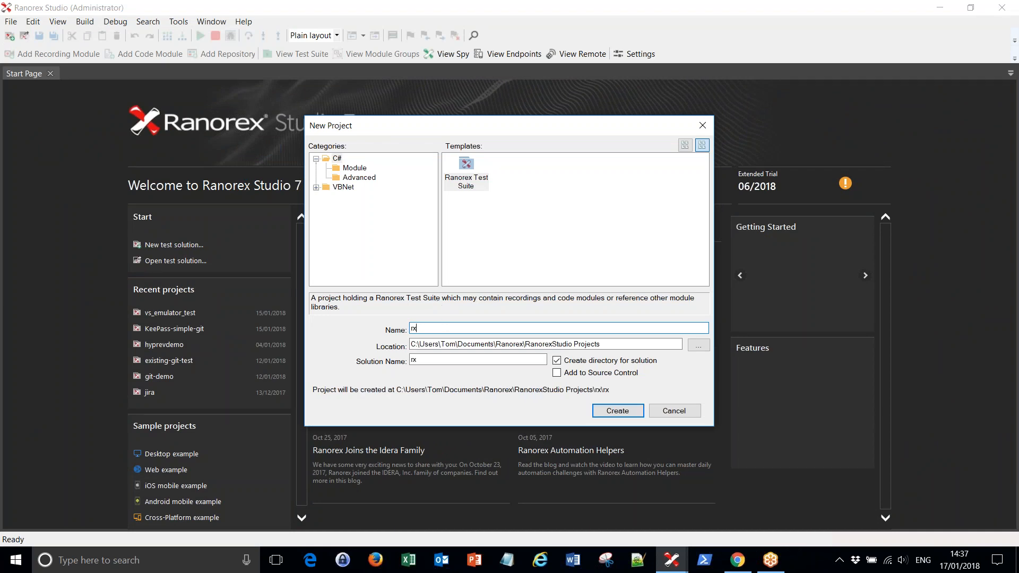
type("_git_")
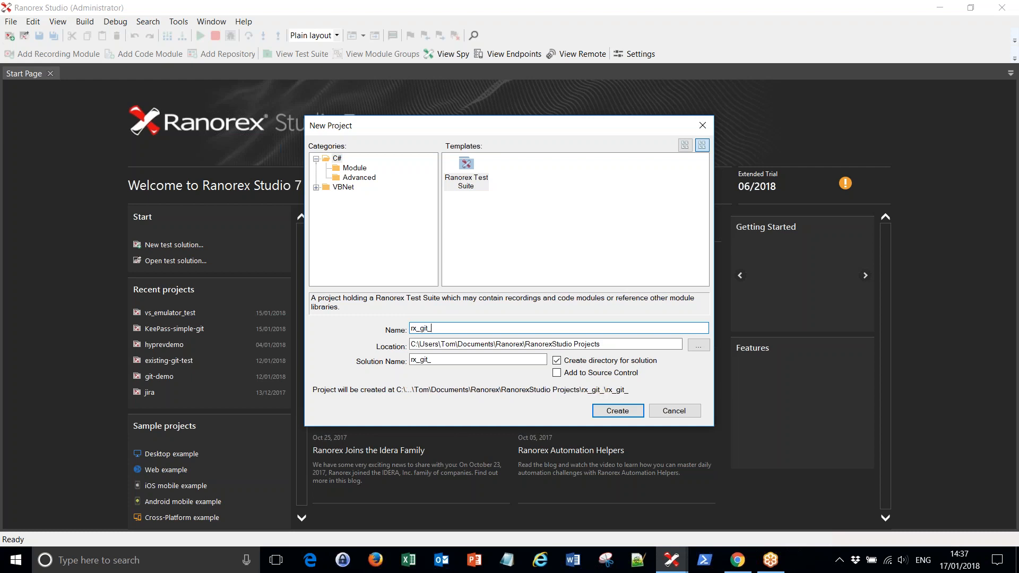
type("proj")
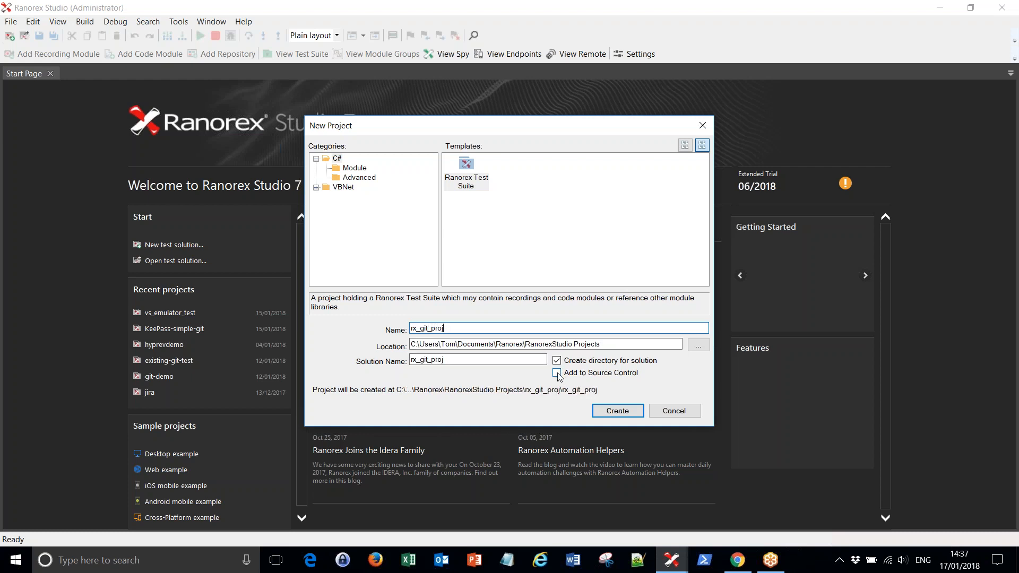
left_click(557, 373)
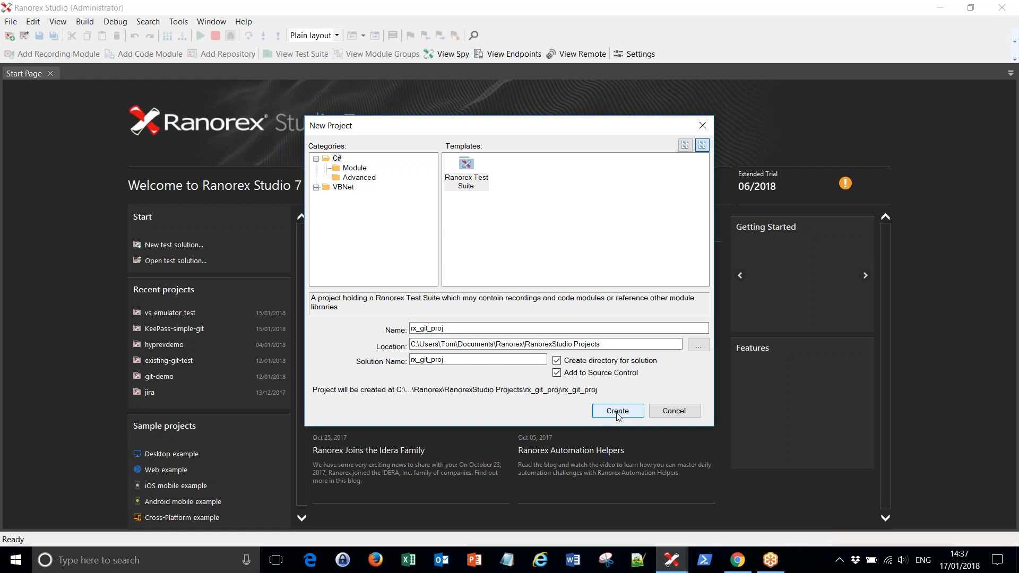
left_click(618, 411)
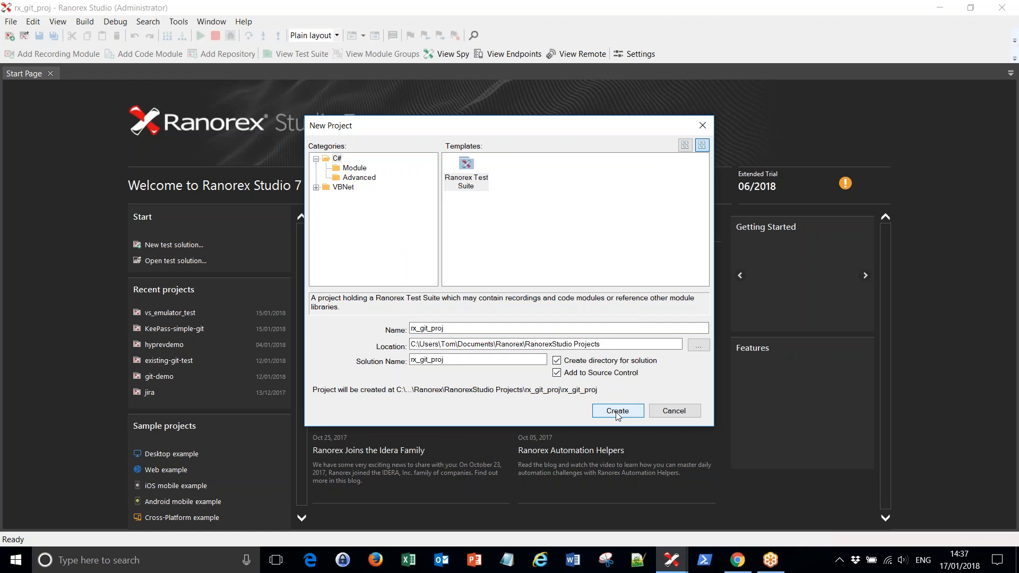
left_click(618, 411)
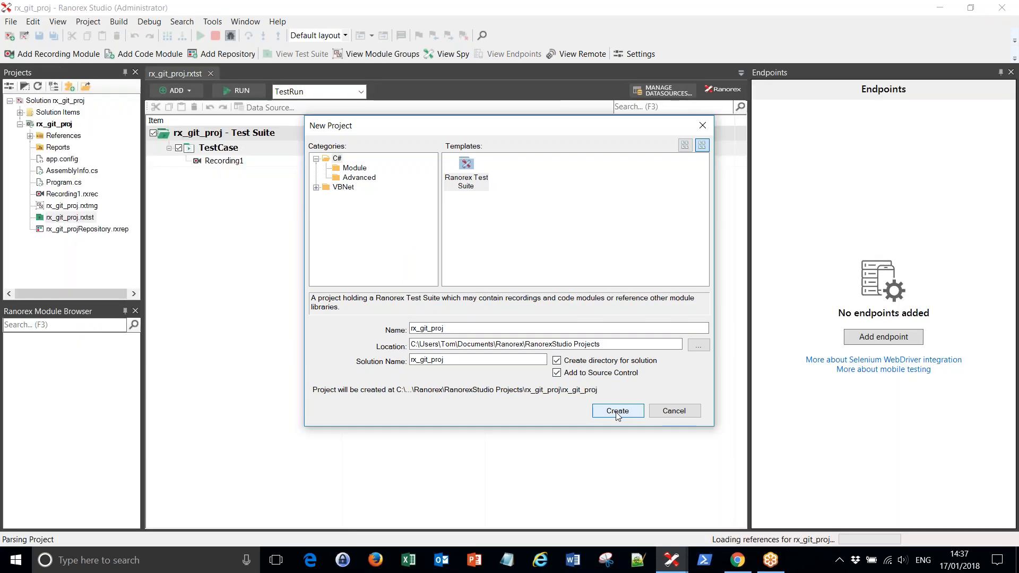
left_click(618, 411)
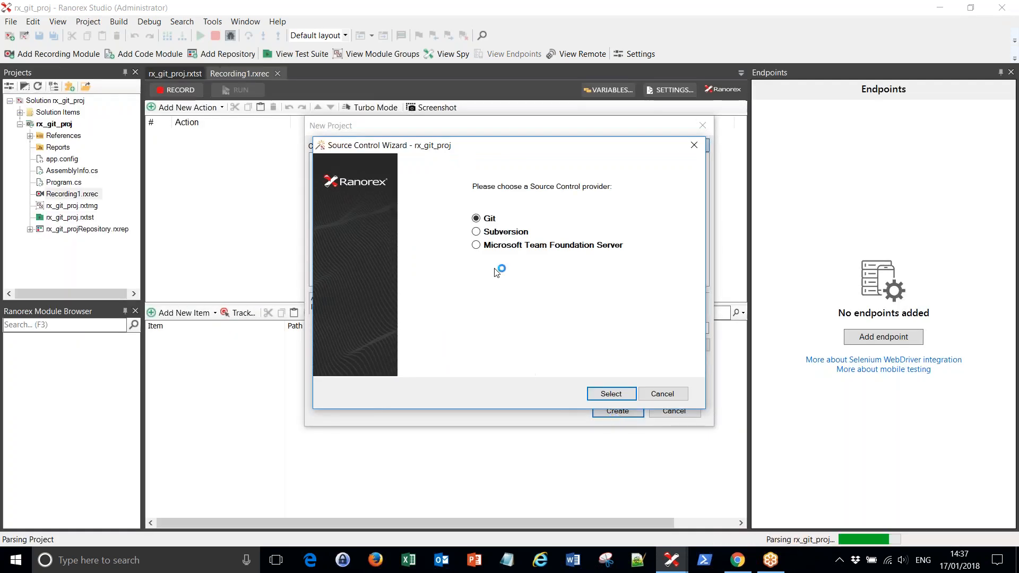
left_click(612, 394)
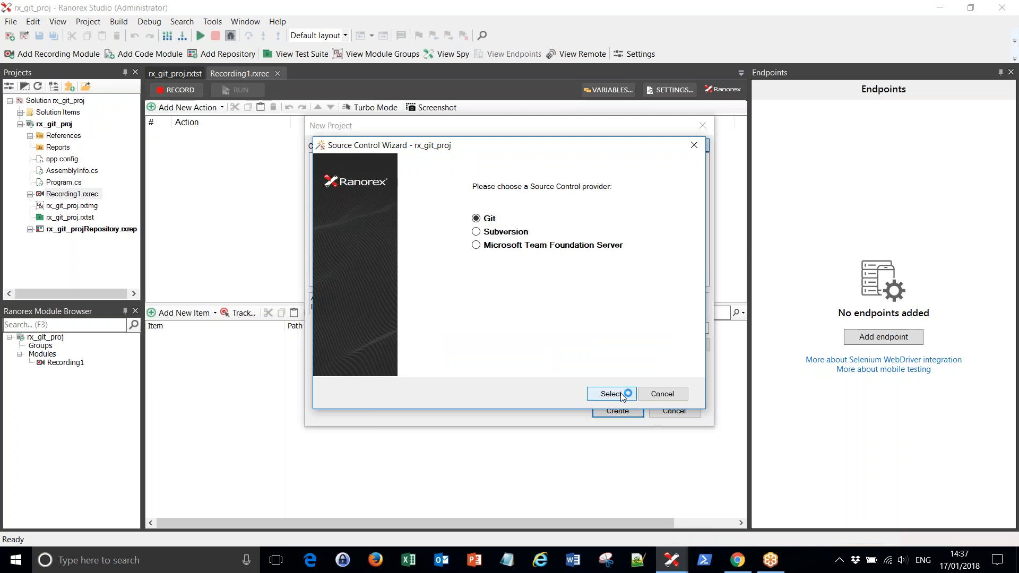
left_click(611, 394)
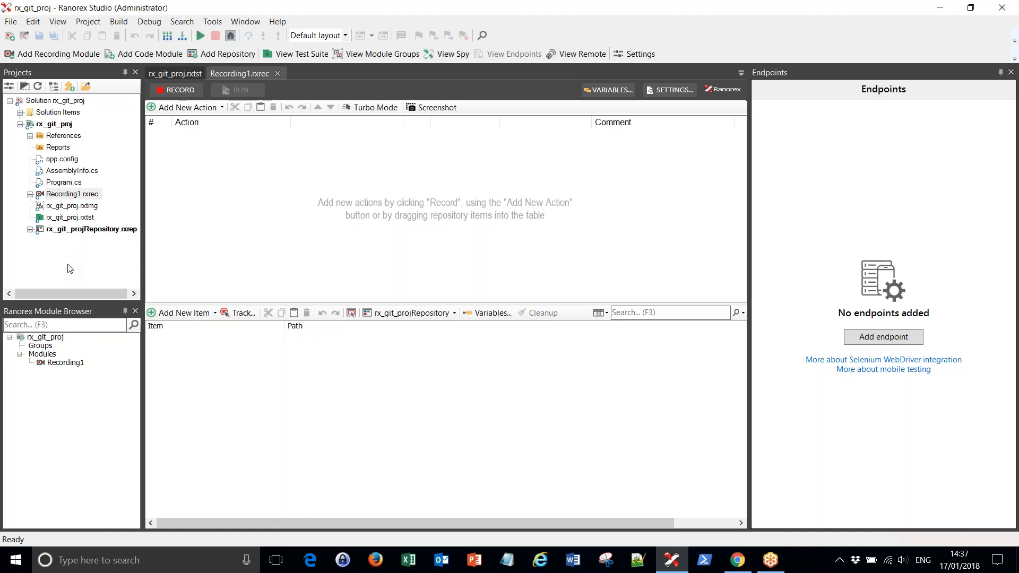
mouse_move(47, 206)
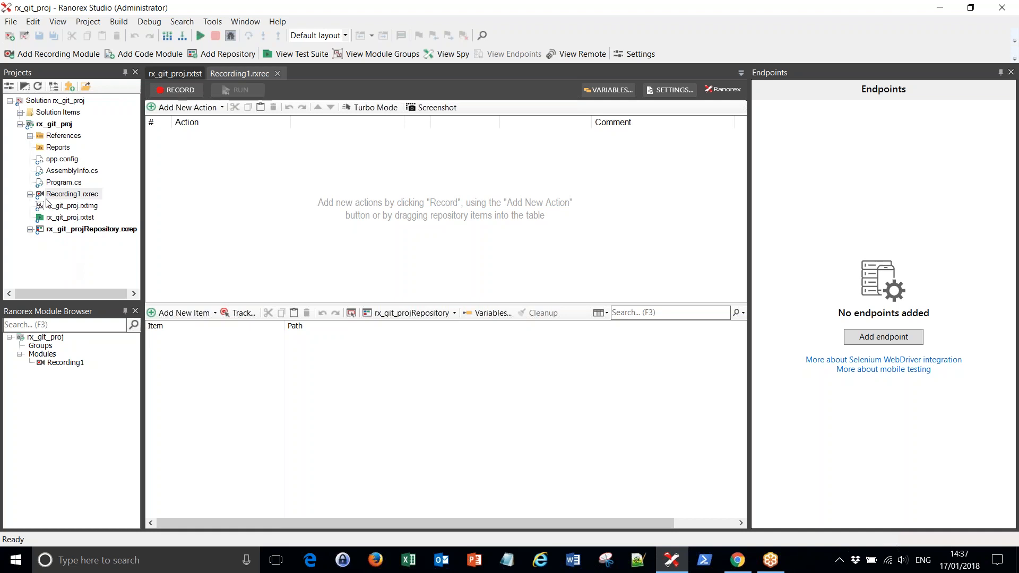
left_click(64, 183)
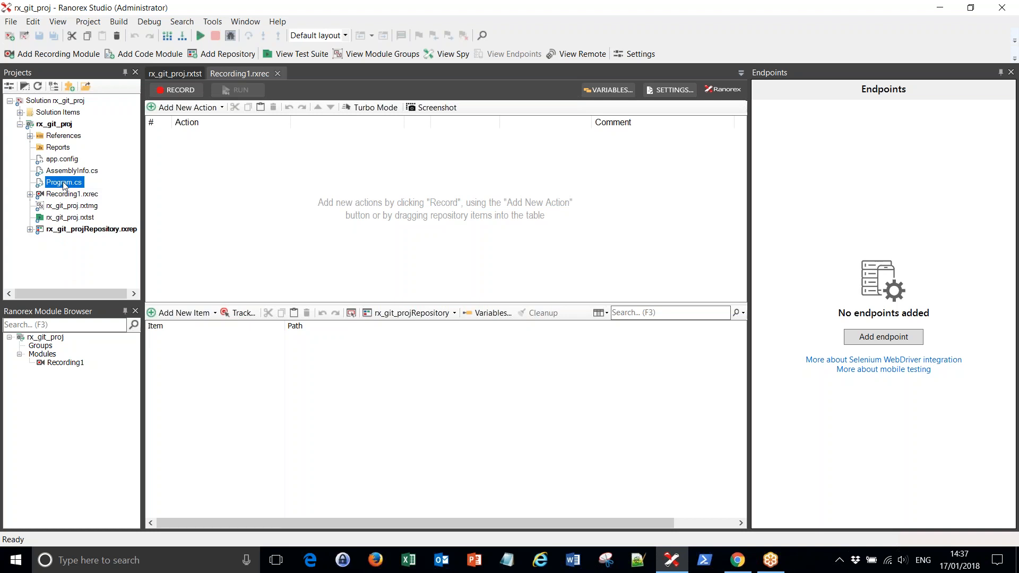
right_click(64, 182)
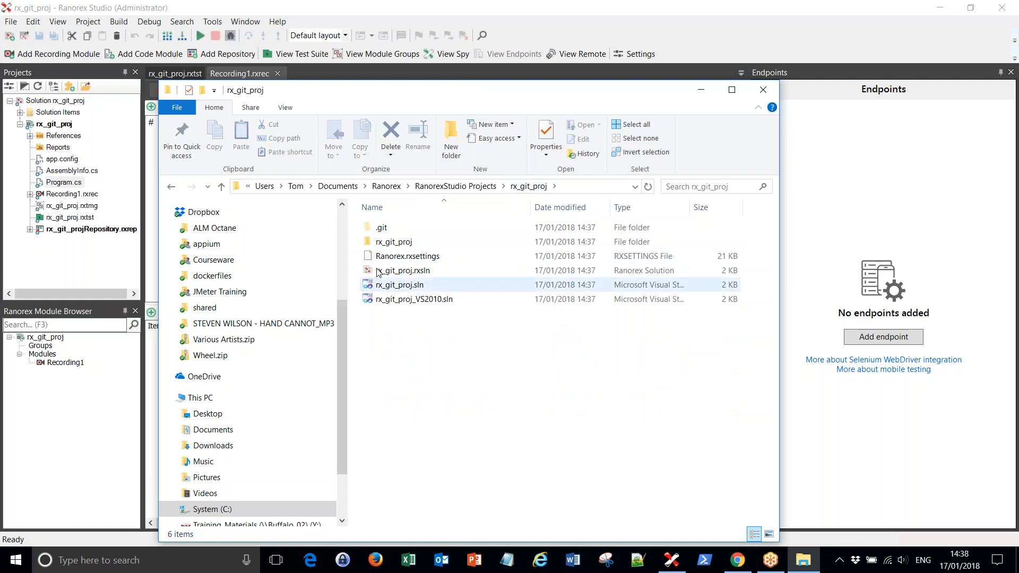
left_click(380, 227)
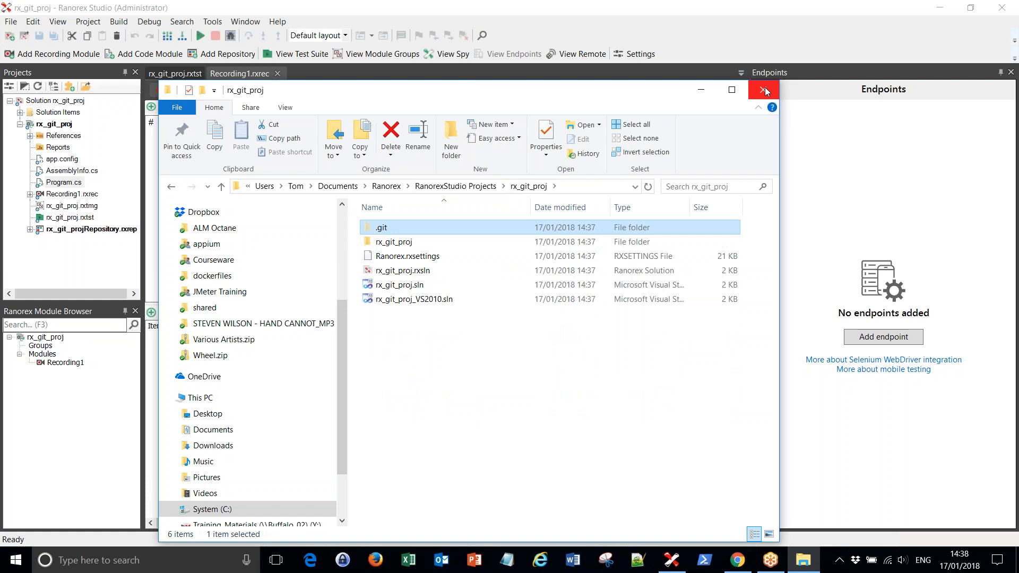
left_click(763, 89)
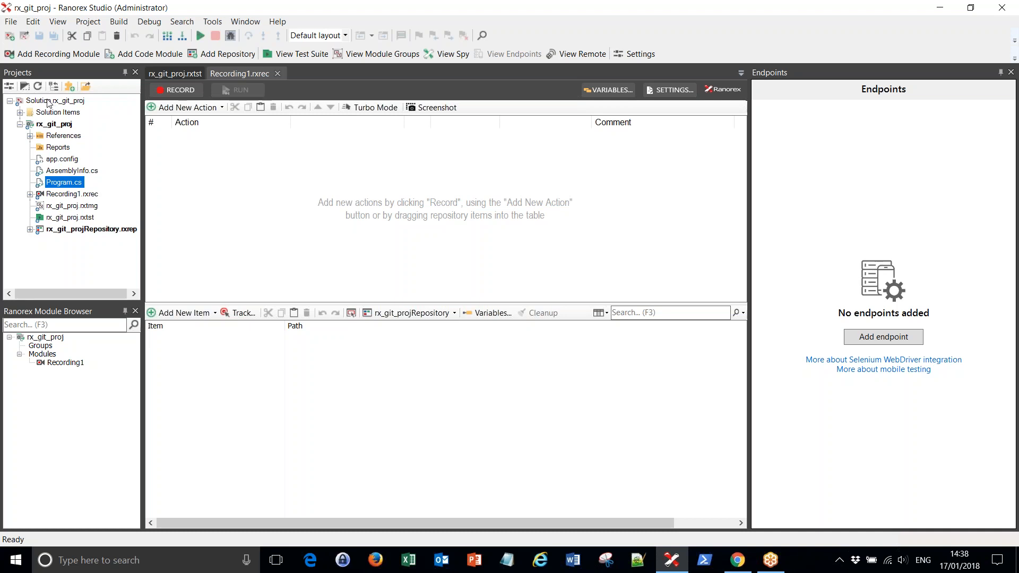
- Start a Git commit of the whole rx_git_proj solution with the message 'first commit'
left_click(47, 100)
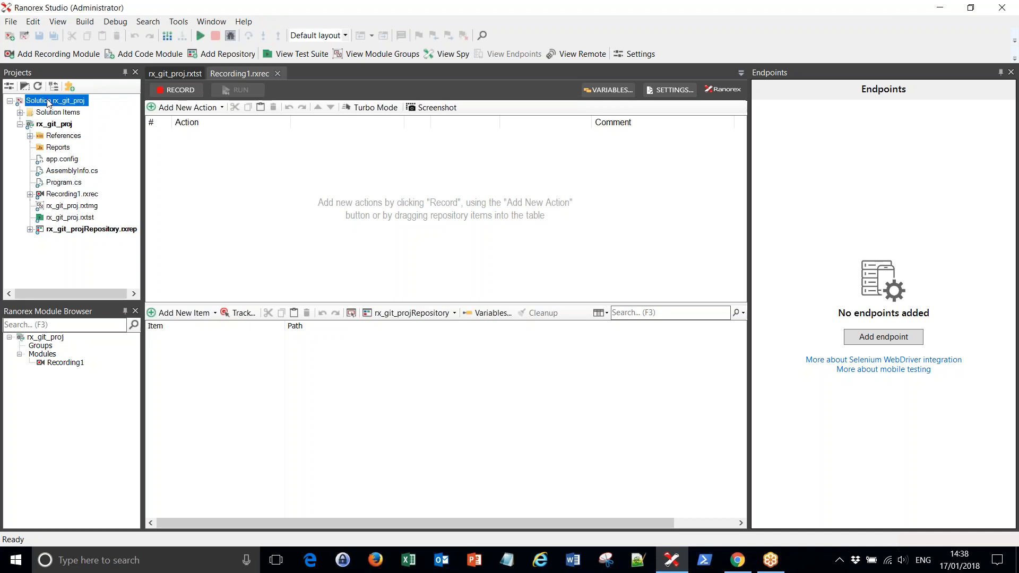
right_click(43, 100)
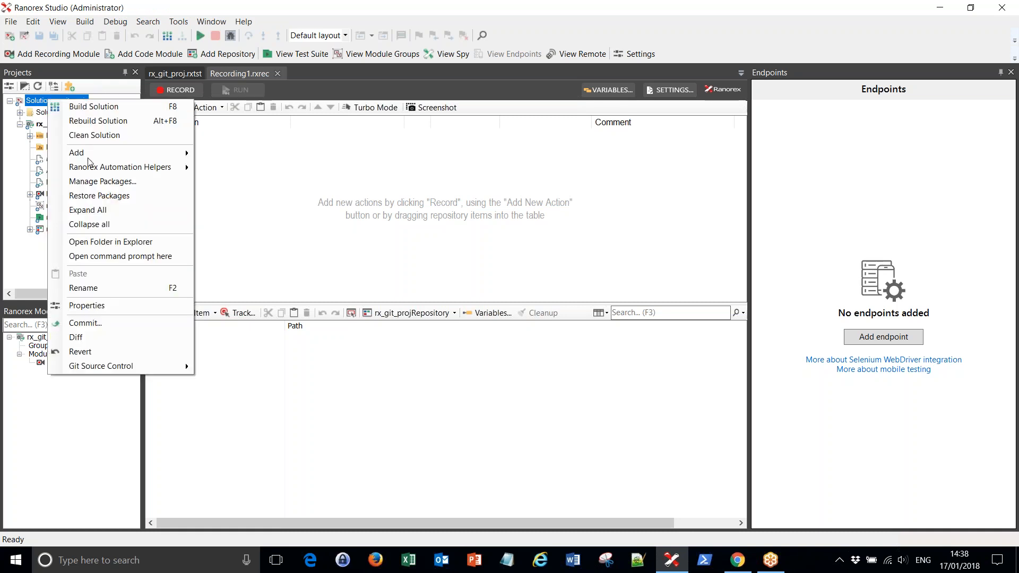
mouse_move(132, 329)
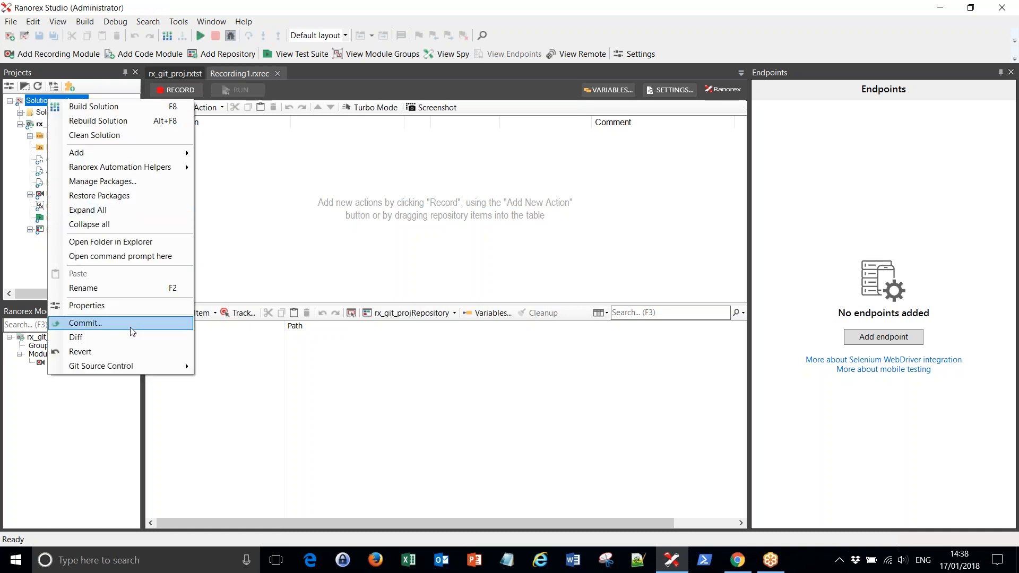
left_click(85, 322)
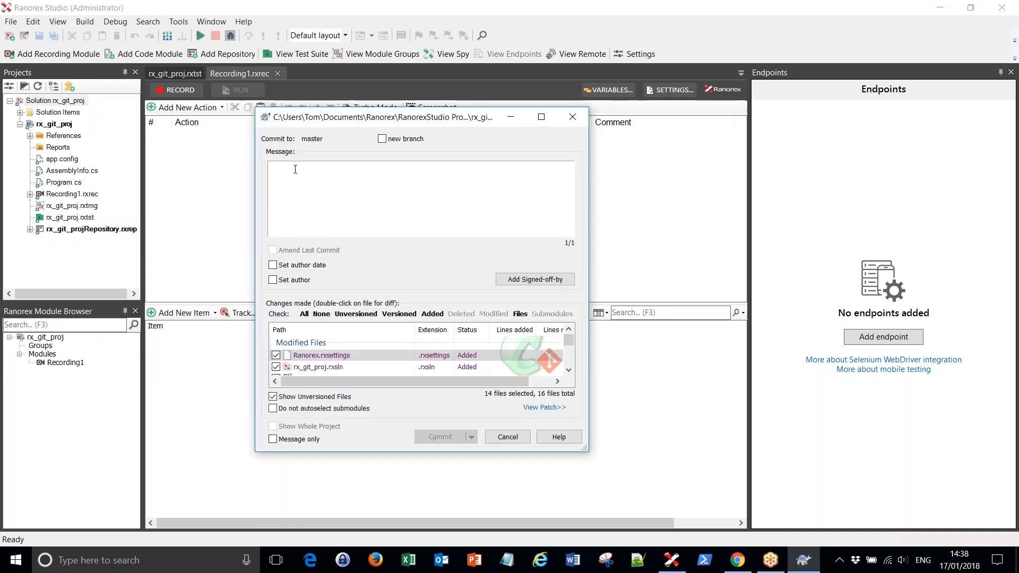
type("first")
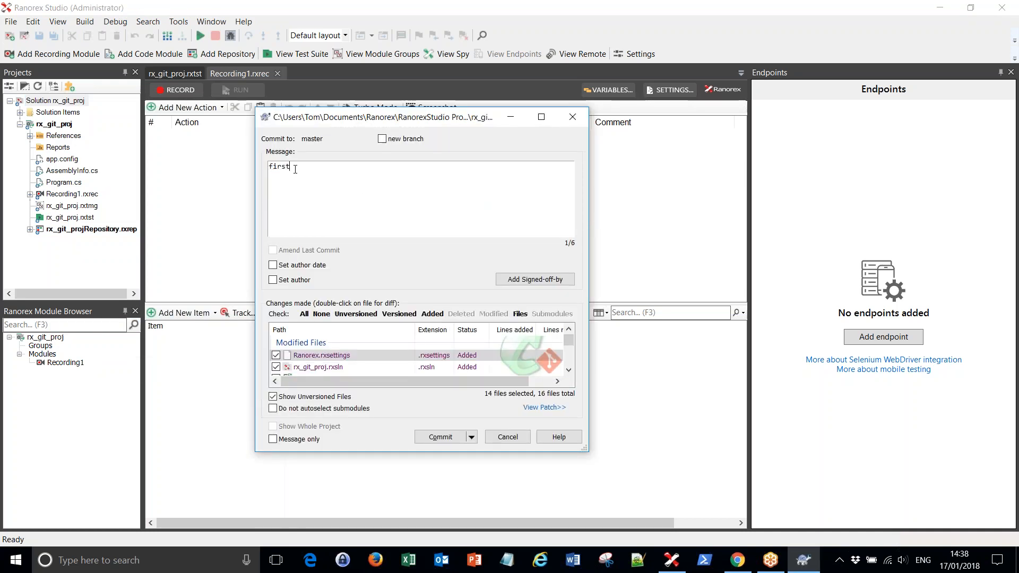
type("comm")
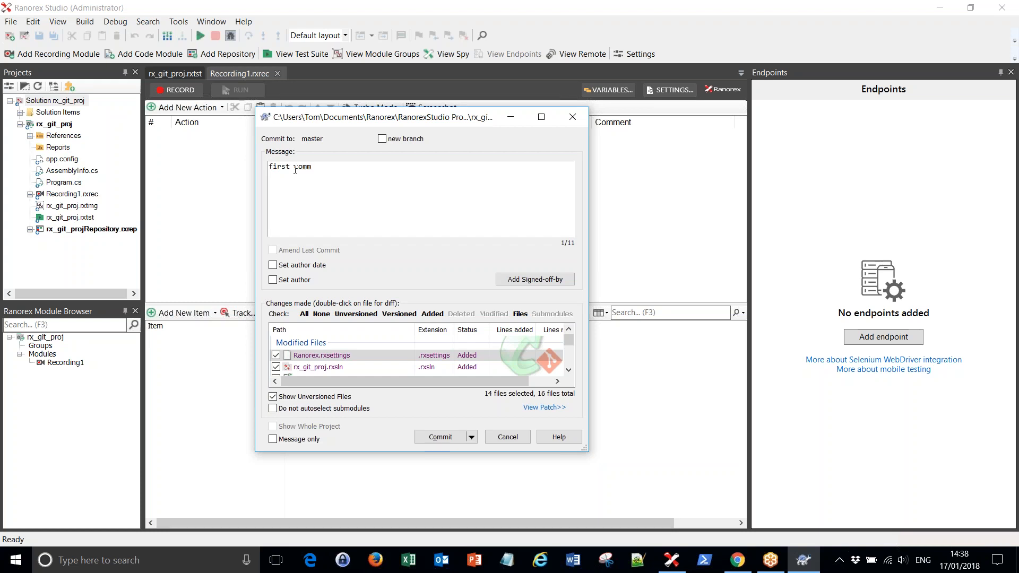
type("commit")
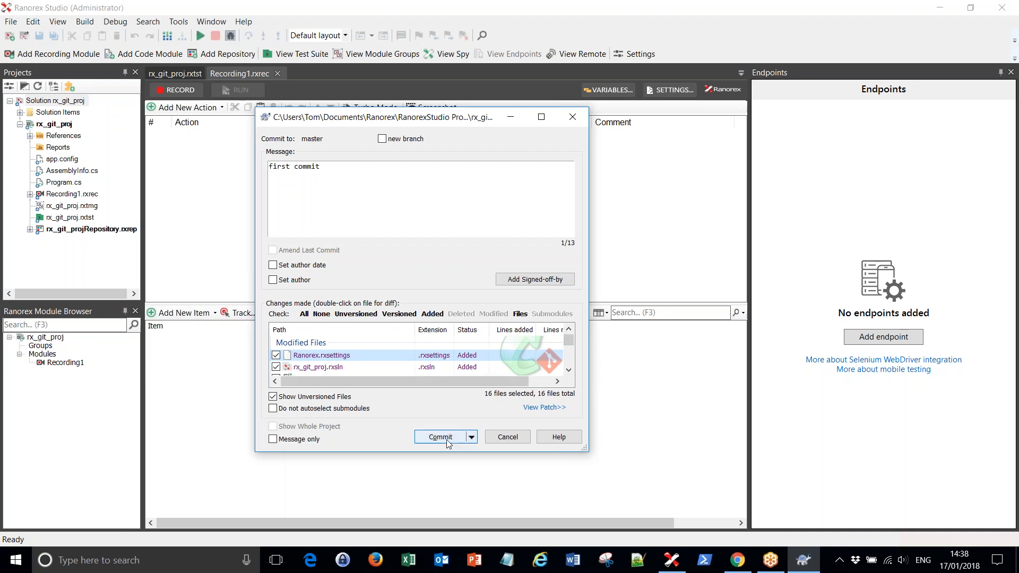
- Commit the 16 checked files as 'first commit' to master and close the success report
left_click(440, 437)
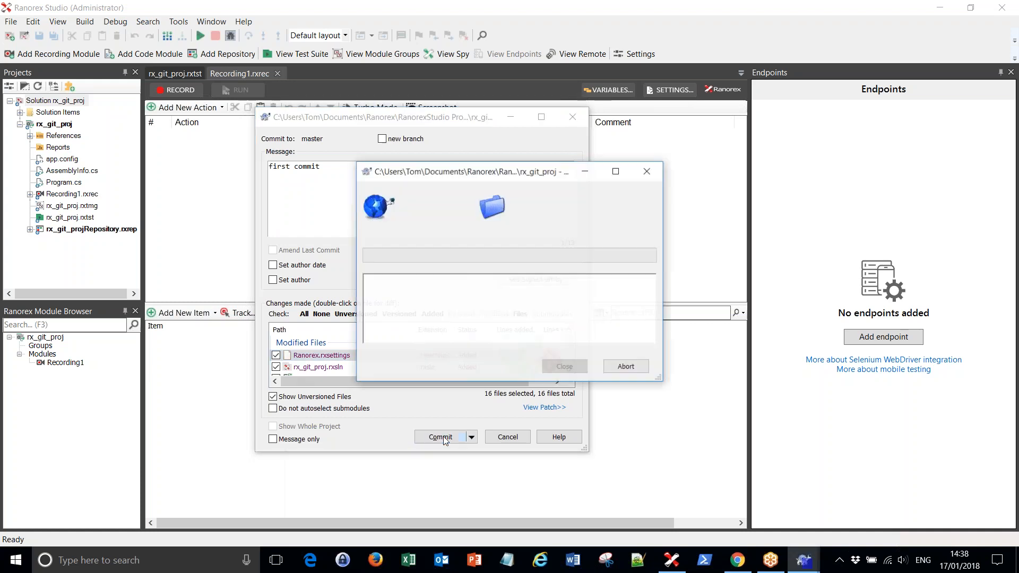
left_click(439, 437)
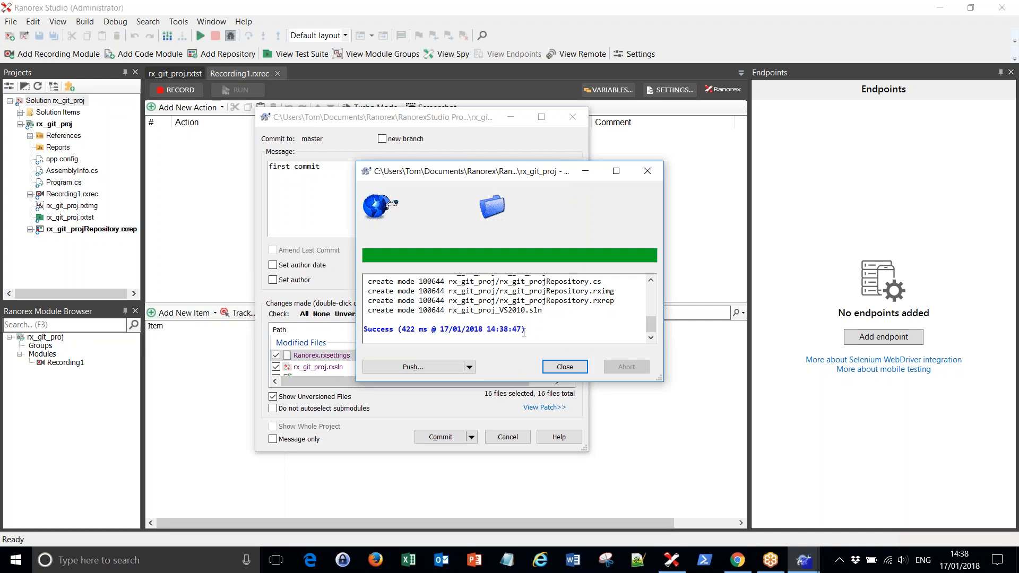
left_click(564, 366)
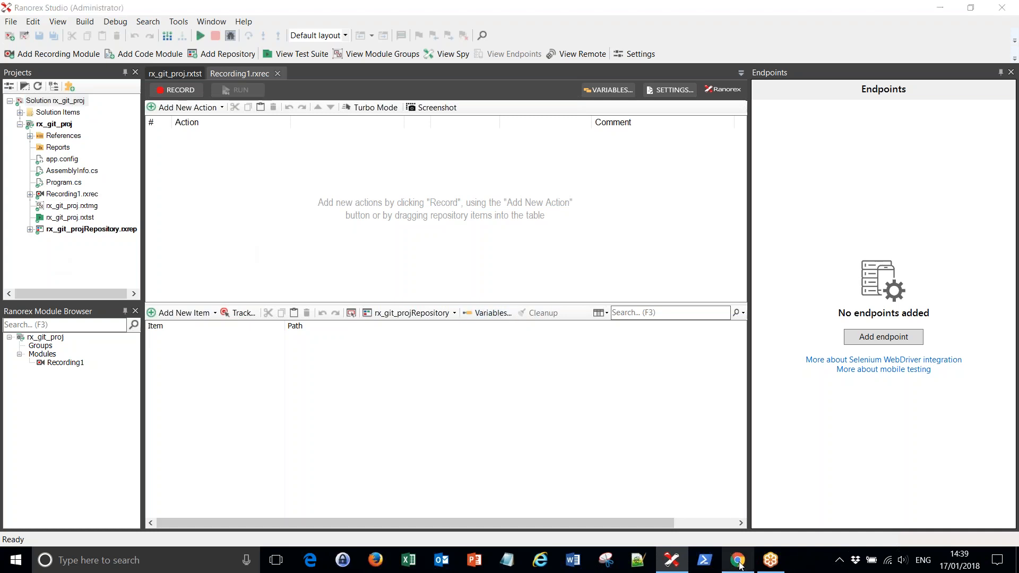
- In GitHub, begin a new repository and name it rx_github_proj
left_click(738, 560)
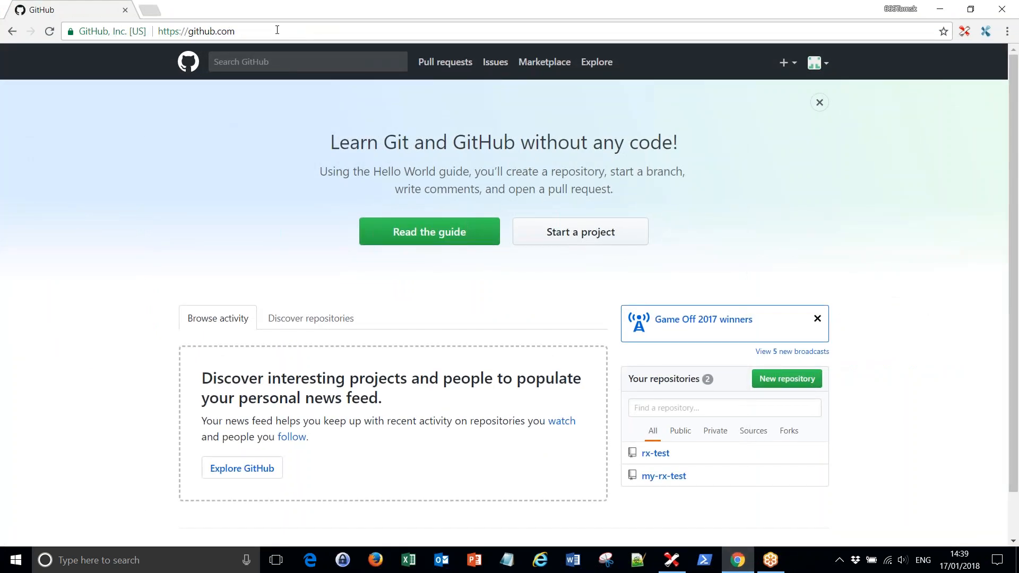
mouse_move(795, 73)
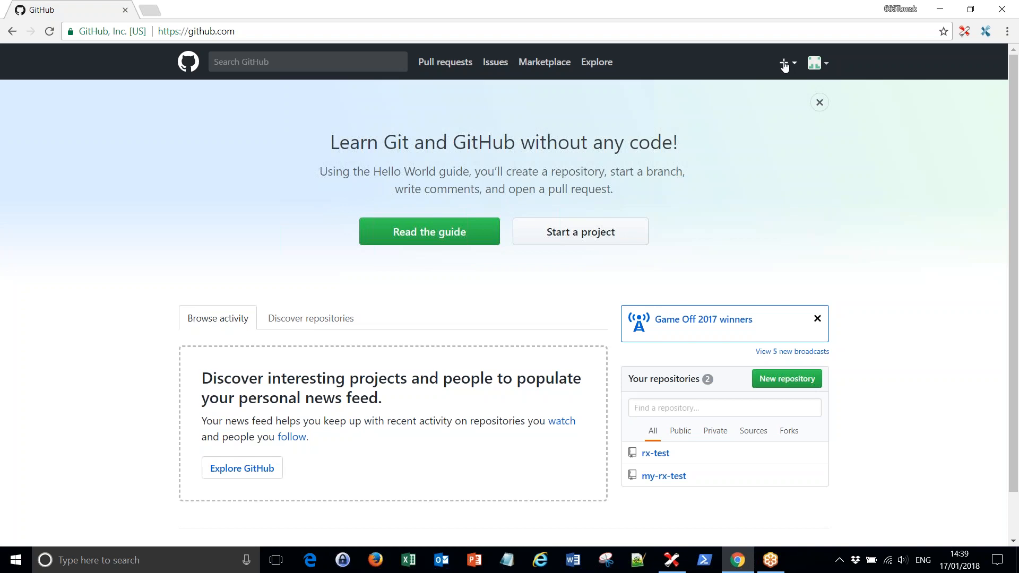
left_click(784, 64)
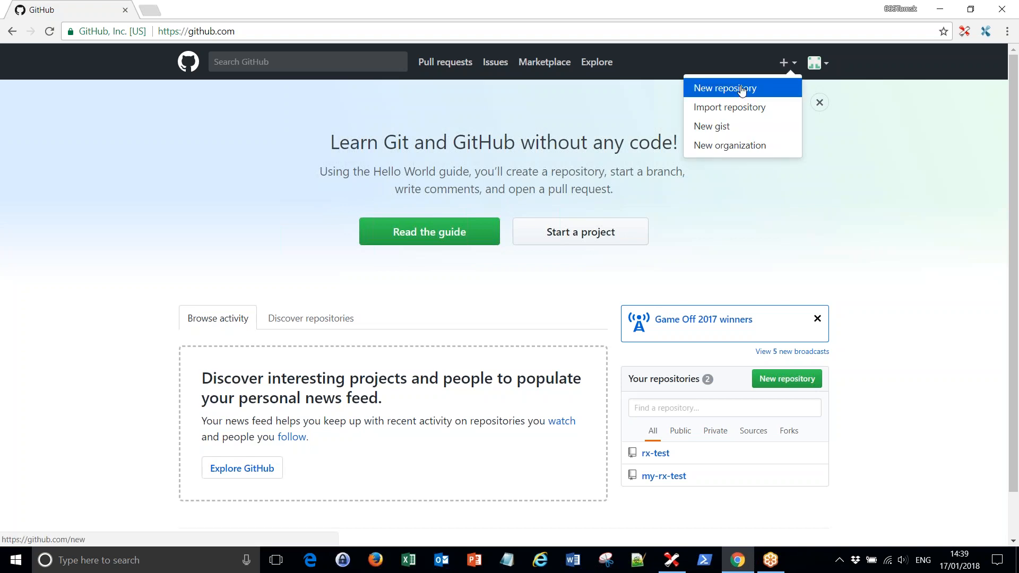
left_click(723, 88)
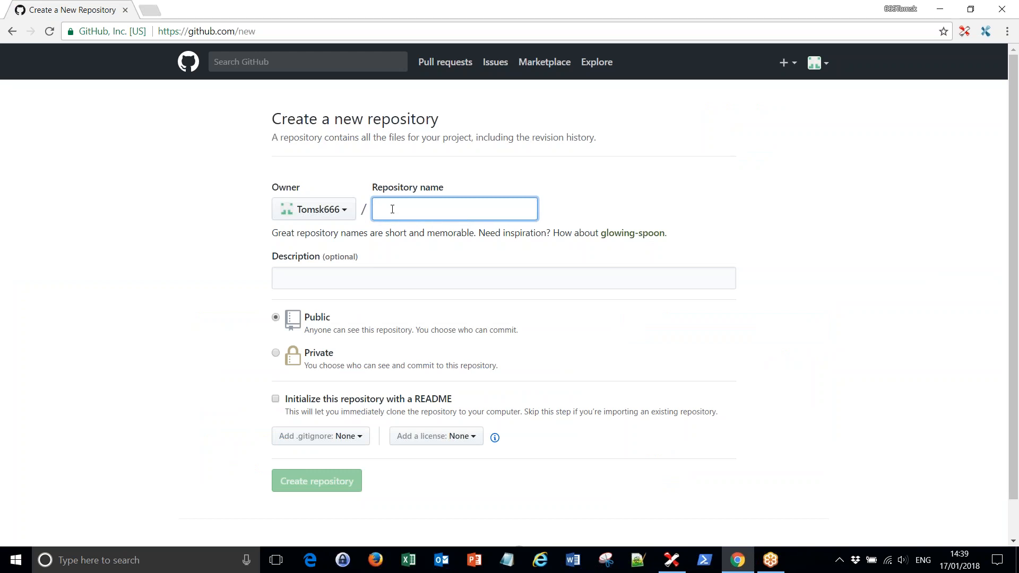
type("rx_g")
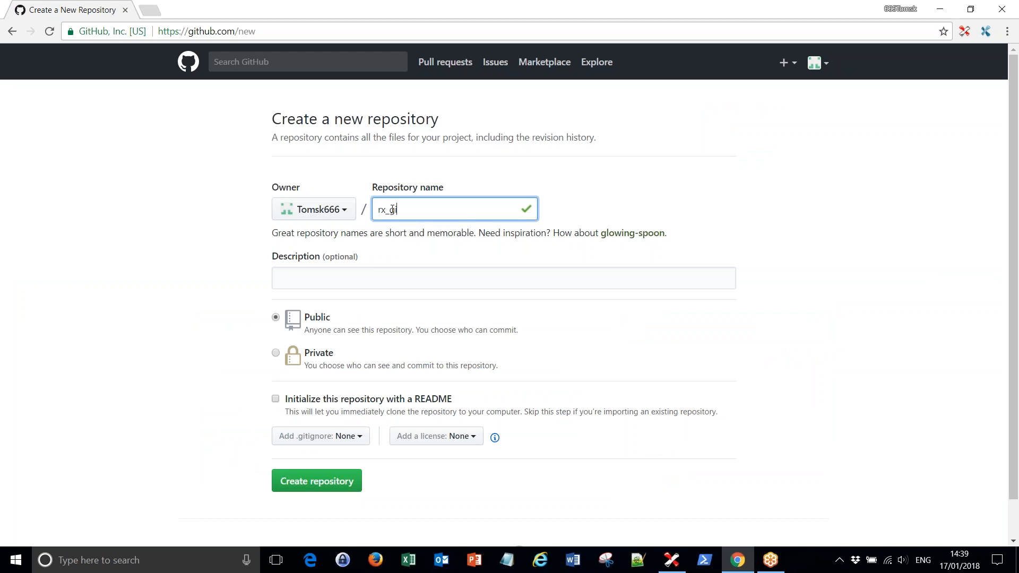
type("ithub_proj")
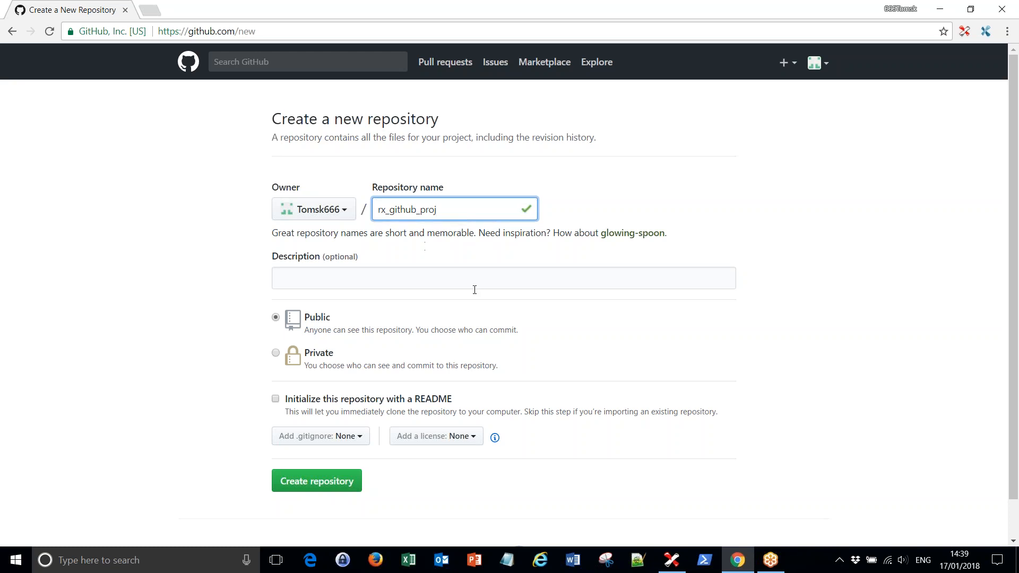
- Create the public rx_github_proj repository, grab its HTTPS clone URL and return to Ranorex Studio
left_click(316, 481)
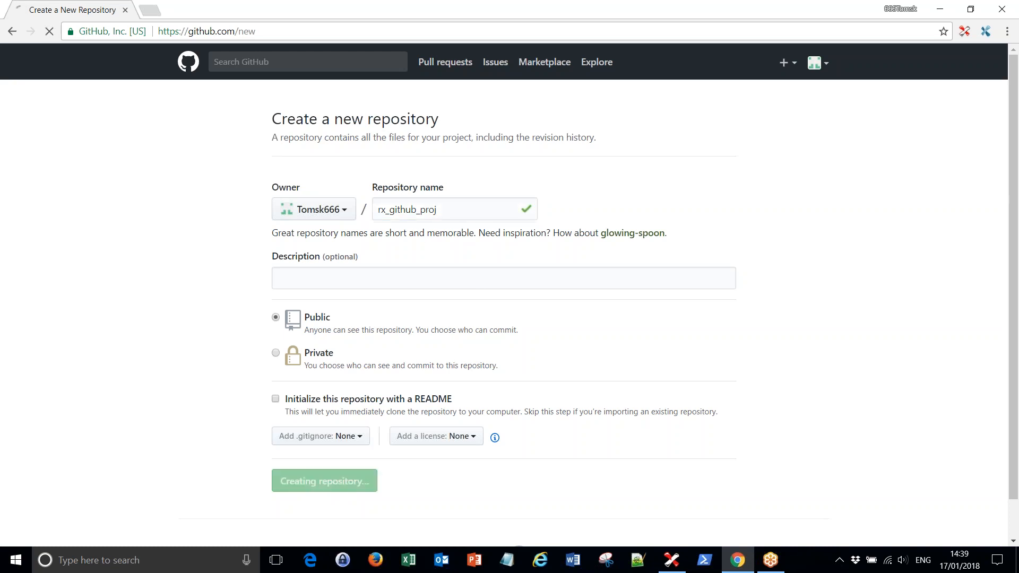
left_click(325, 481)
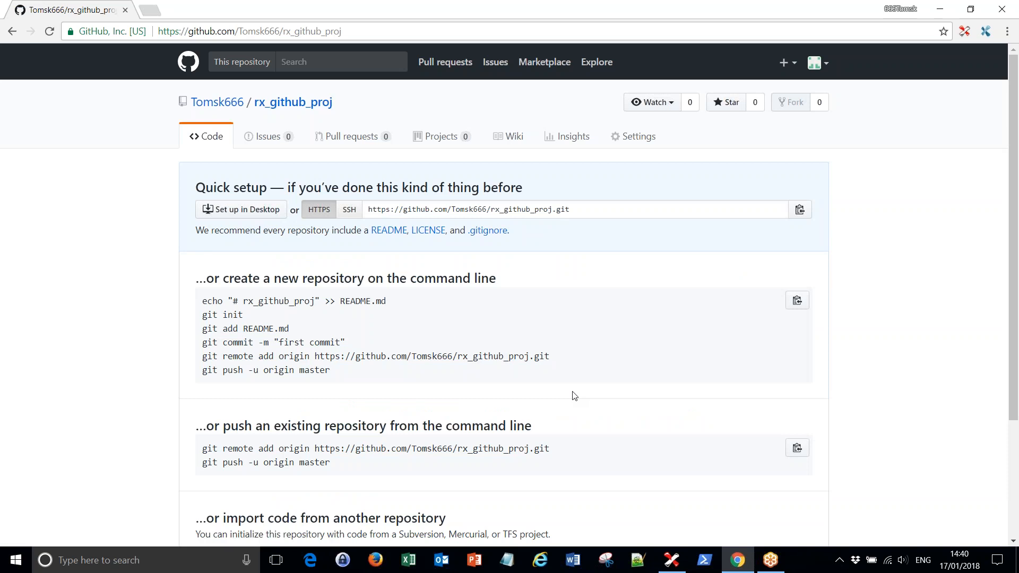
mouse_move(702, 292)
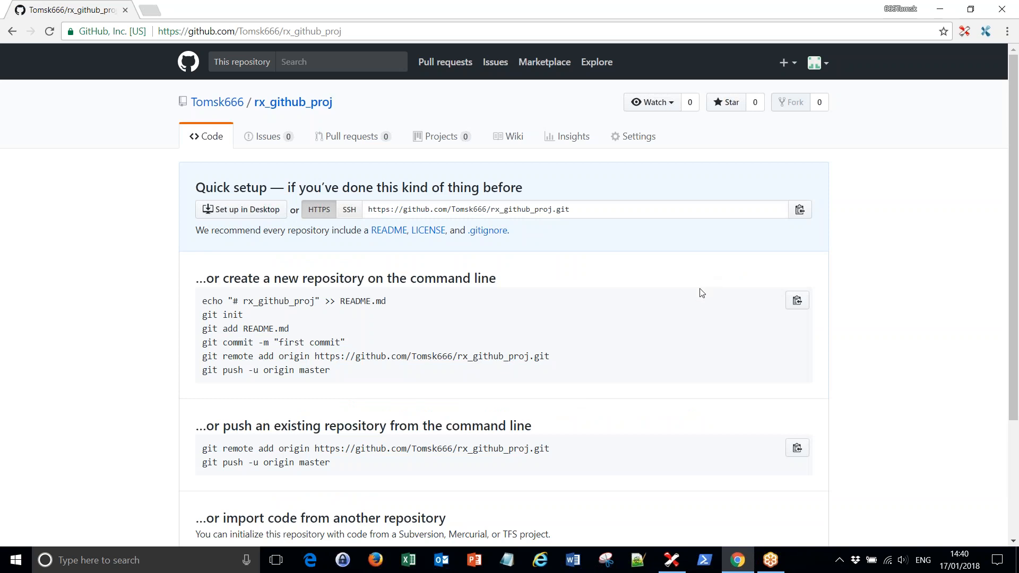
mouse_move(695, 287)
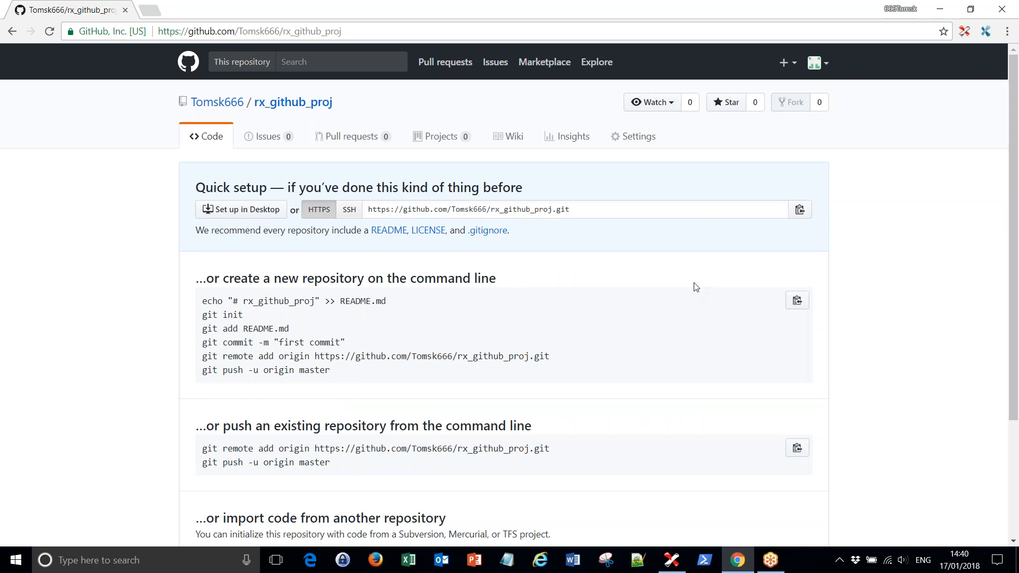
mouse_move(685, 284)
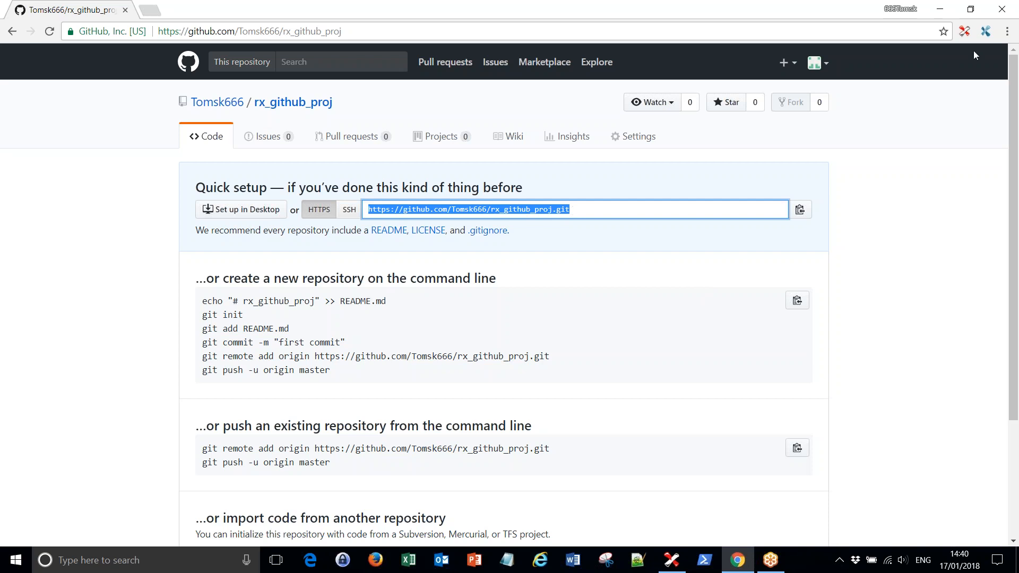
left_click(672, 561)
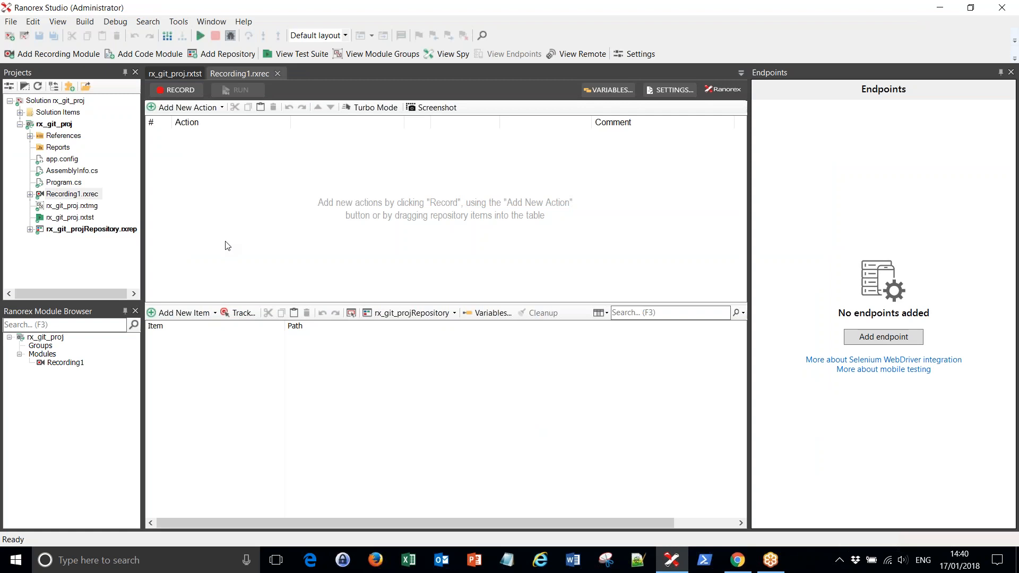
- Bring up the rx_git_proj solution's actions to reach Git Source Control > Push
left_click(53, 100)
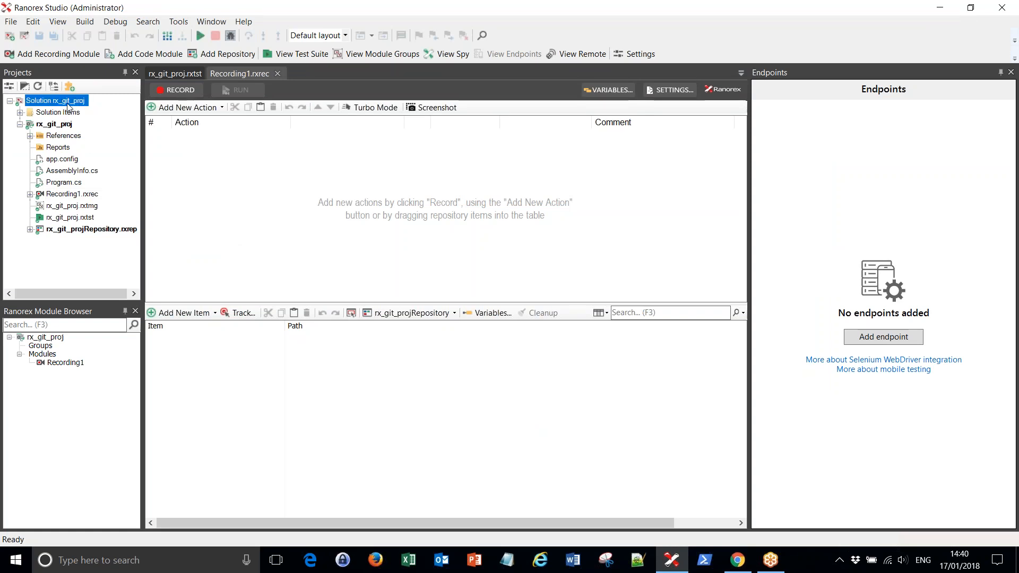
right_click(53, 99)
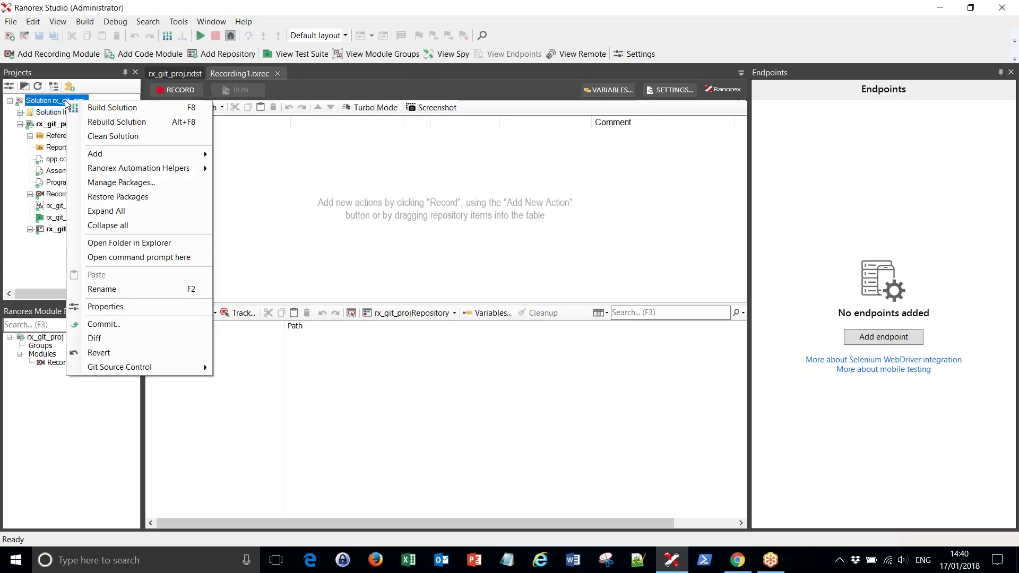
mouse_move(138, 167)
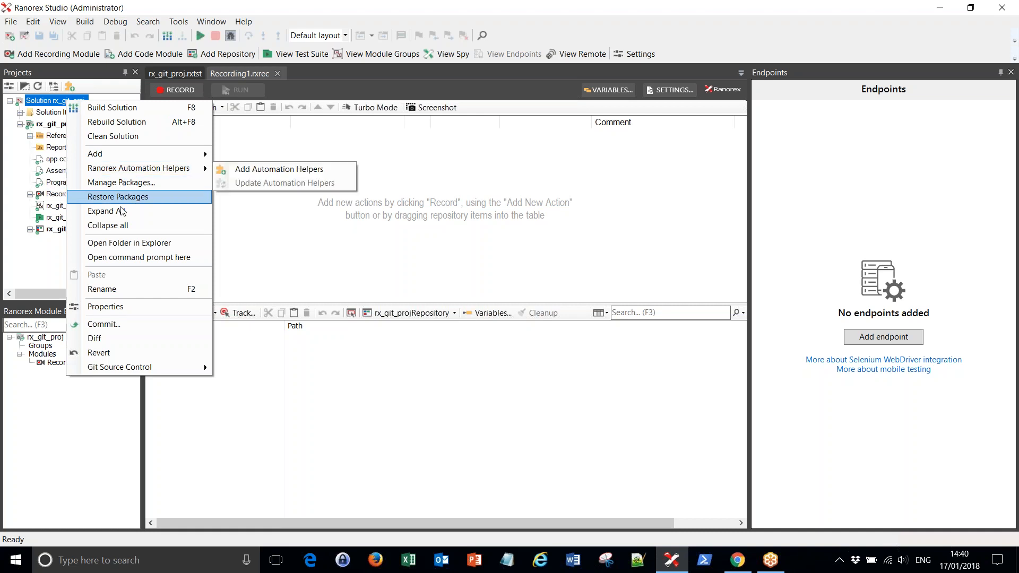
mouse_move(119, 367)
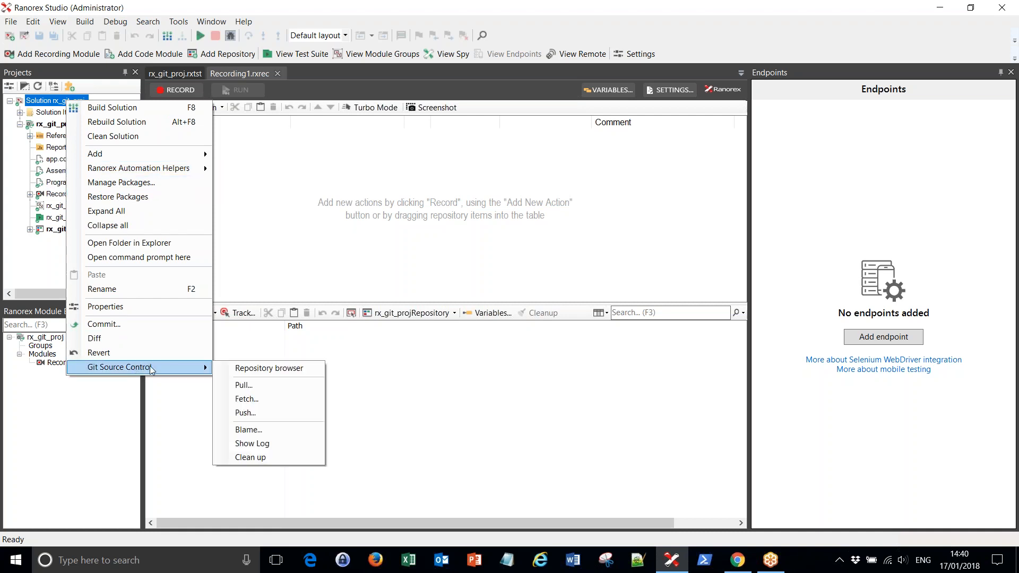
mouse_move(225, 369)
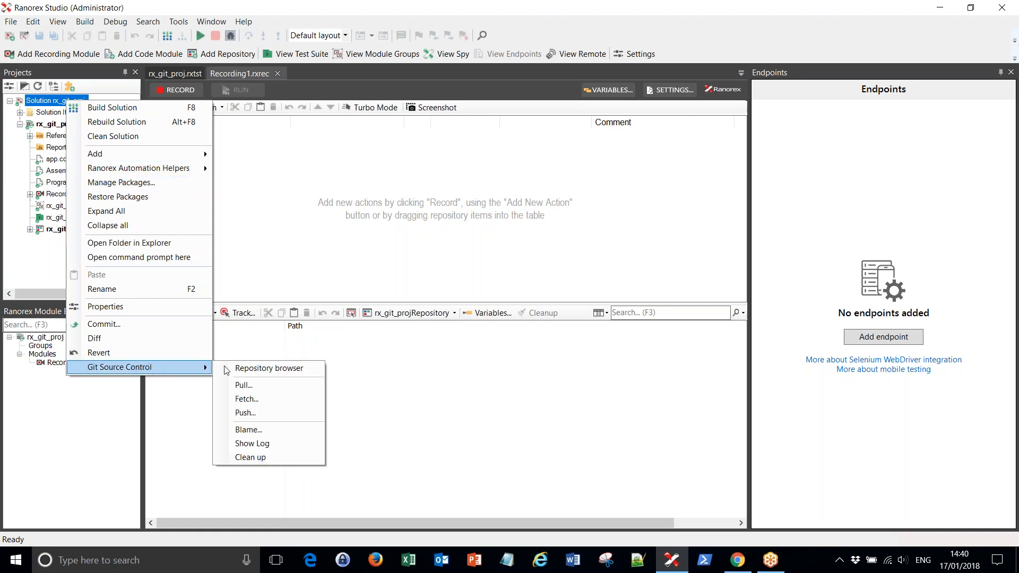
mouse_move(268, 413)
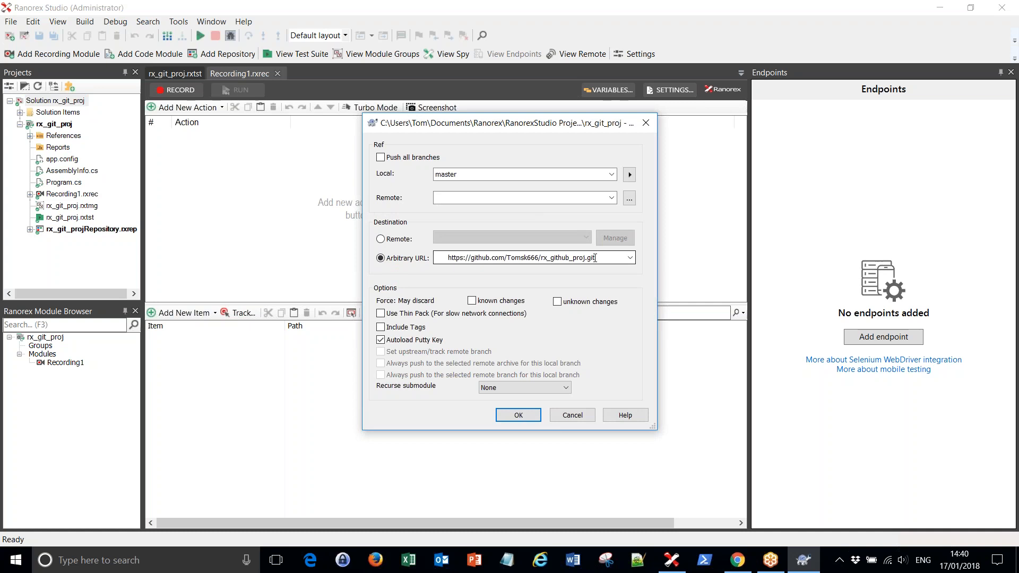
- Check the Remote settings, keep Arbitrary URL set to the rx_github_proj address and confirm the push of master
left_click(380, 239)
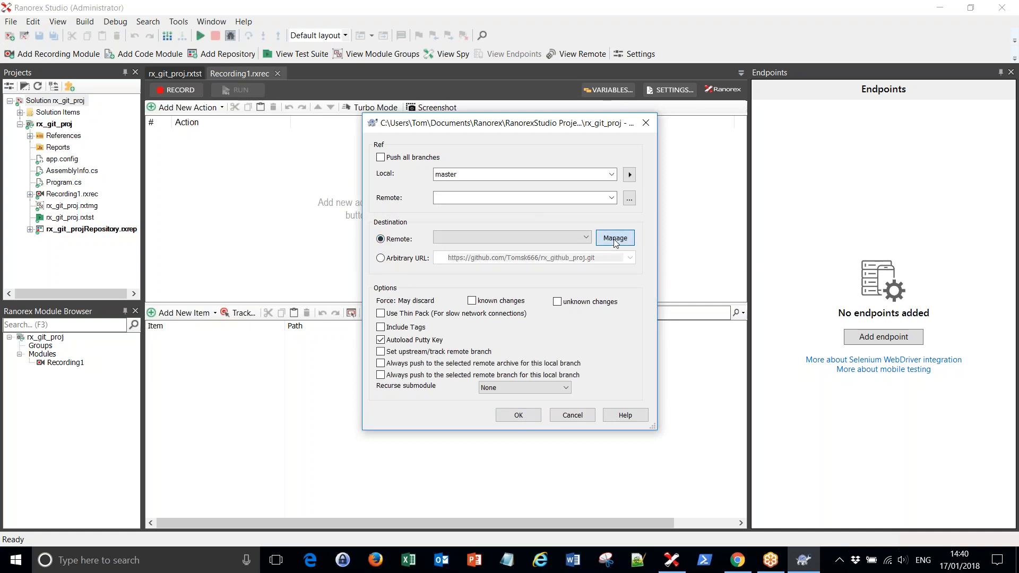
left_click(615, 238)
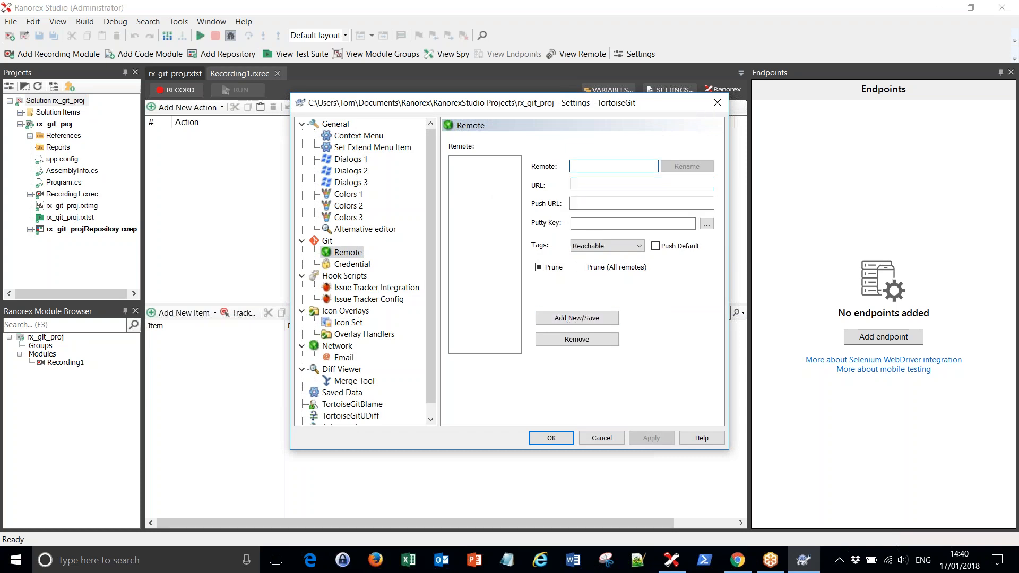
mouse_move(558, 375)
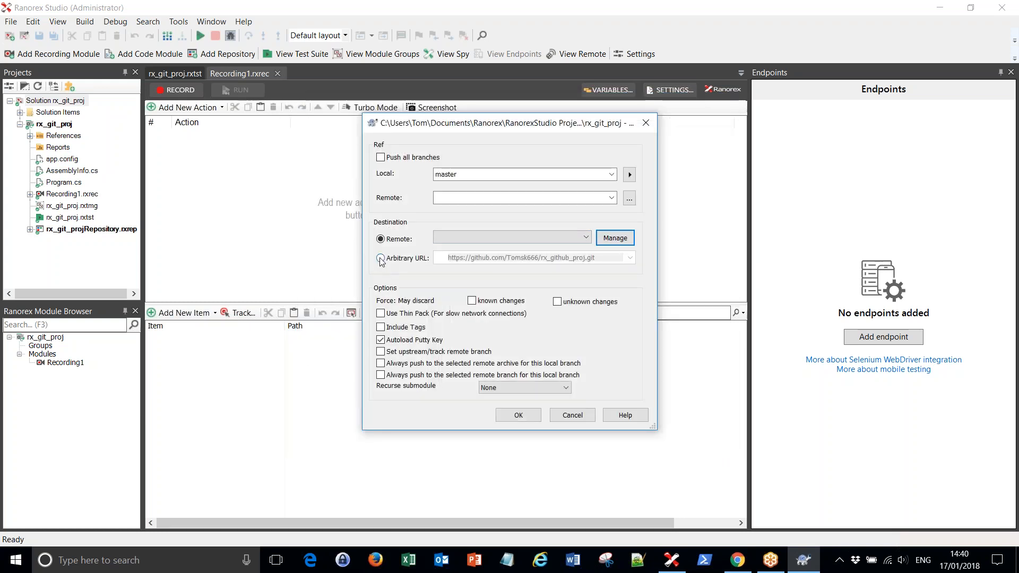
left_click(380, 258)
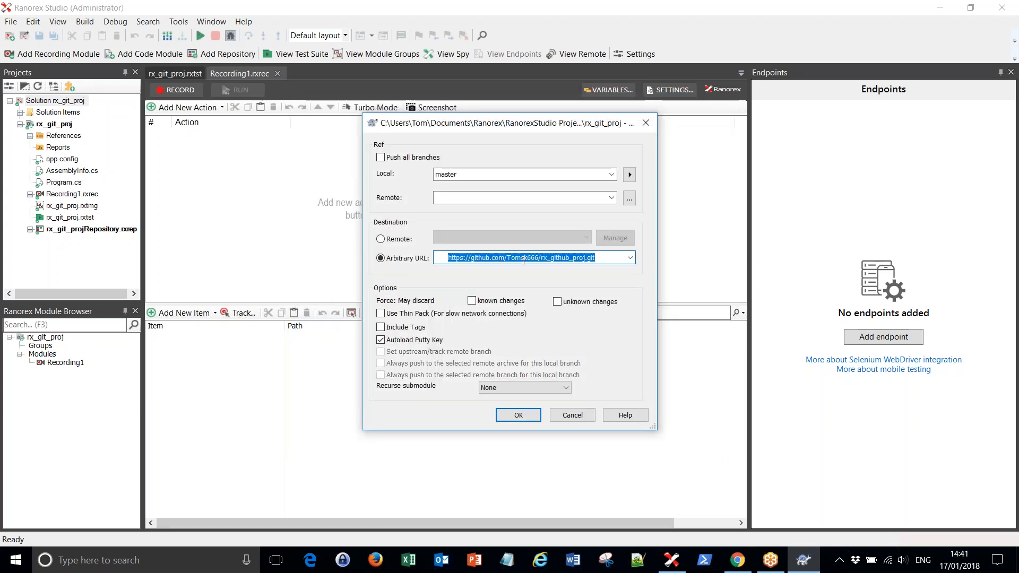
left_click(533, 257)
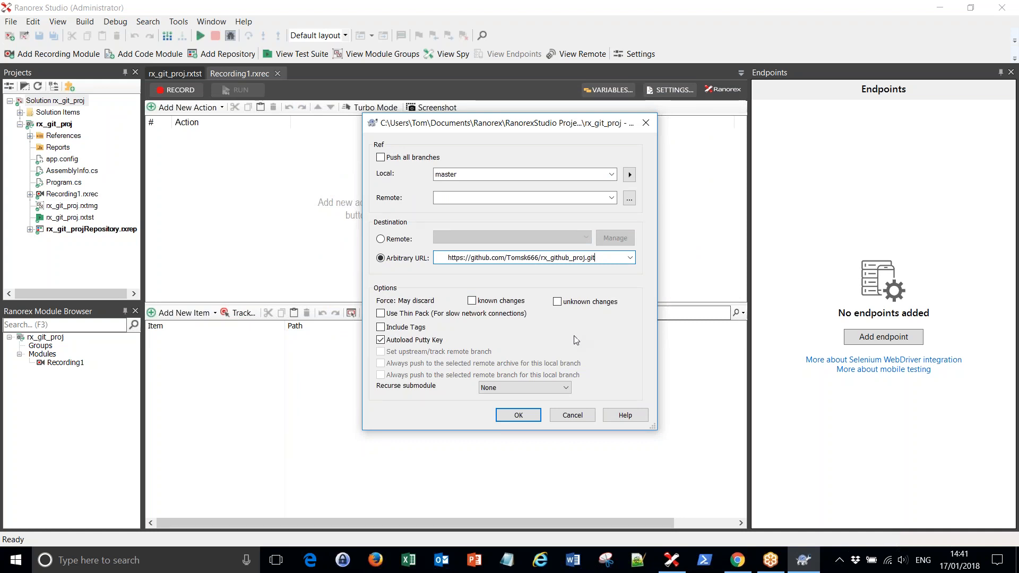
left_click(518, 415)
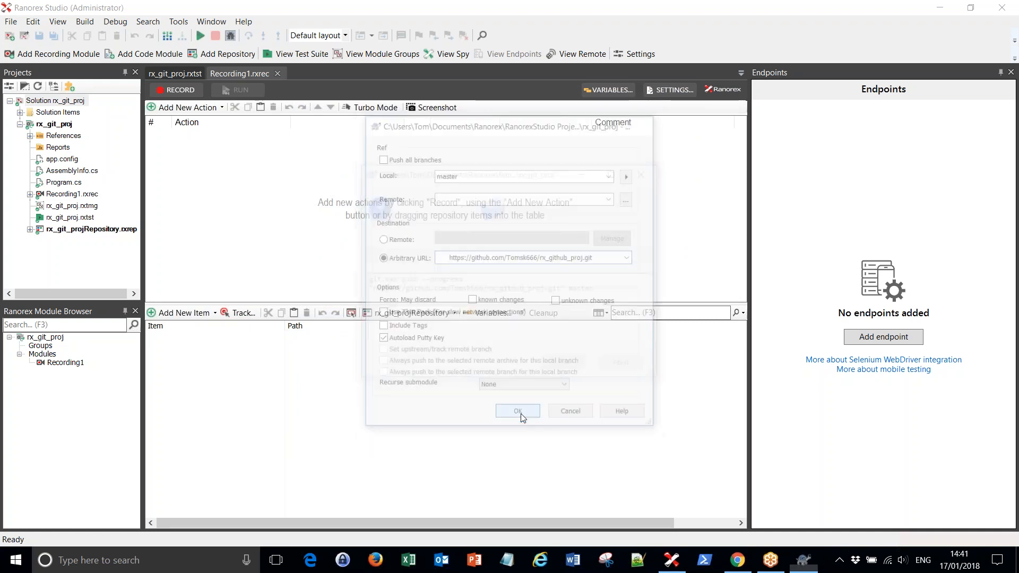
- Close the successful TortoiseGit push report and switch to the GitHub page
left_click(518, 411)
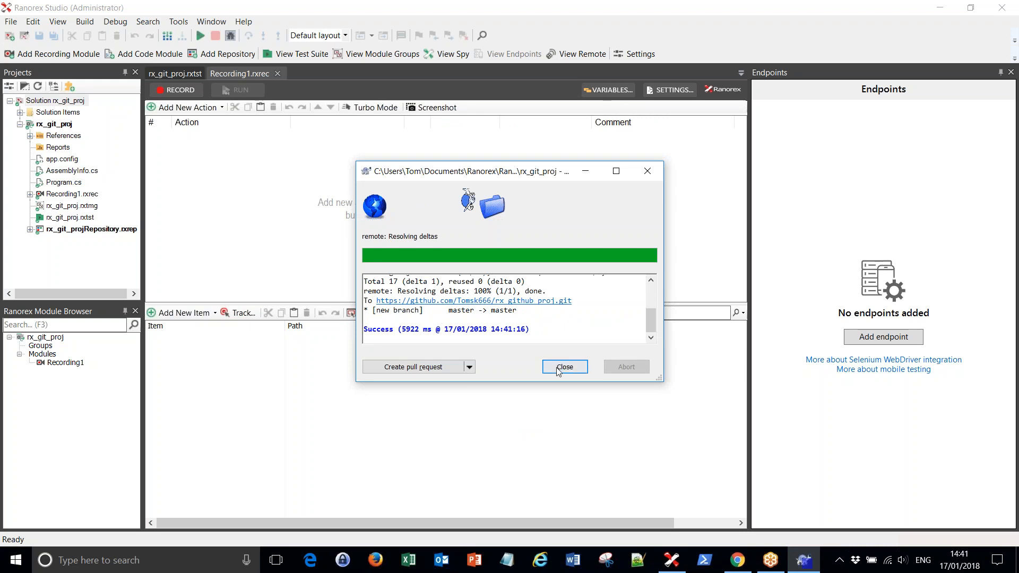
left_click(564, 366)
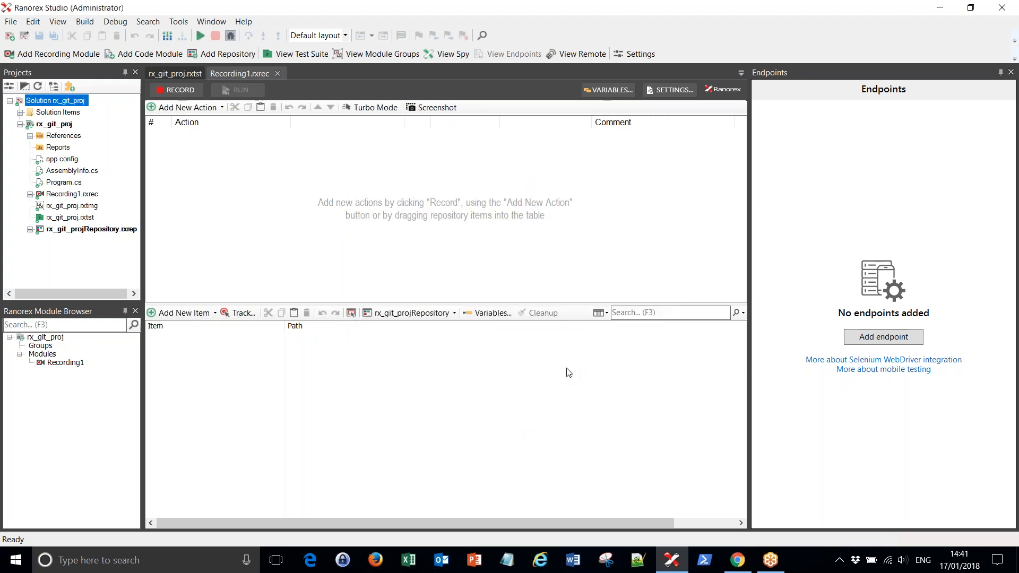
left_click(736, 559)
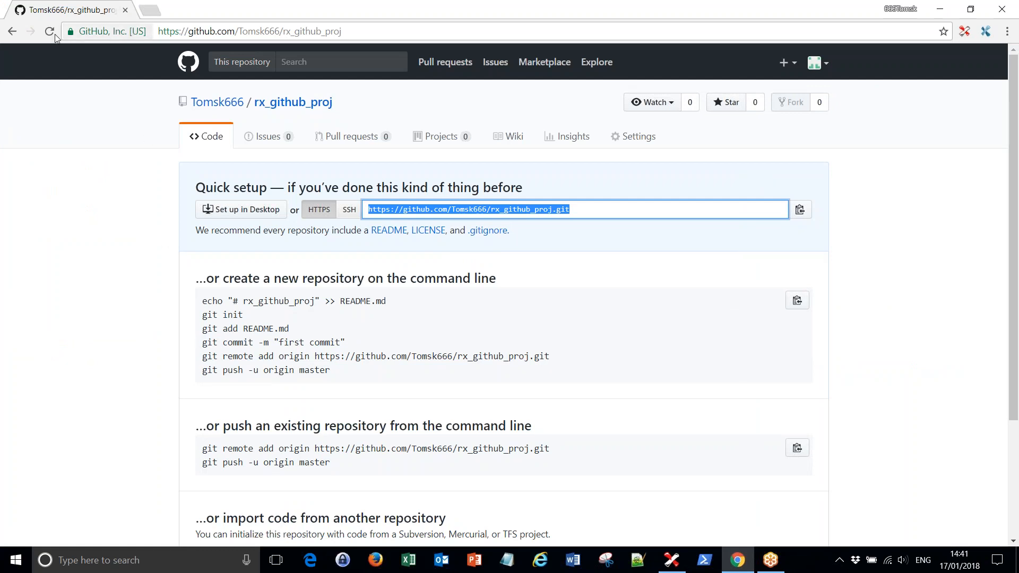
- Reload the rx_github_proj page to see the first commit's files, then return to Ranorex Studio
left_click(48, 31)
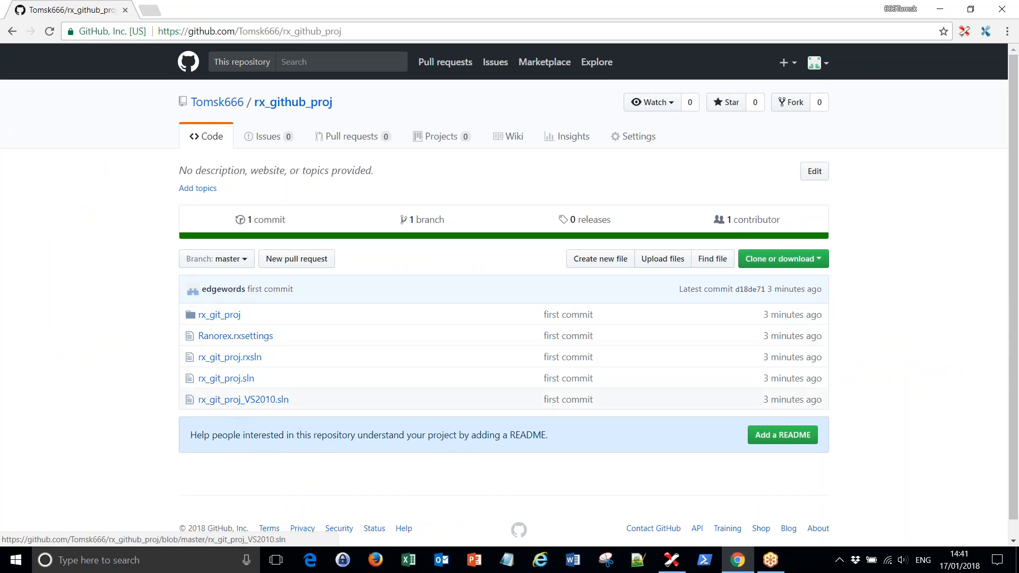
left_click(218, 315)
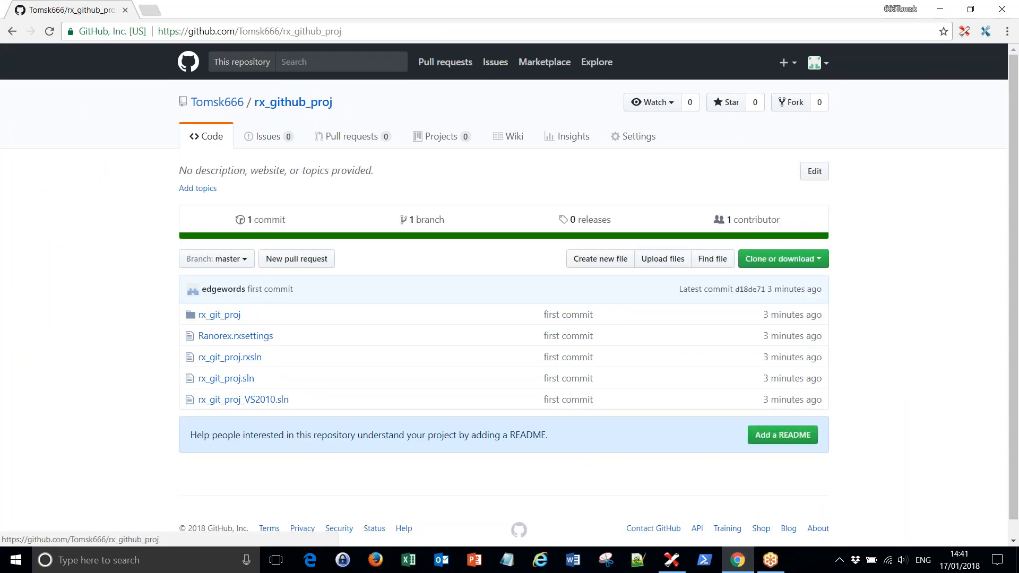
mouse_move(269, 225)
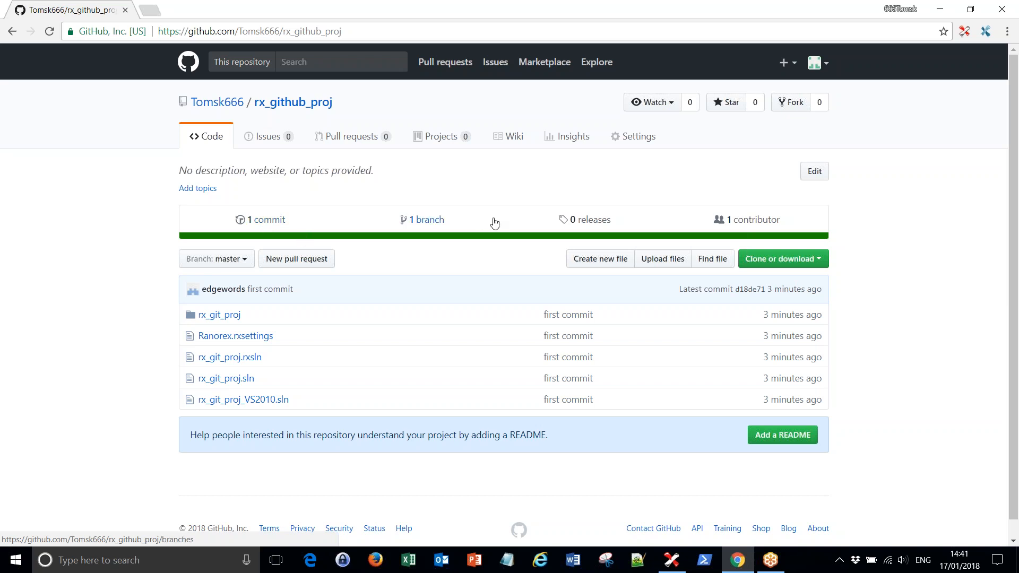
mouse_move(936, 51)
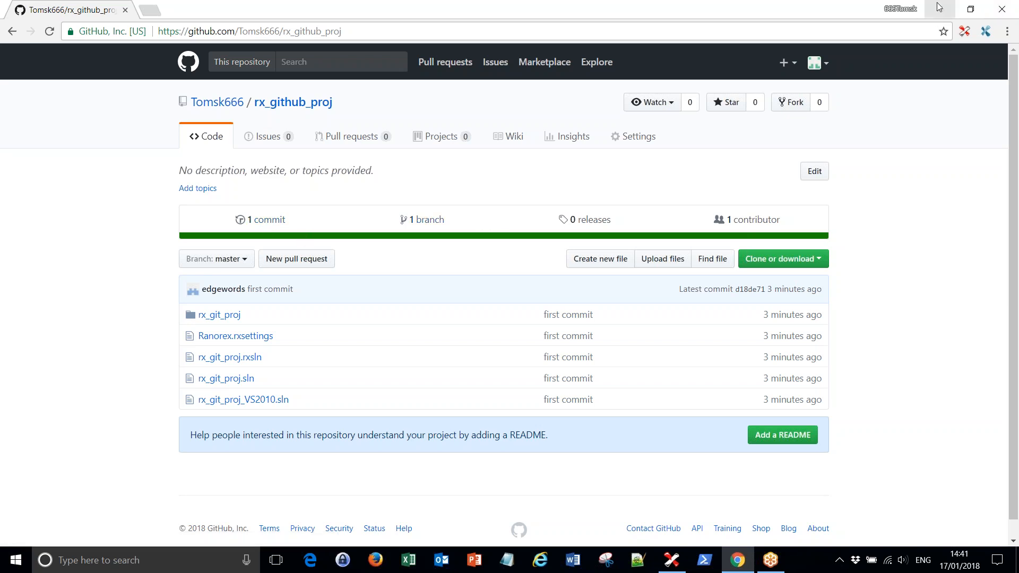
left_click(672, 560)
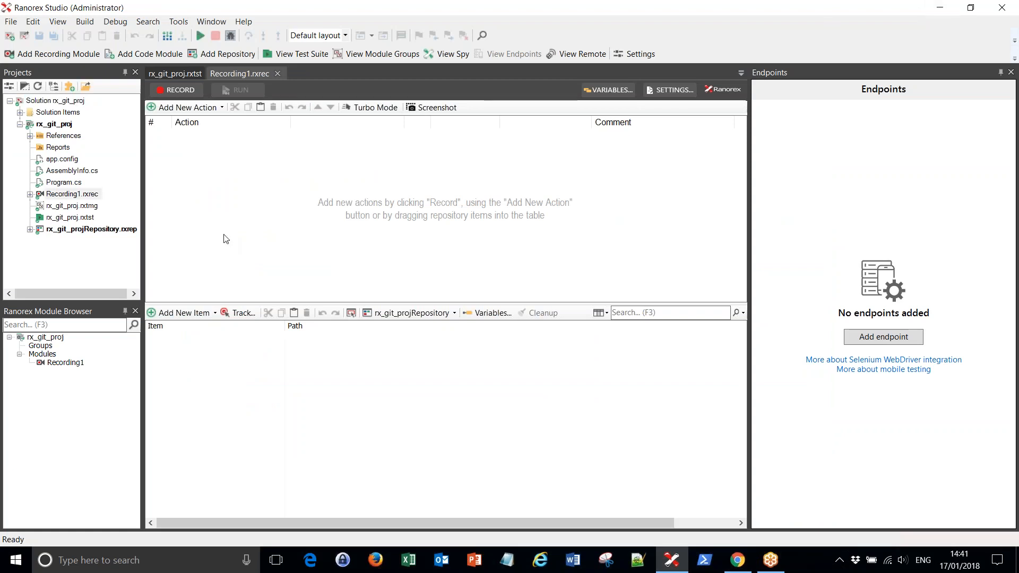
mouse_move(225, 201)
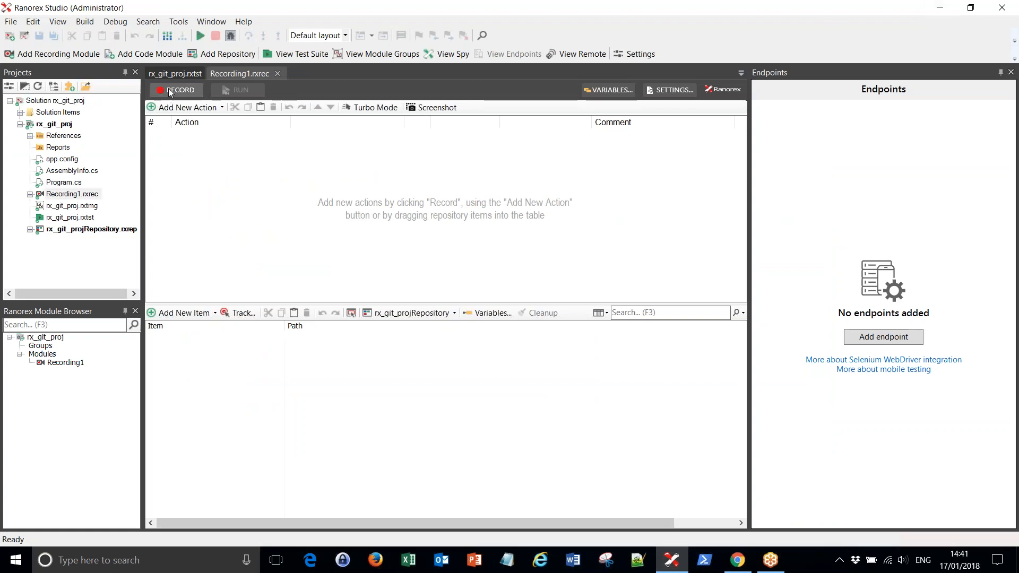
- Record Recording1 on desktop app KeePass: launch it, cancel the master key prompt and close it
left_click(176, 90)
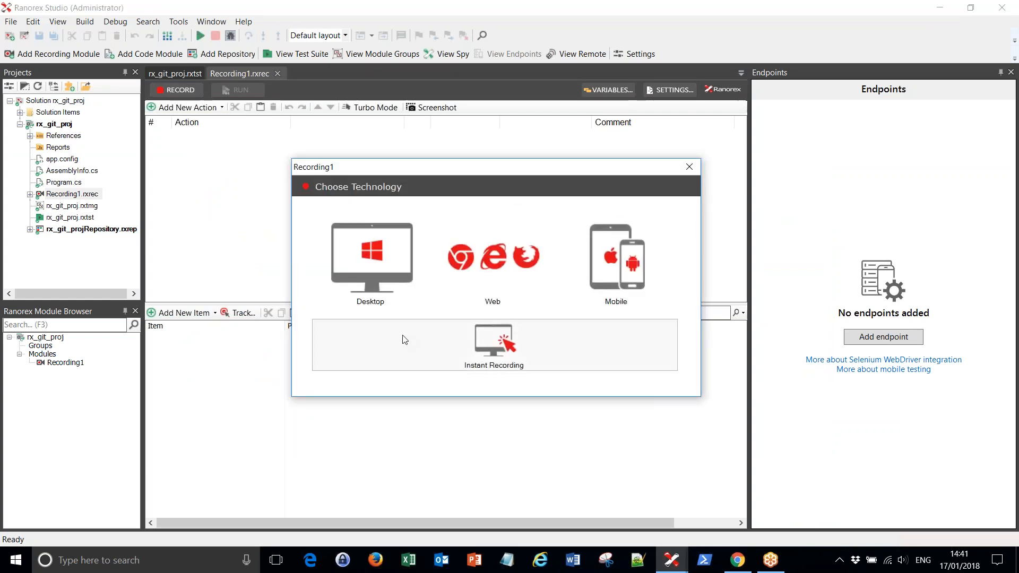
left_click(371, 256)
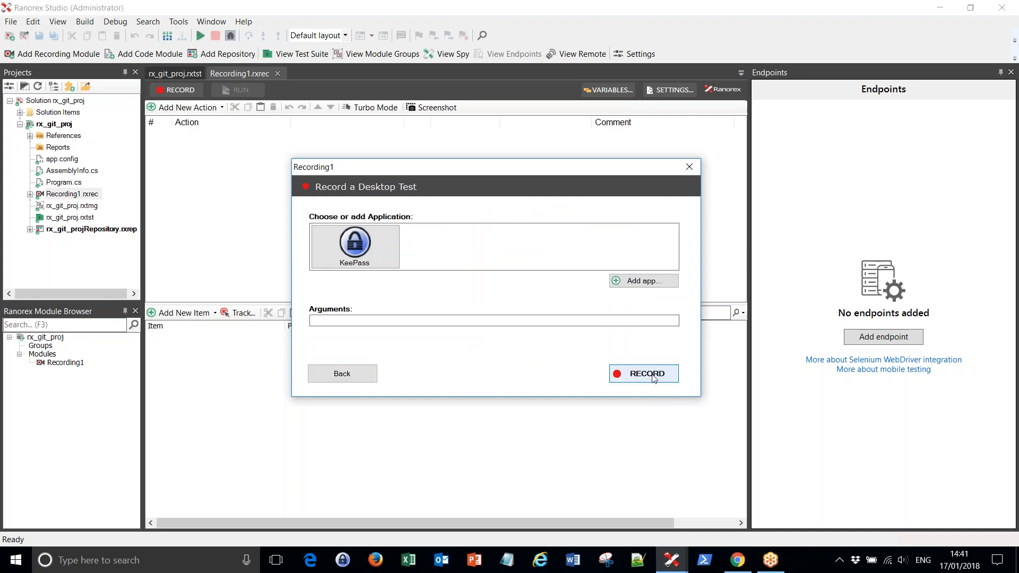
left_click(643, 373)
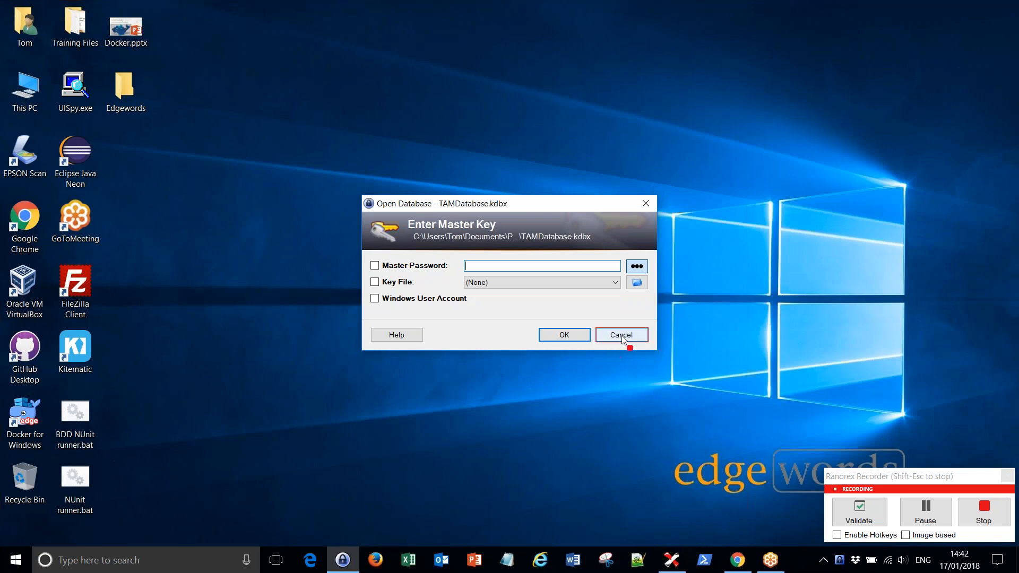
left_click(621, 334)
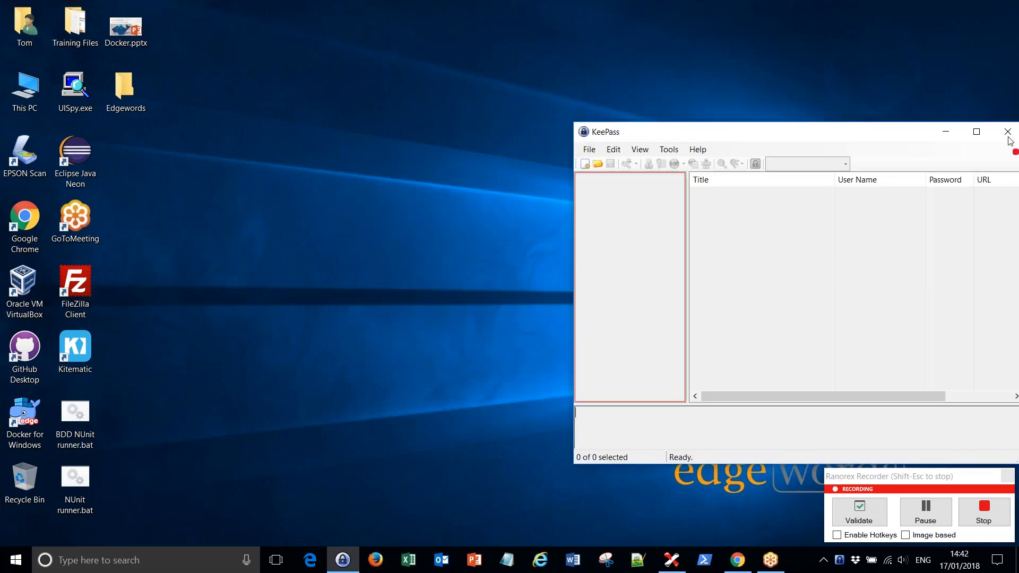
left_click(1007, 131)
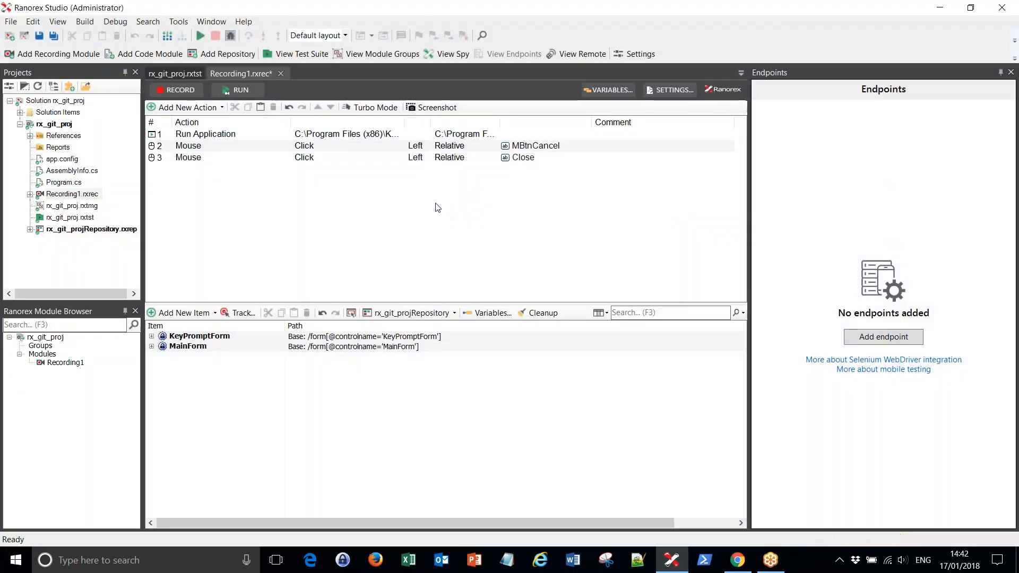
mouse_move(258, 240)
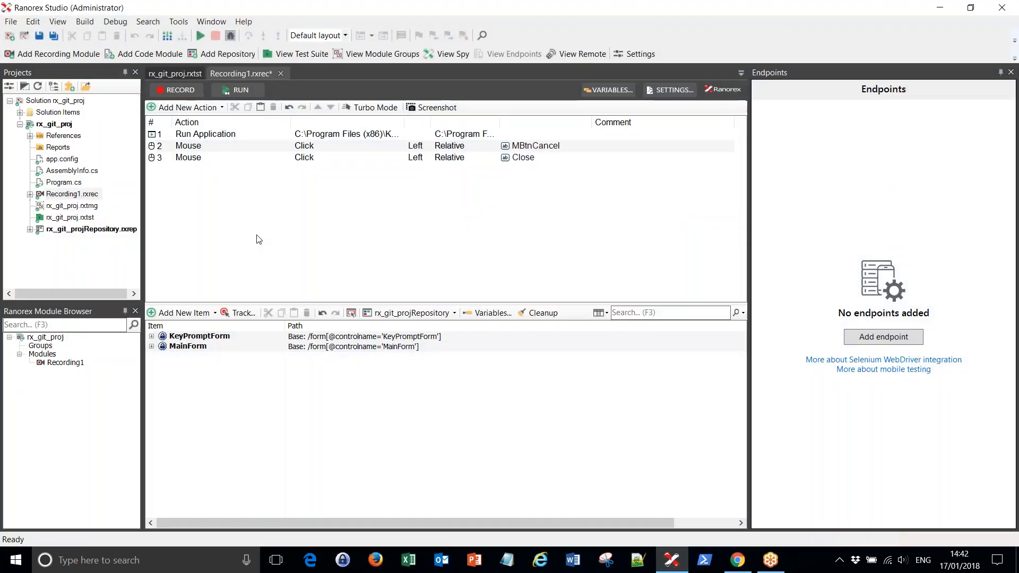
mouse_move(260, 233)
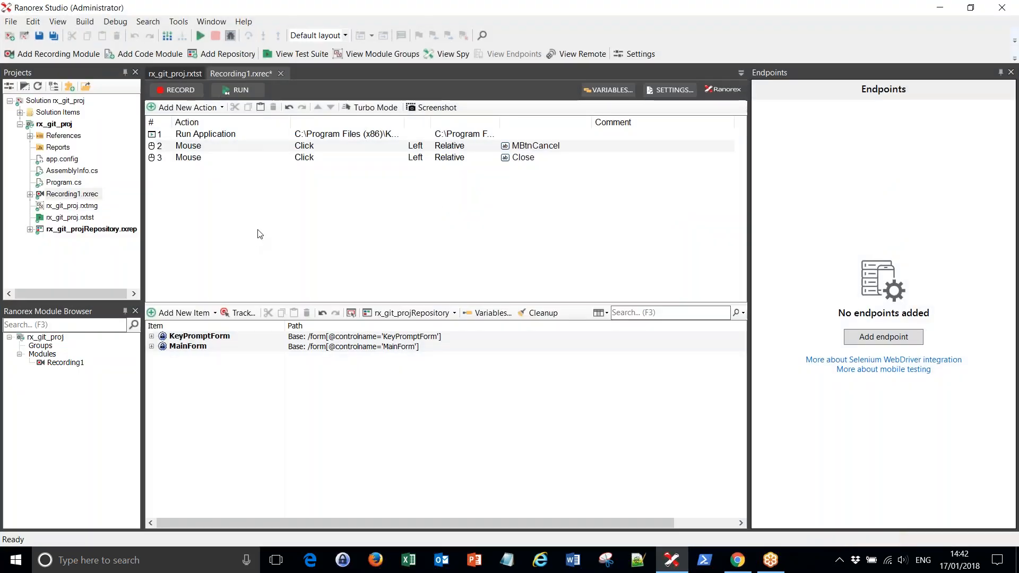
mouse_move(228, 206)
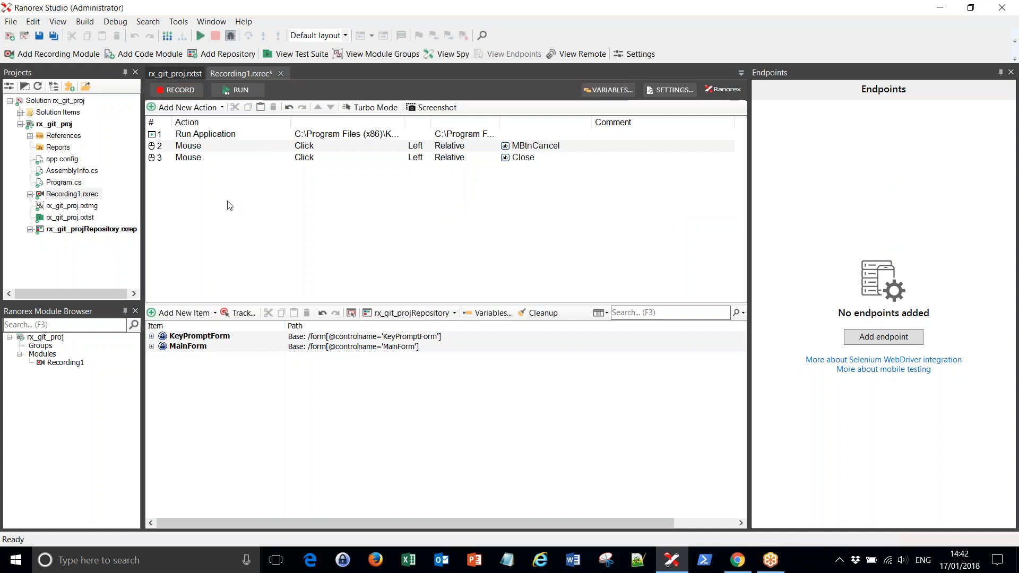
mouse_move(62, 49)
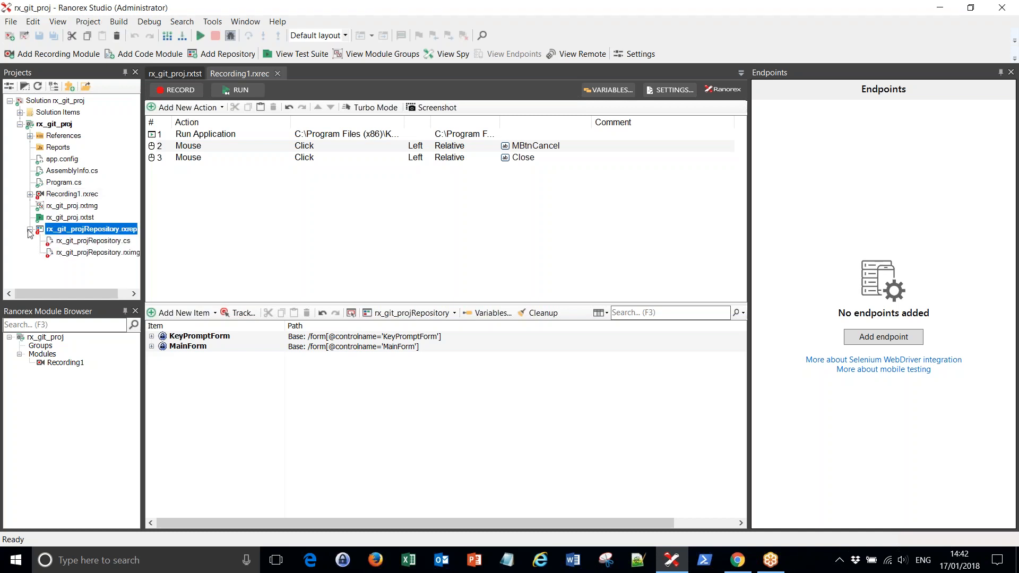
left_click(62, 193)
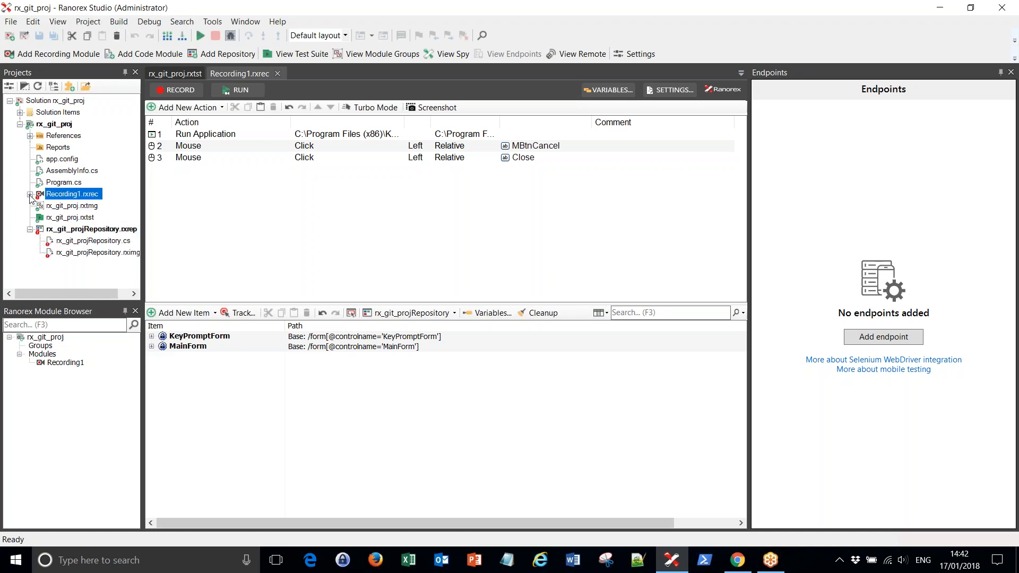
left_click(31, 193)
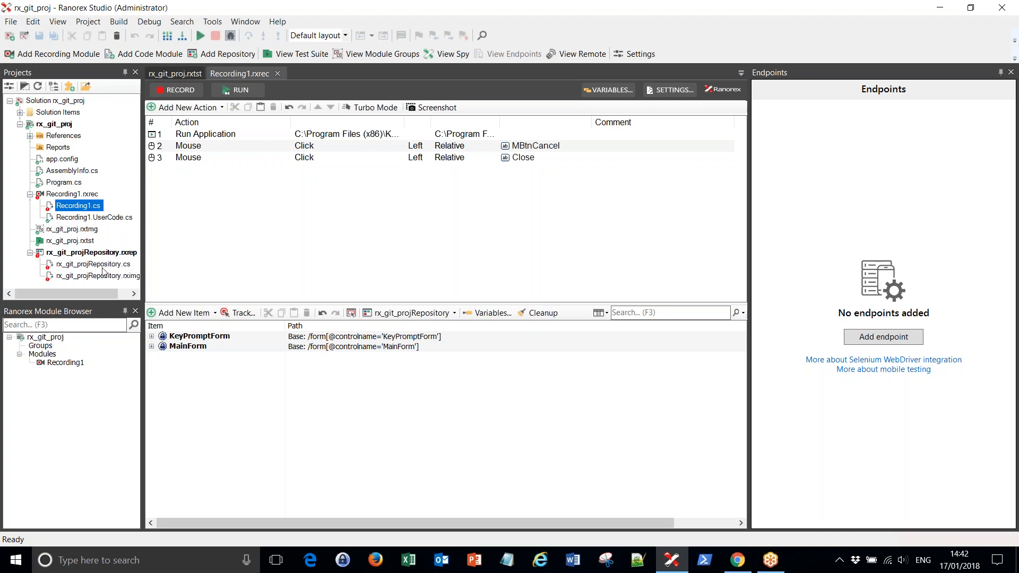
left_click(93, 263)
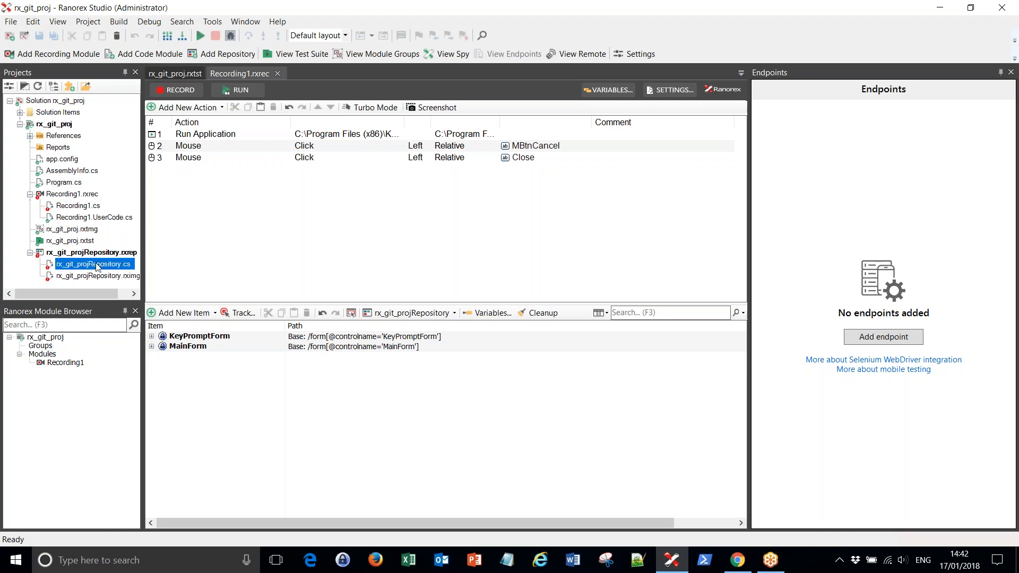
left_click(78, 206)
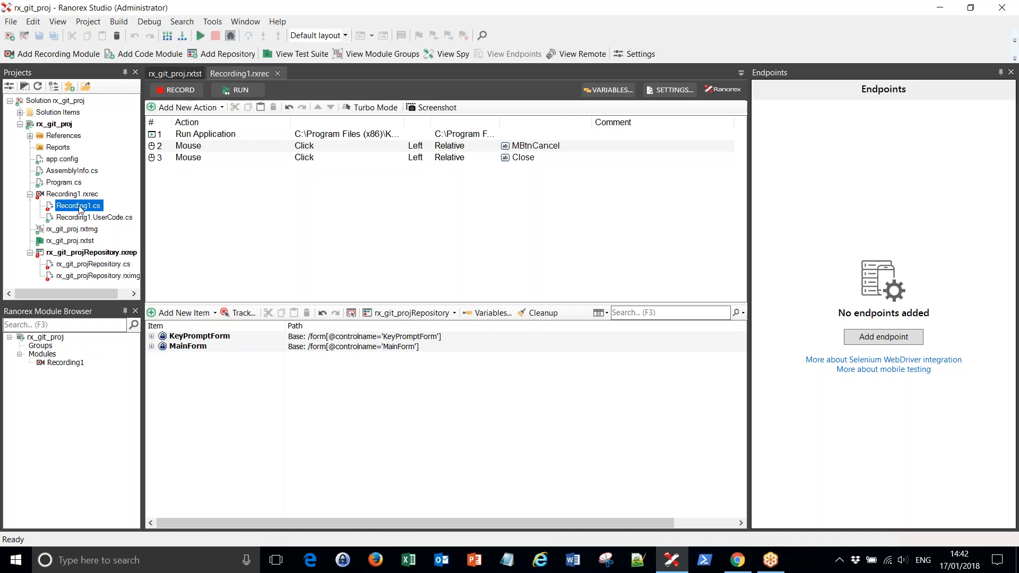
right_click(78, 206)
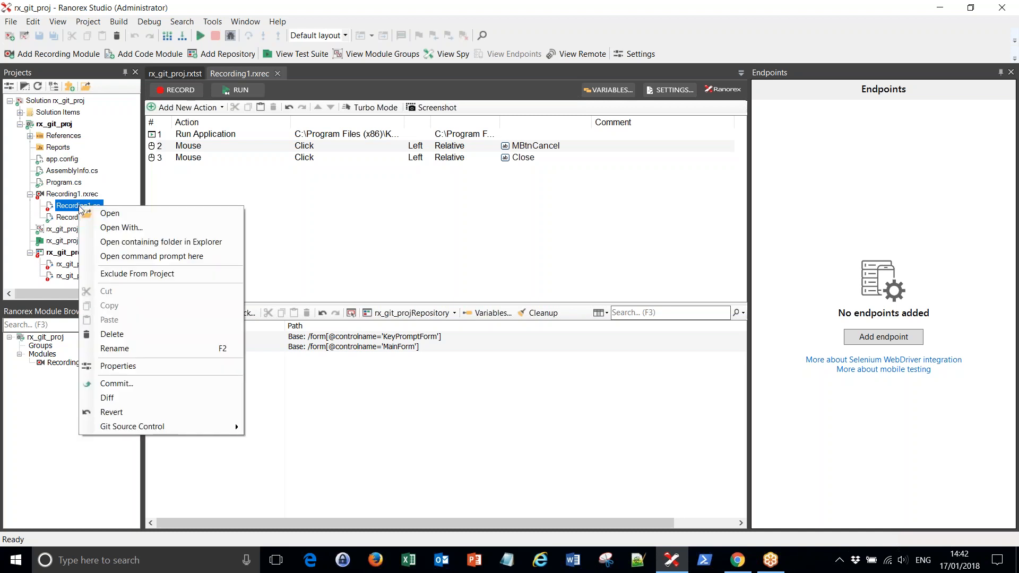
mouse_move(137, 399)
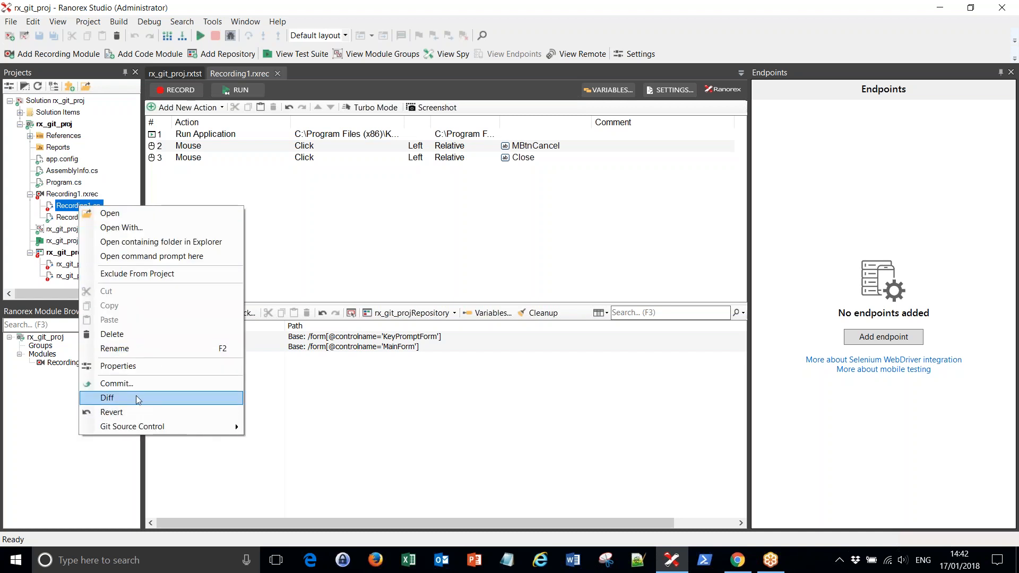
left_click(108, 398)
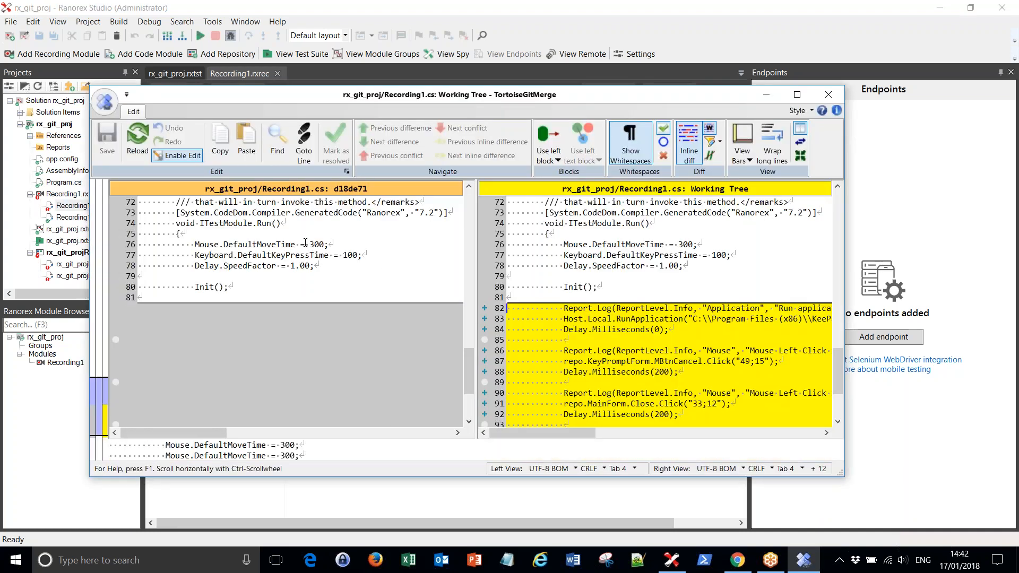
left_click(696, 307)
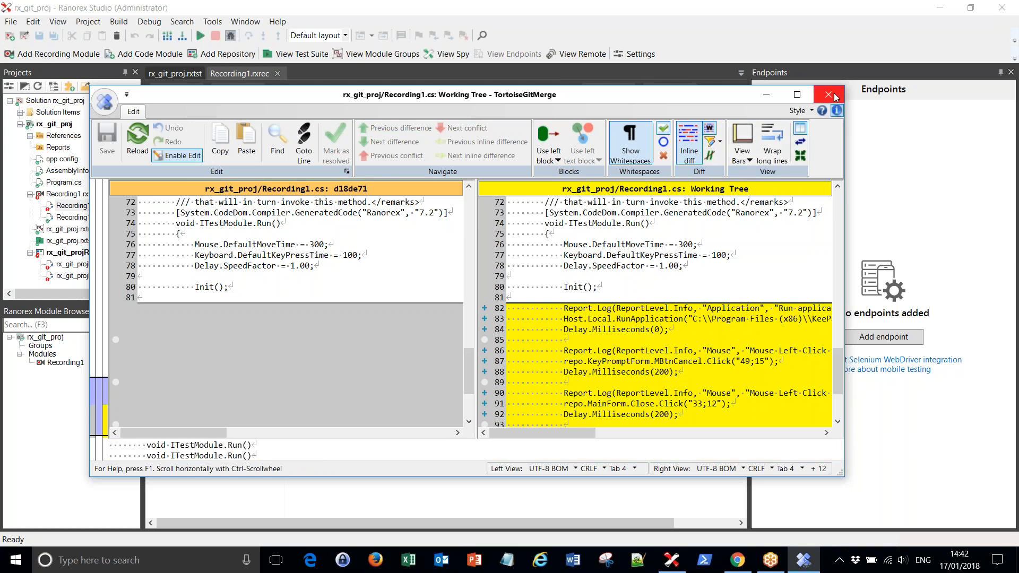
left_click(828, 94)
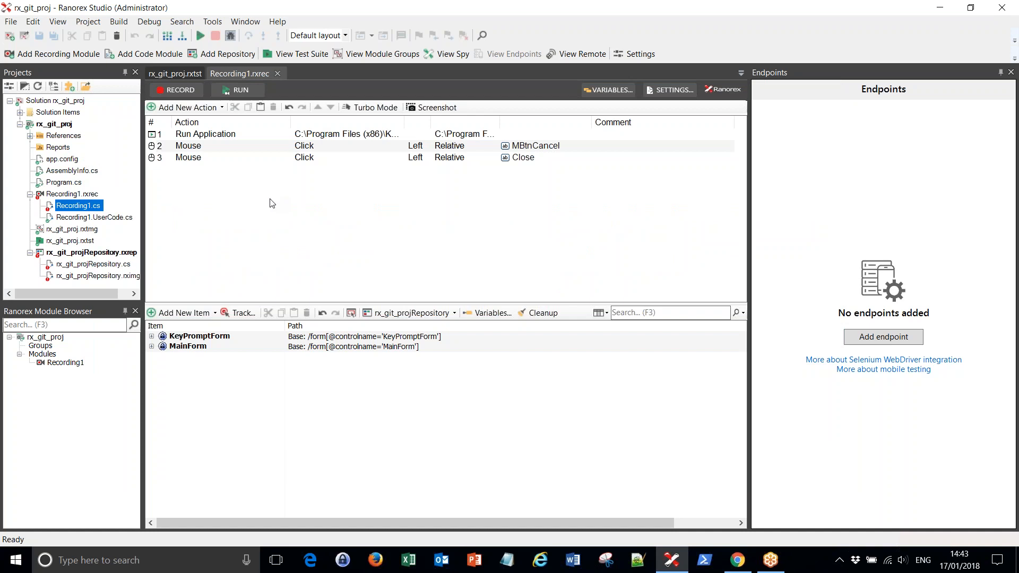
- Start a commit of the rx_git_proj solution's five modified files with message 'some changes'
left_click(55, 100)
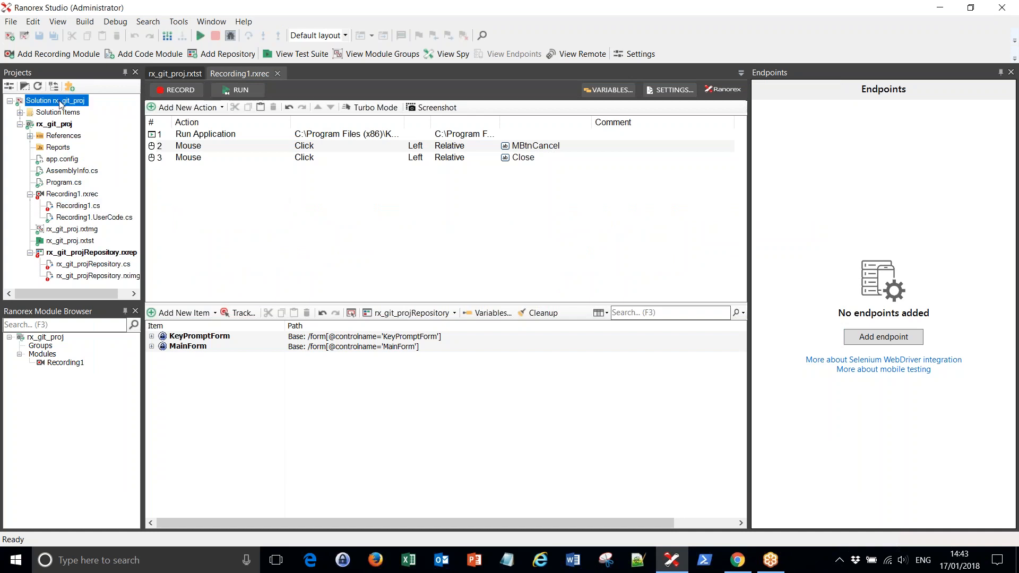
right_click(59, 100)
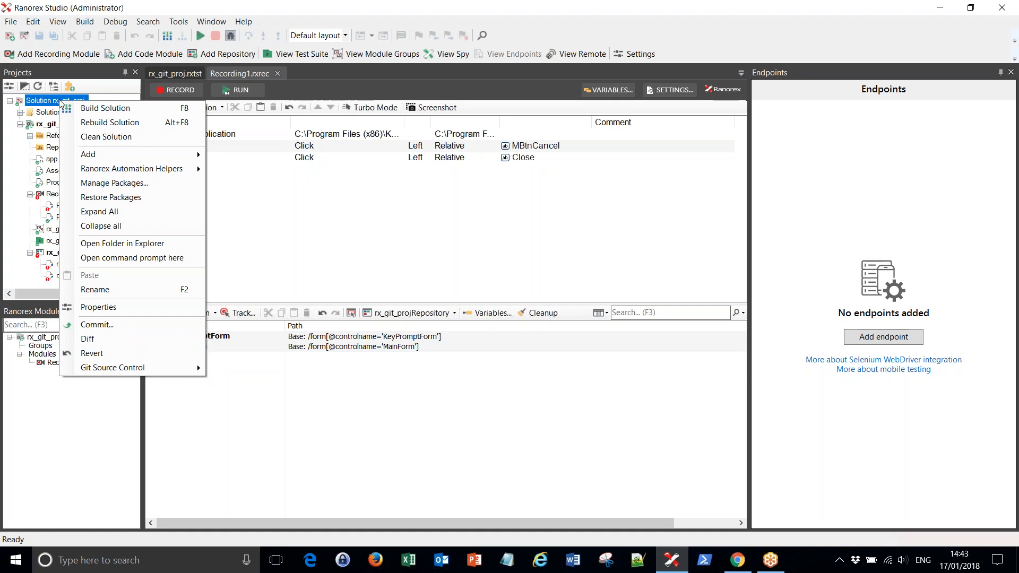
mouse_move(42, 102)
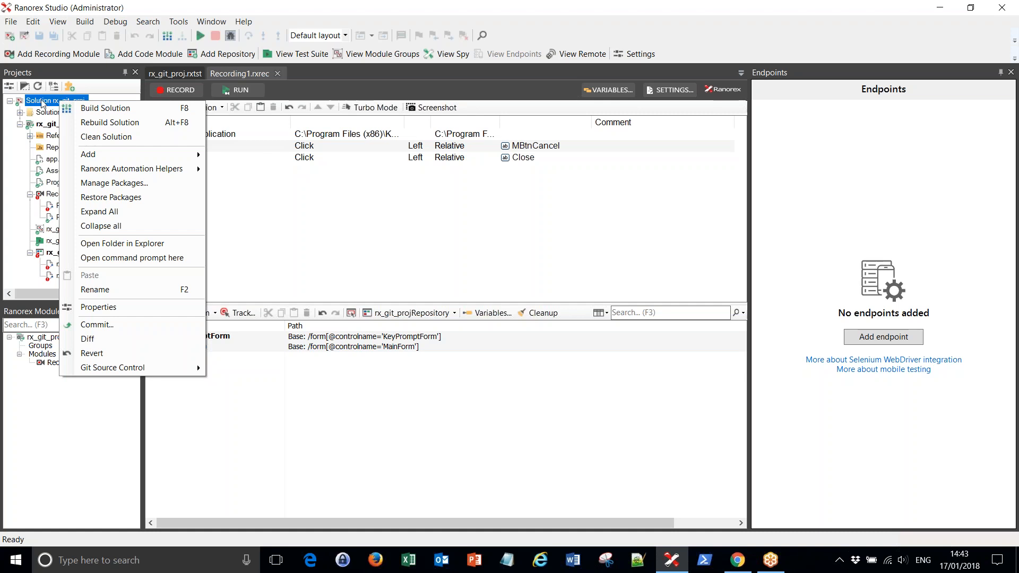
mouse_move(132, 330)
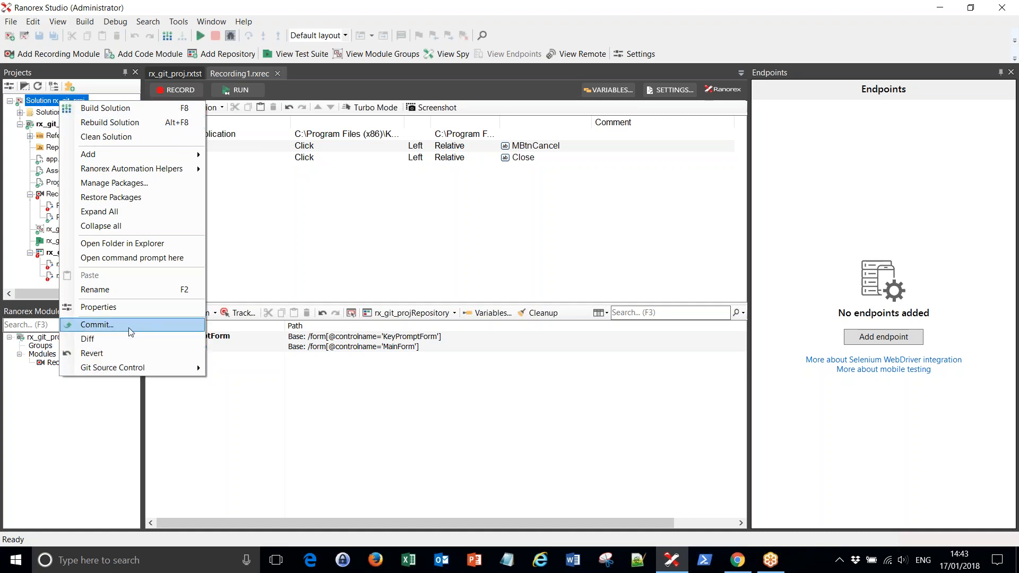
left_click(96, 325)
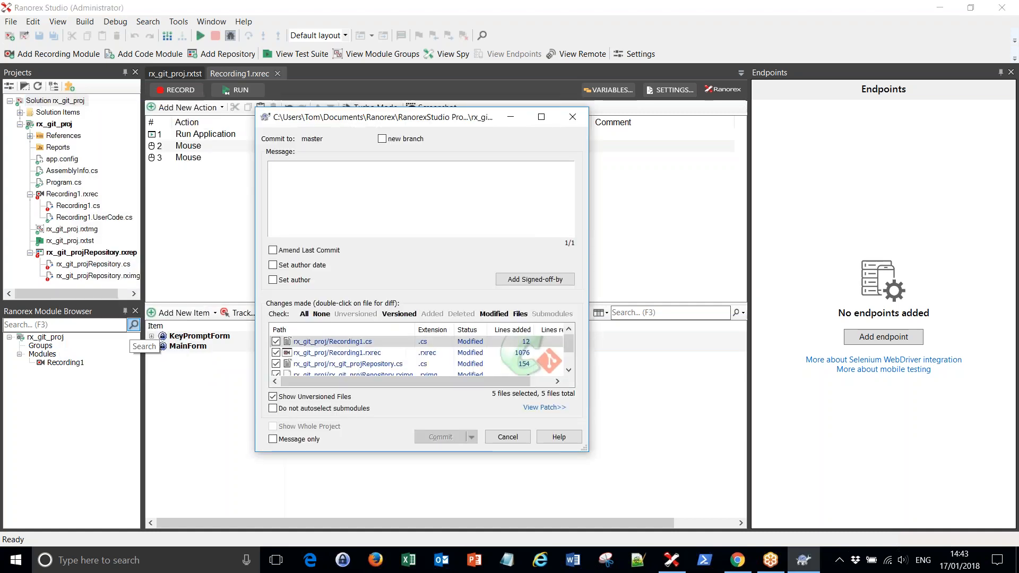
left_click(283, 169)
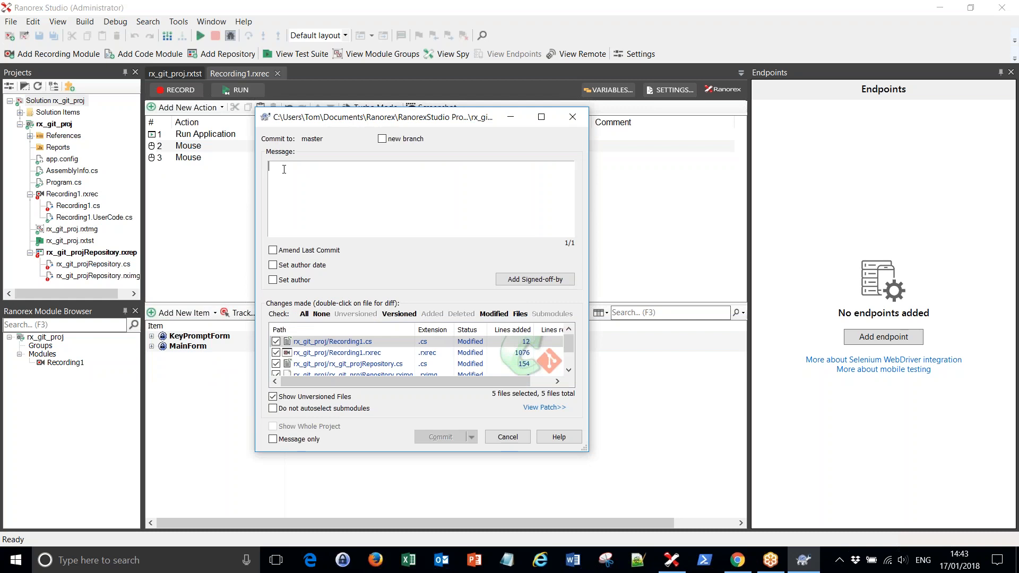
type("some changes")
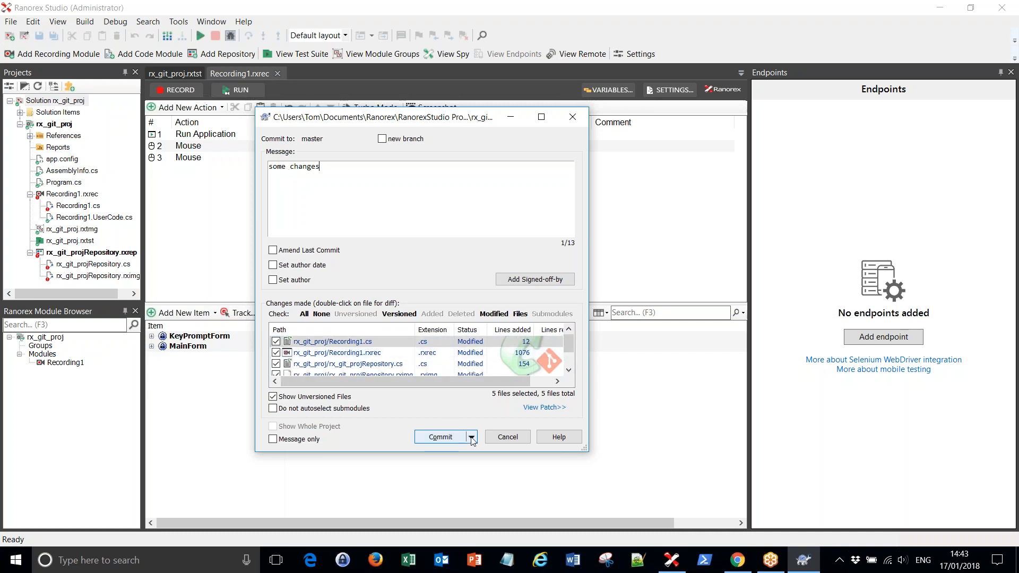
left_click(471, 438)
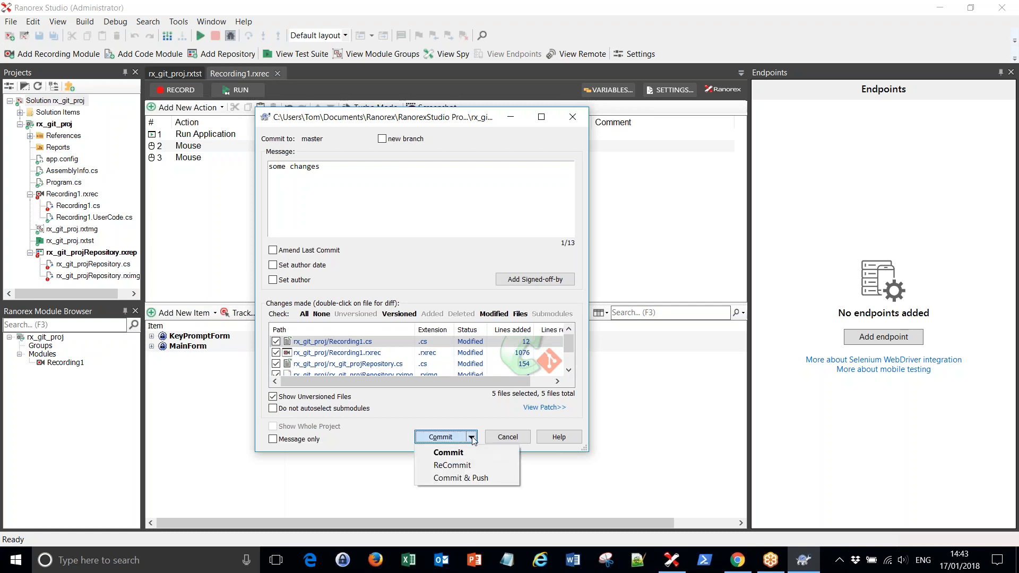
mouse_move(460, 478)
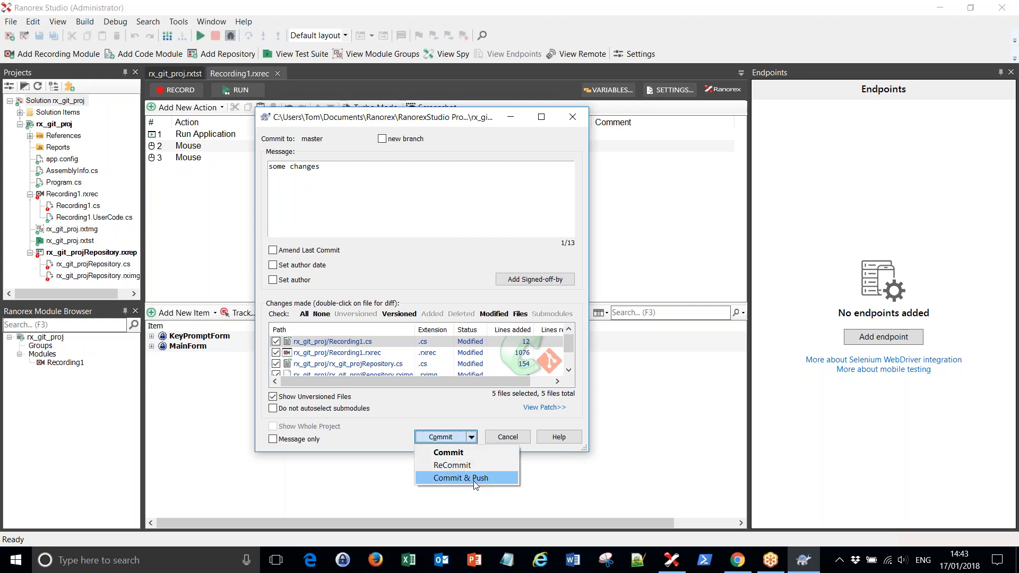
- Commit & Push to the rx_github_proj GitHub URL via Arbitrary URL and close the progress window
left_click(460, 478)
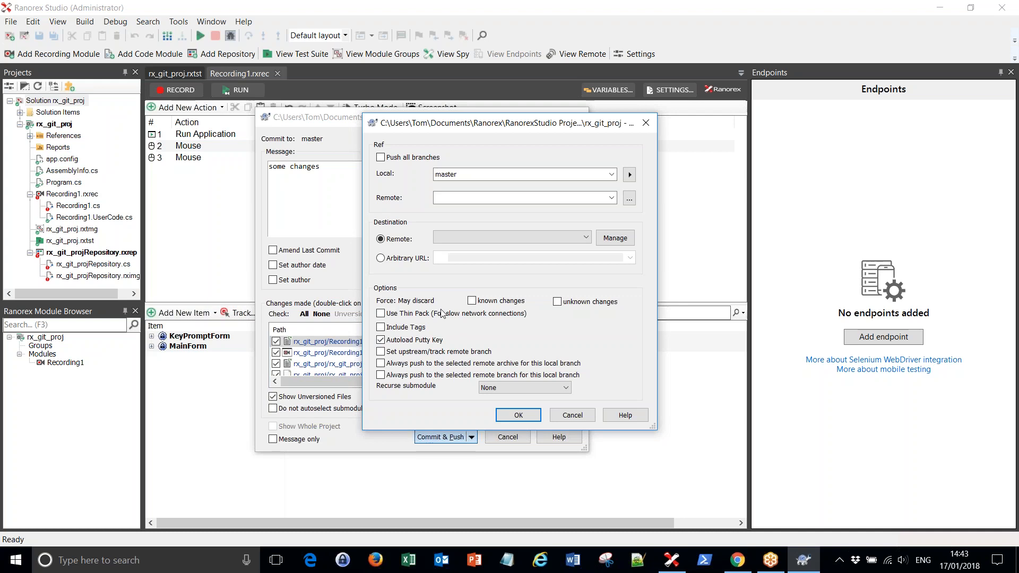
left_click(380, 258)
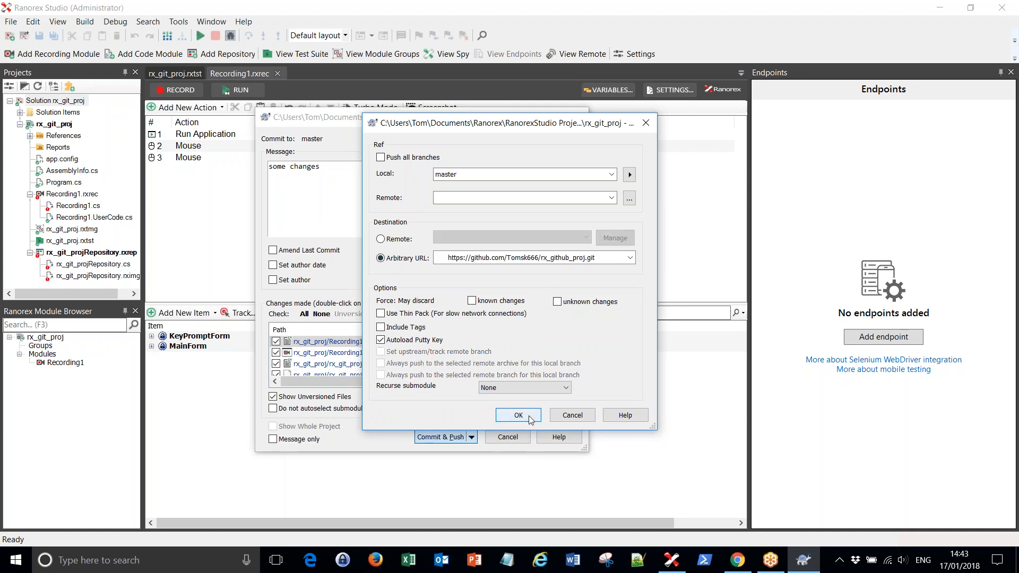
left_click(518, 415)
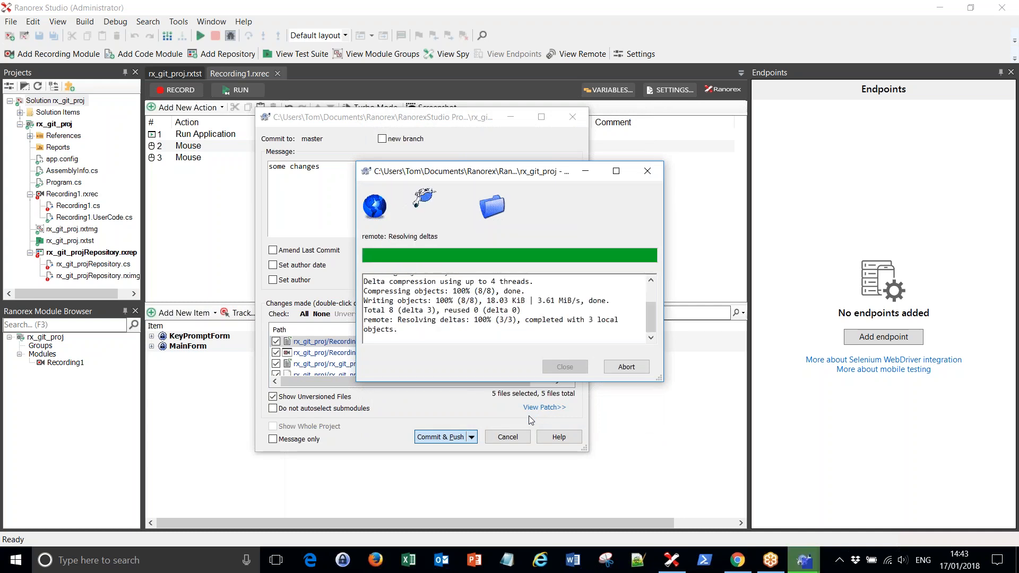
left_click(564, 366)
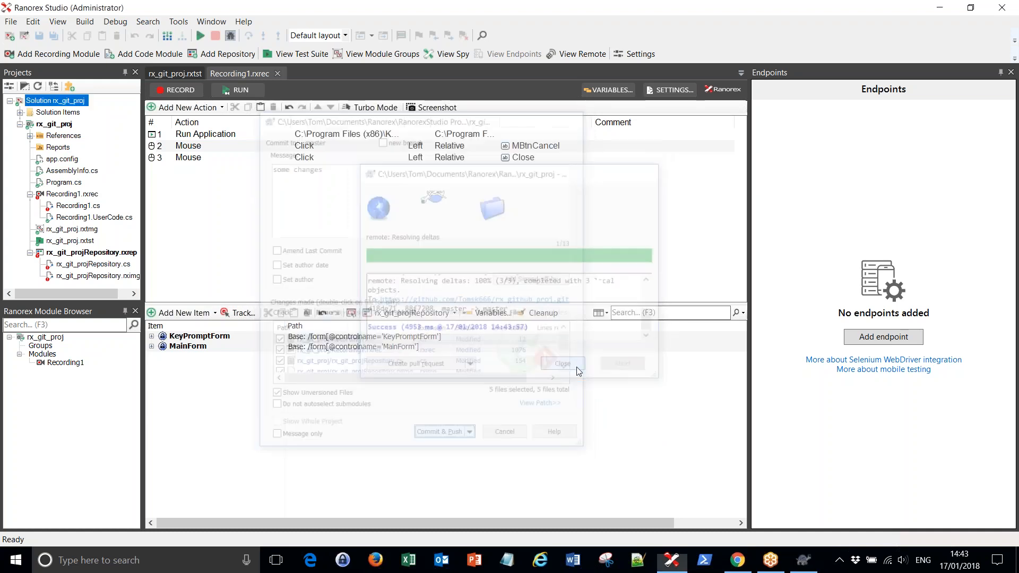
left_click(562, 363)
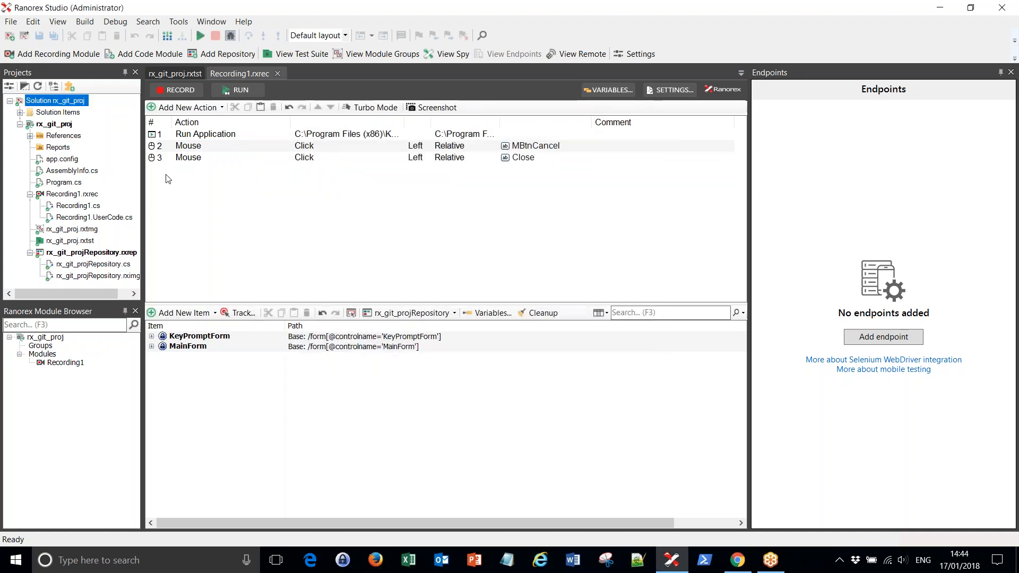
mouse_move(589, 389)
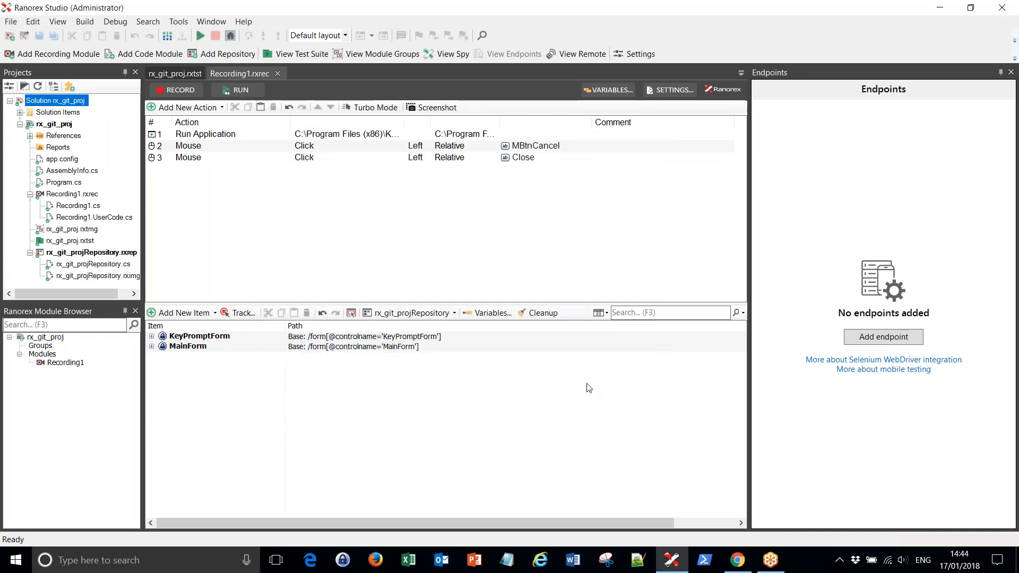
- Reload the rx_github_proj GitHub page showing 2 commits with 'some changes', then minimize Chrome
left_click(736, 560)
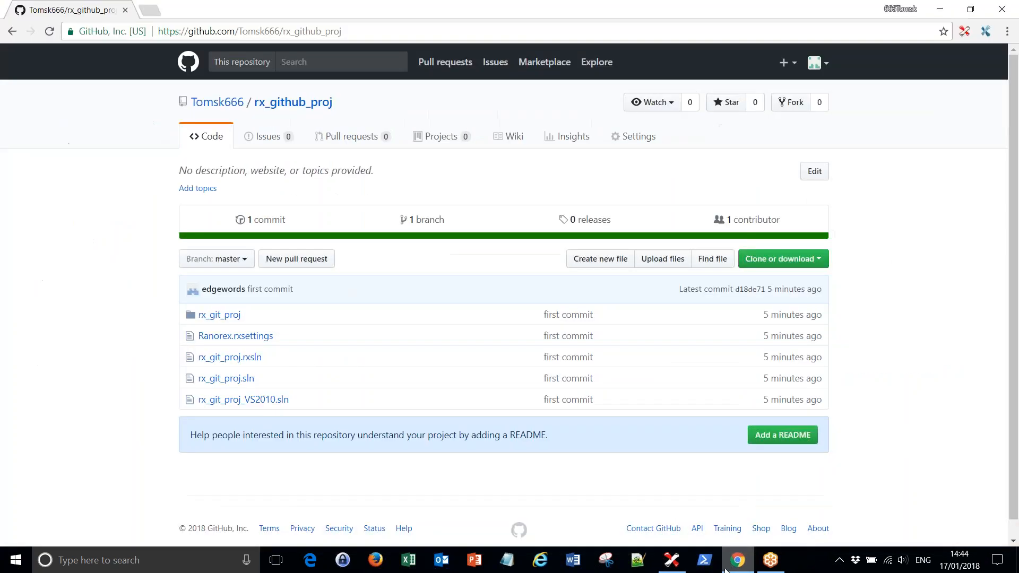
mouse_move(50, 31)
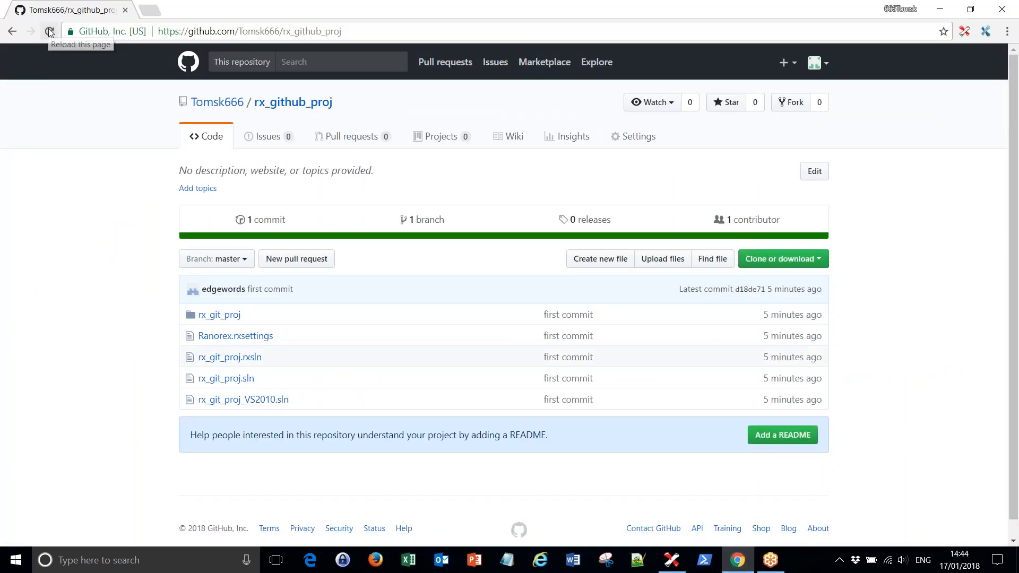
left_click(49, 31)
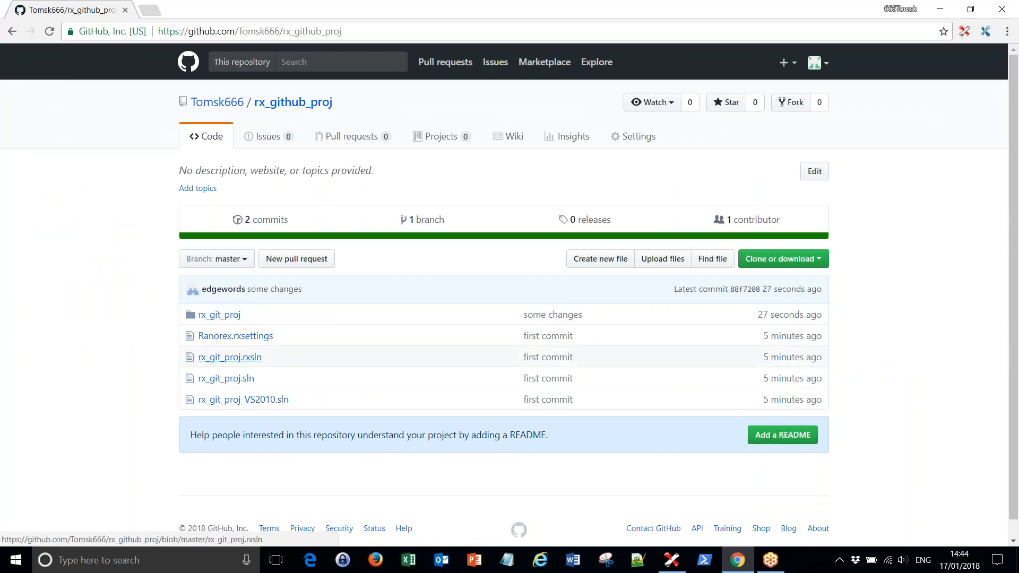
mouse_move(268, 224)
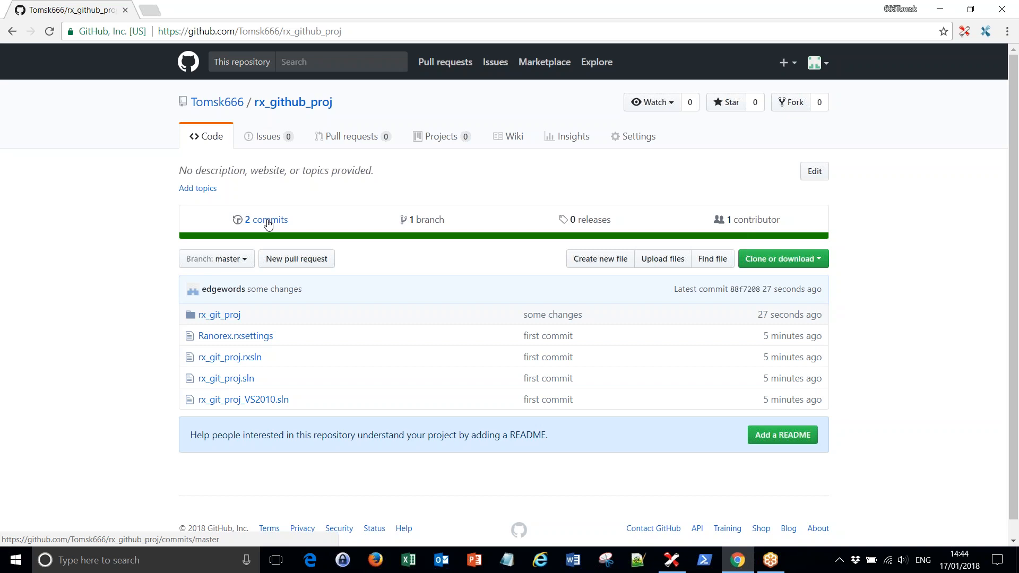
mouse_move(941, 9)
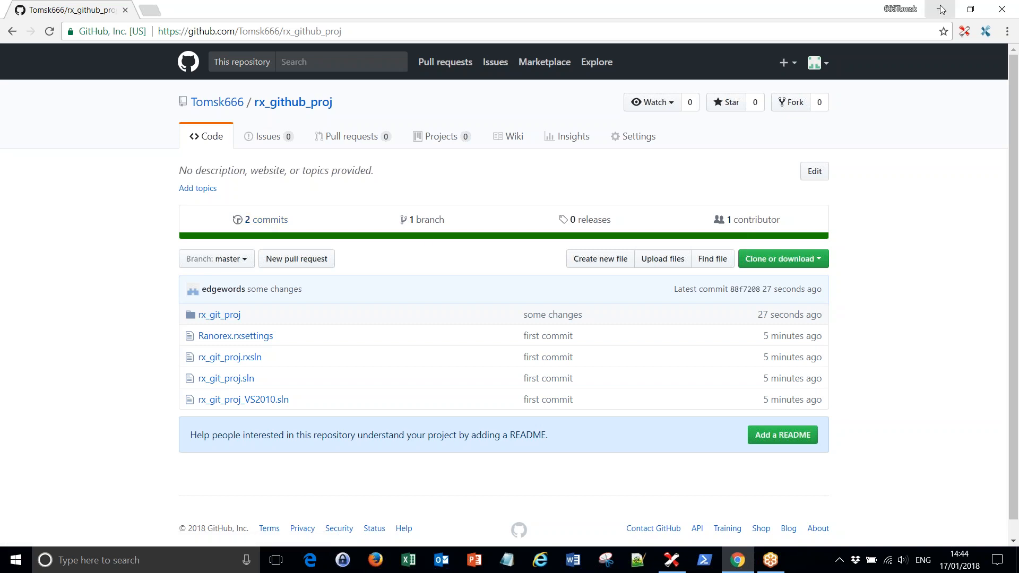
left_click(671, 560)
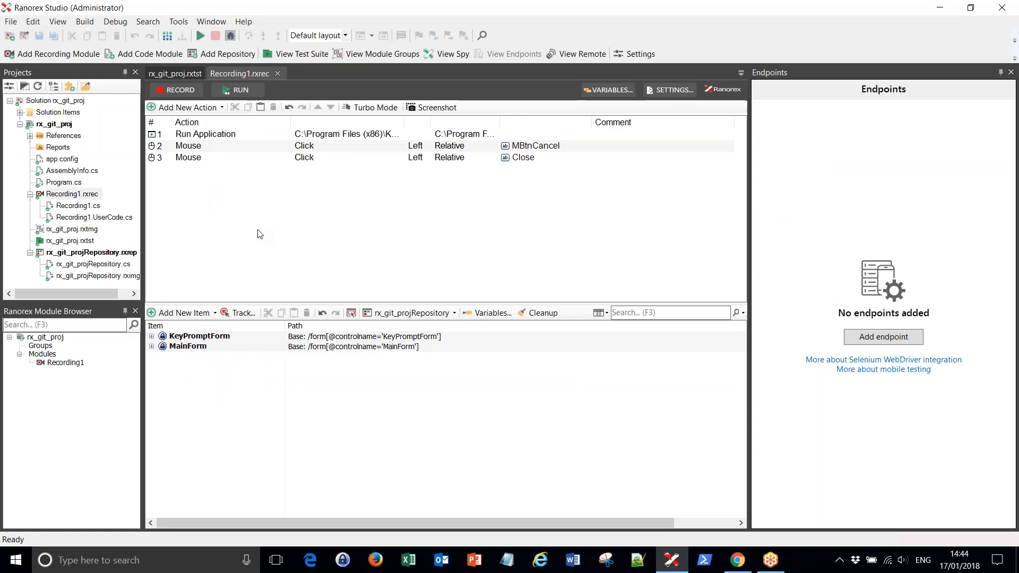
- Show the context actions for Recording1.cs including the Git Source Control entries
right_click(72, 206)
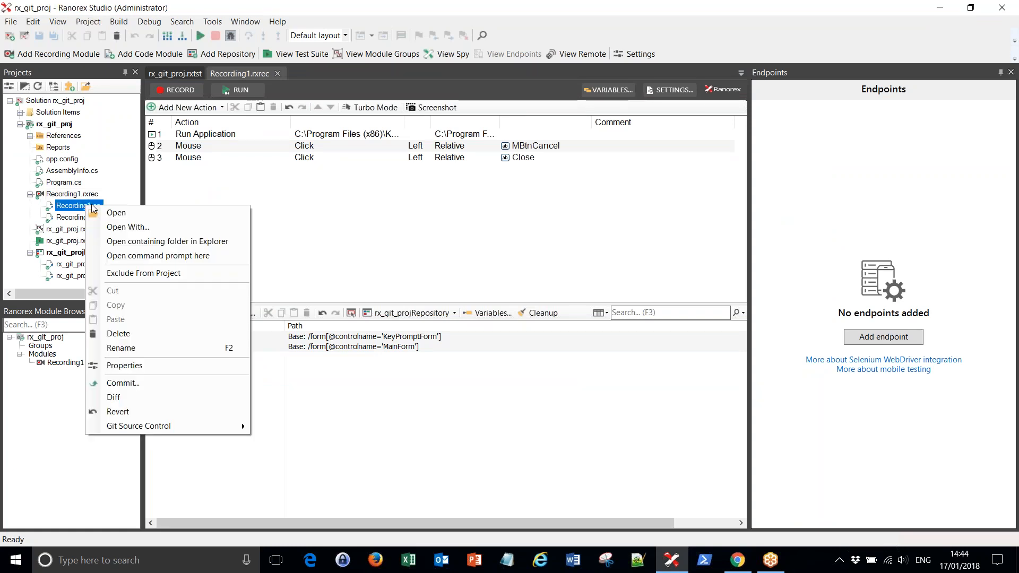
mouse_move(138, 427)
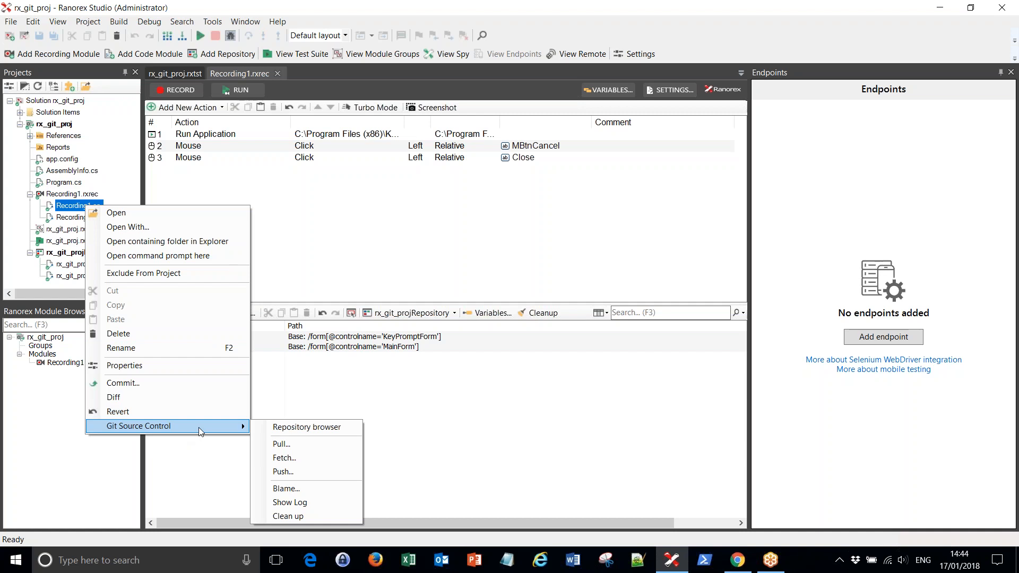